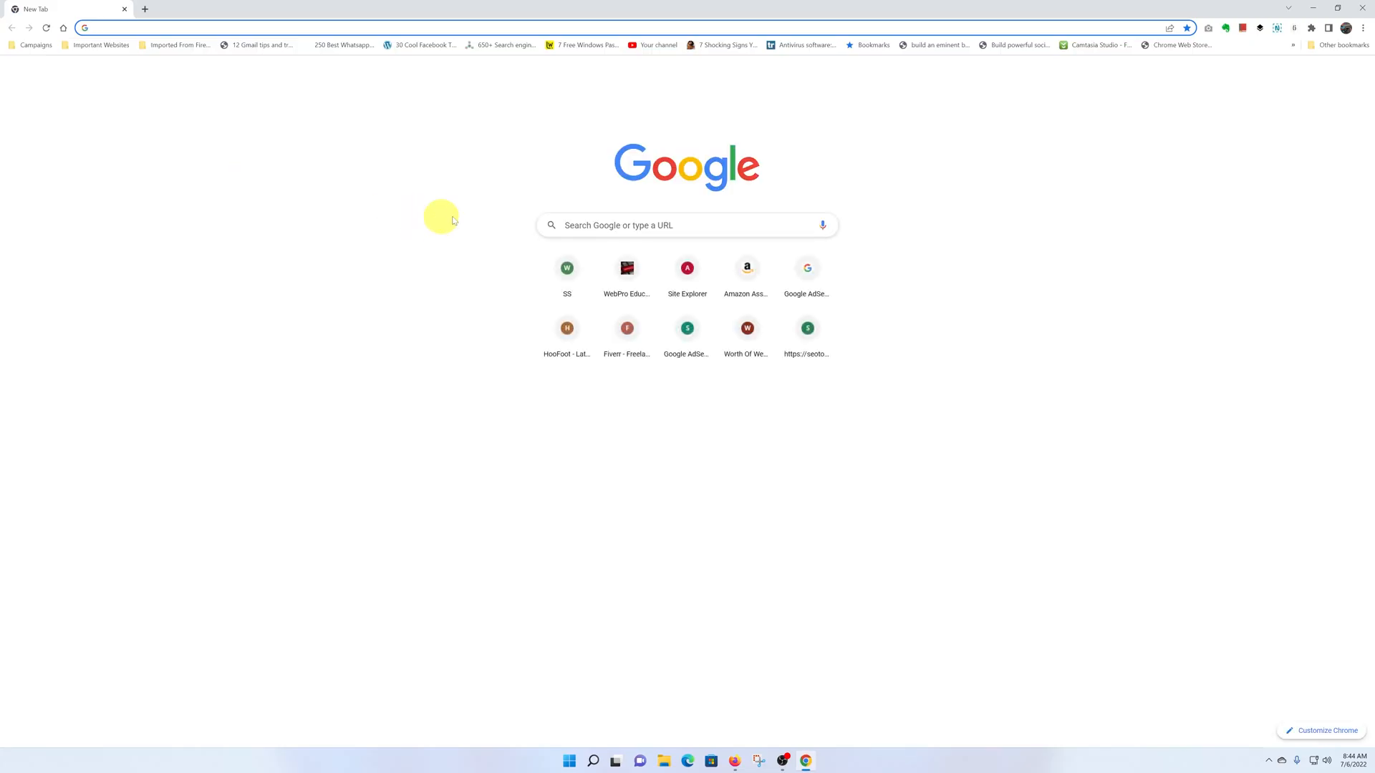
- Search Google for 'winrar' from the new tab's search box
left_click(686, 225)
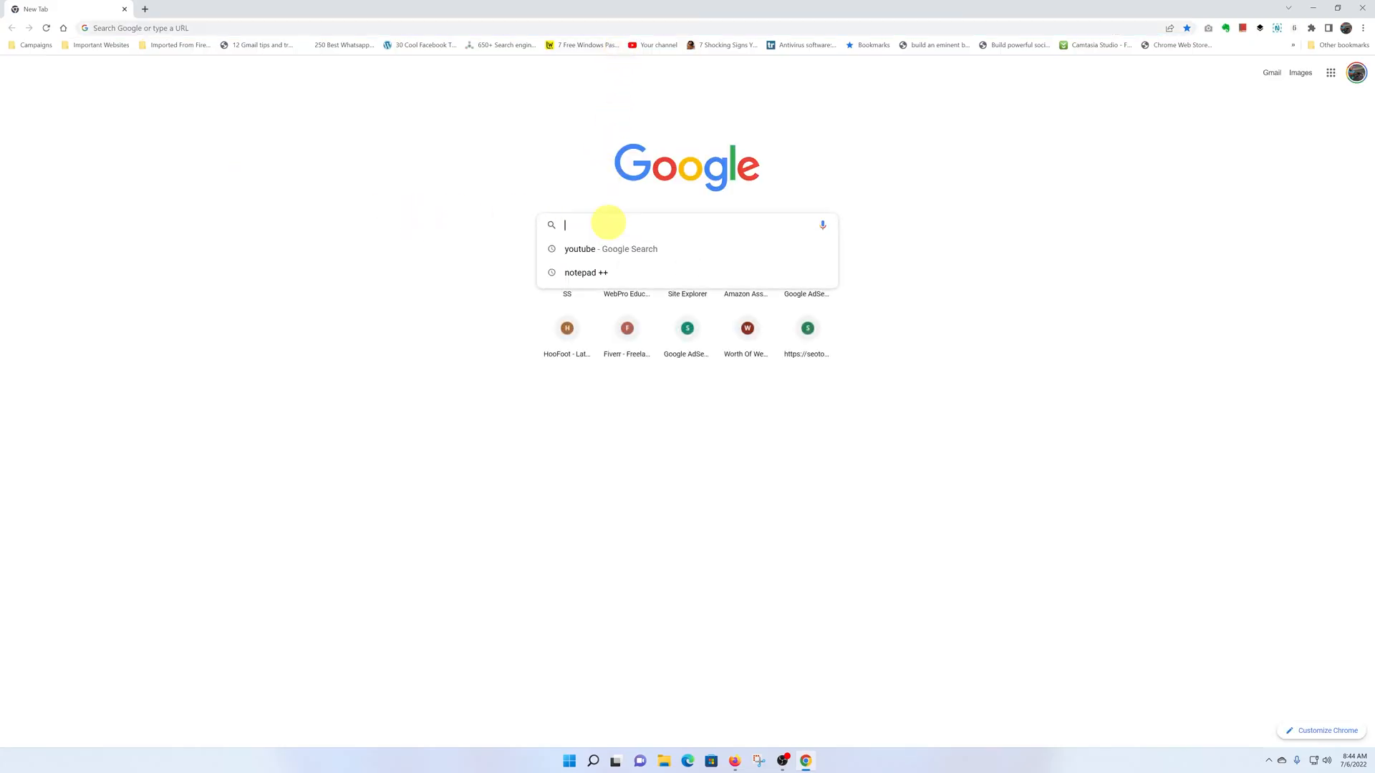
type("winrar")
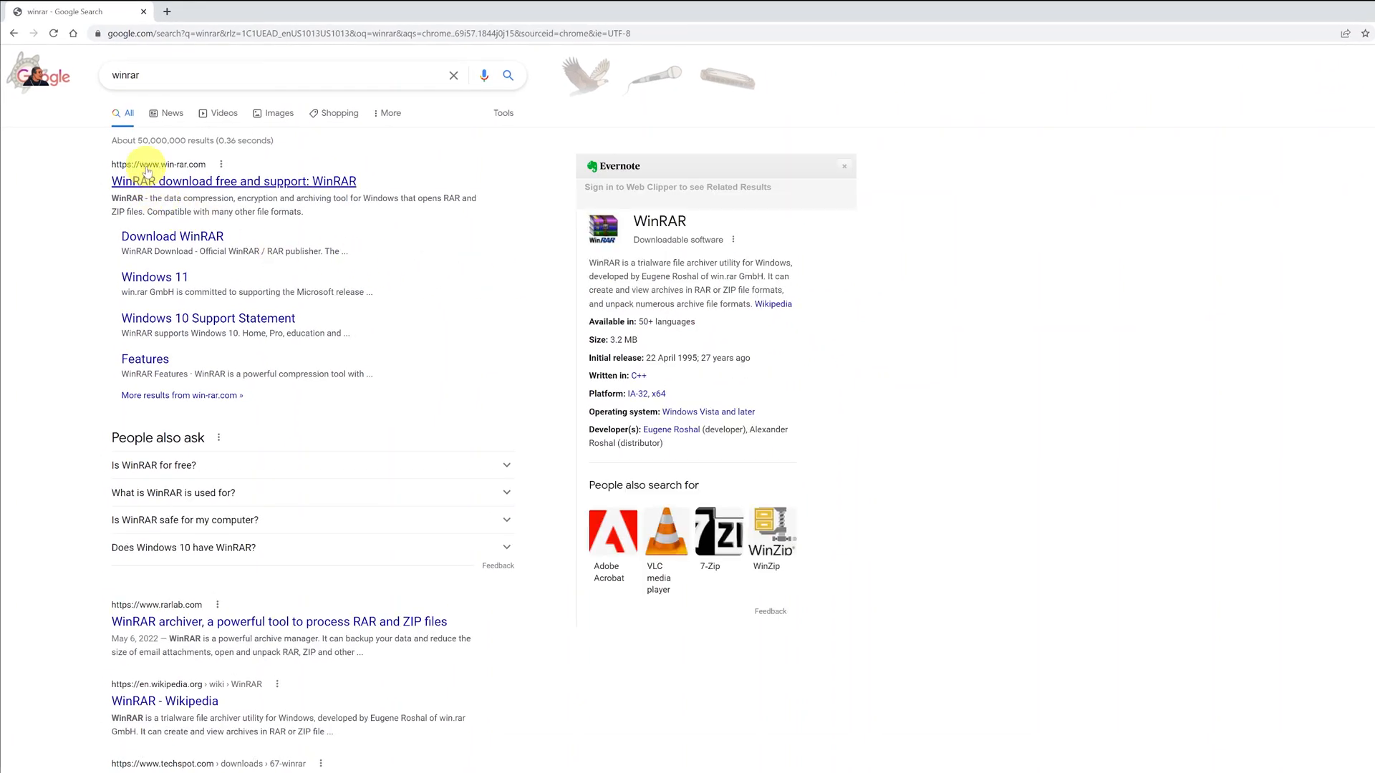
mouse_move(178, 171)
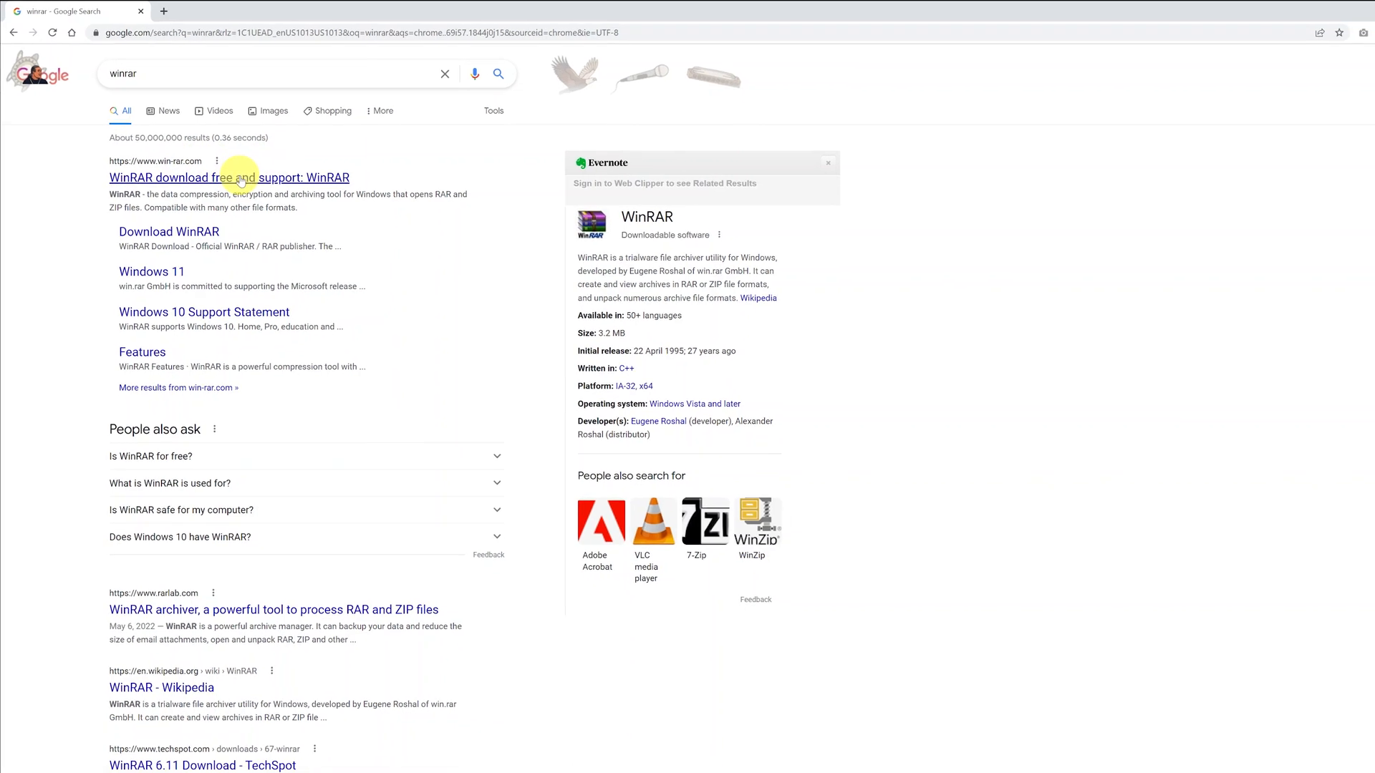
- Go to win-rar.com from the results and reach its Download WinRAR pre-download page
left_click(229, 178)
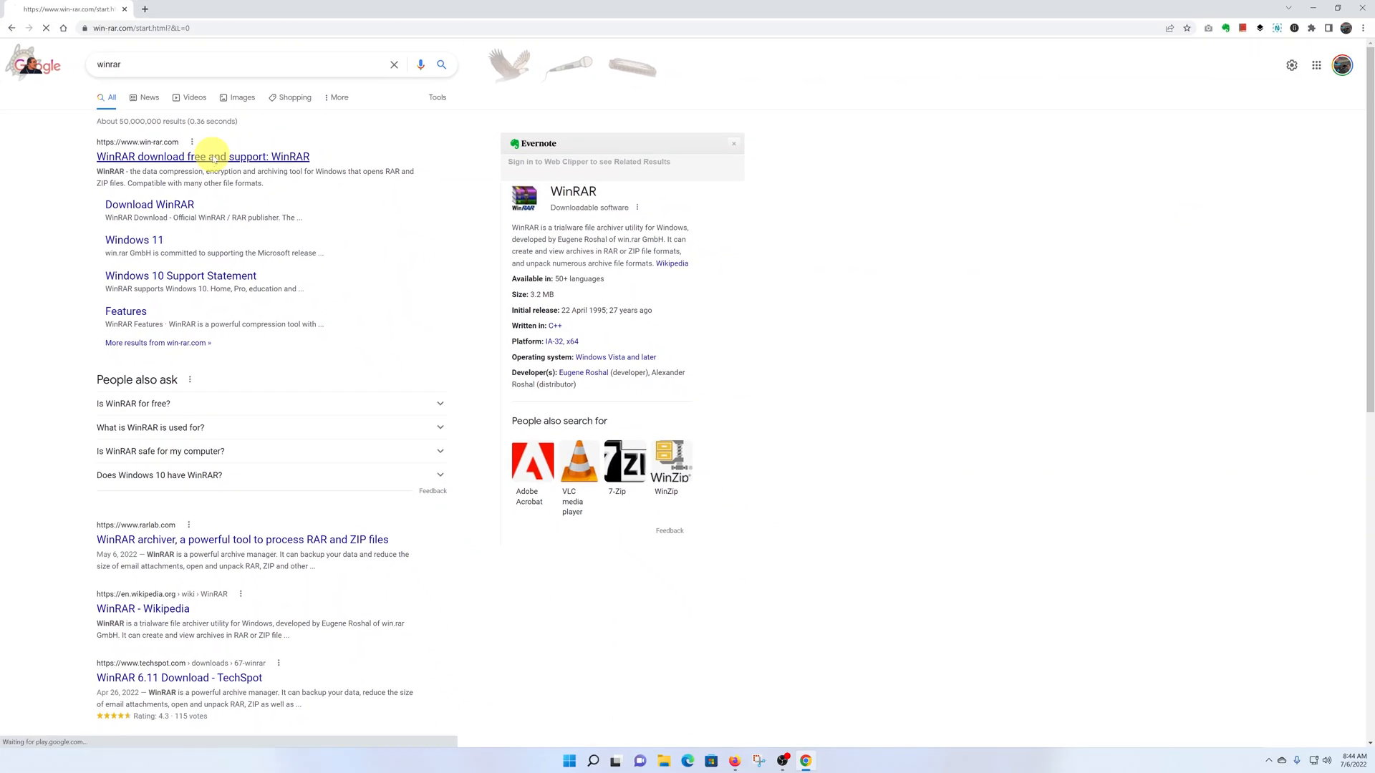
left_click(207, 157)
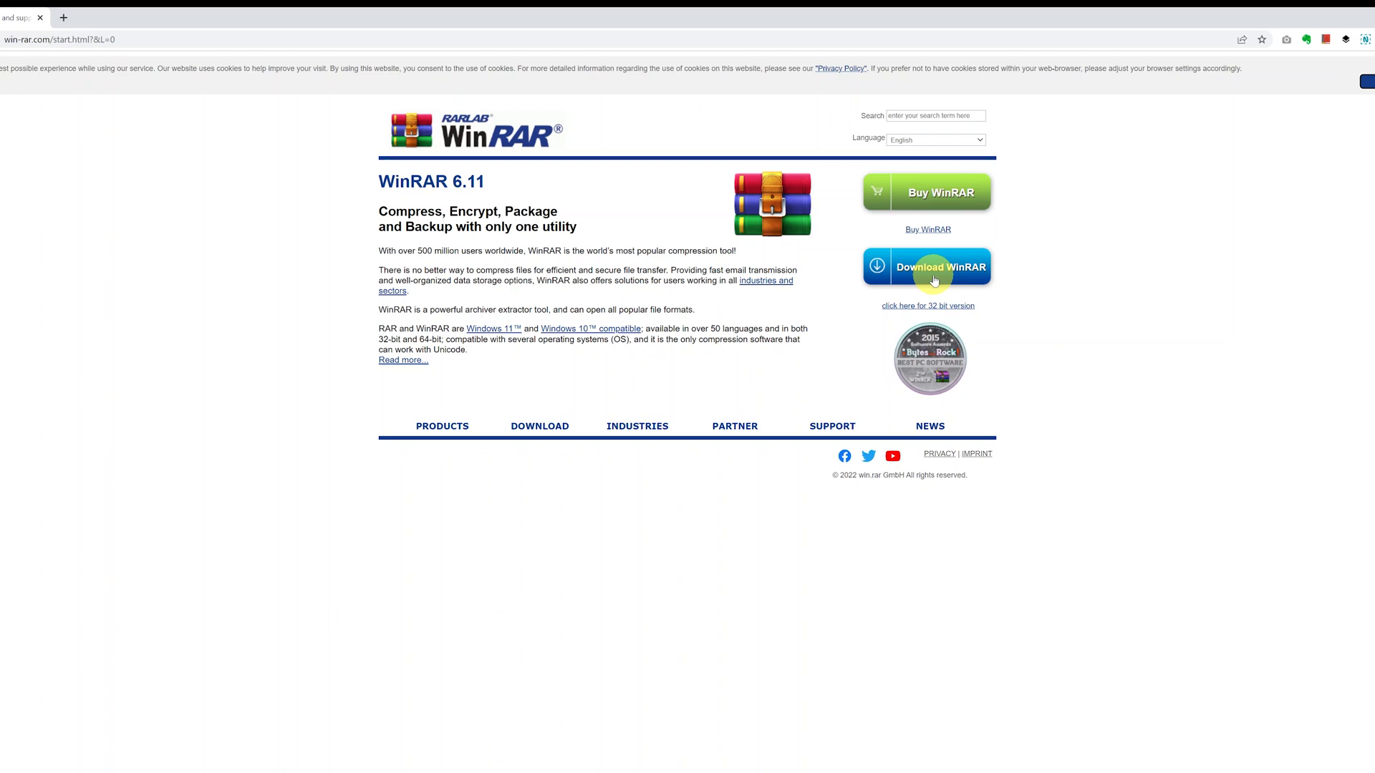
mouse_move(1070, 318)
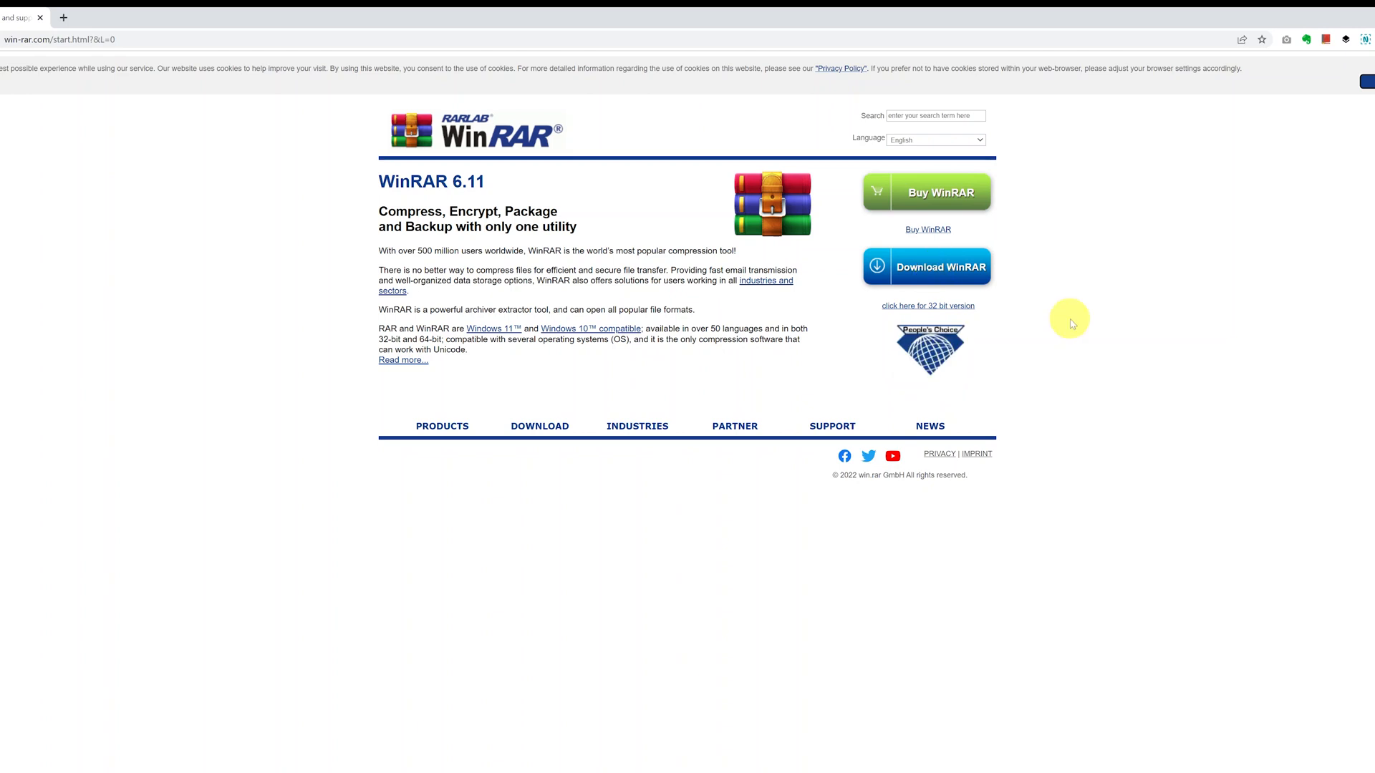
mouse_move(921, 272)
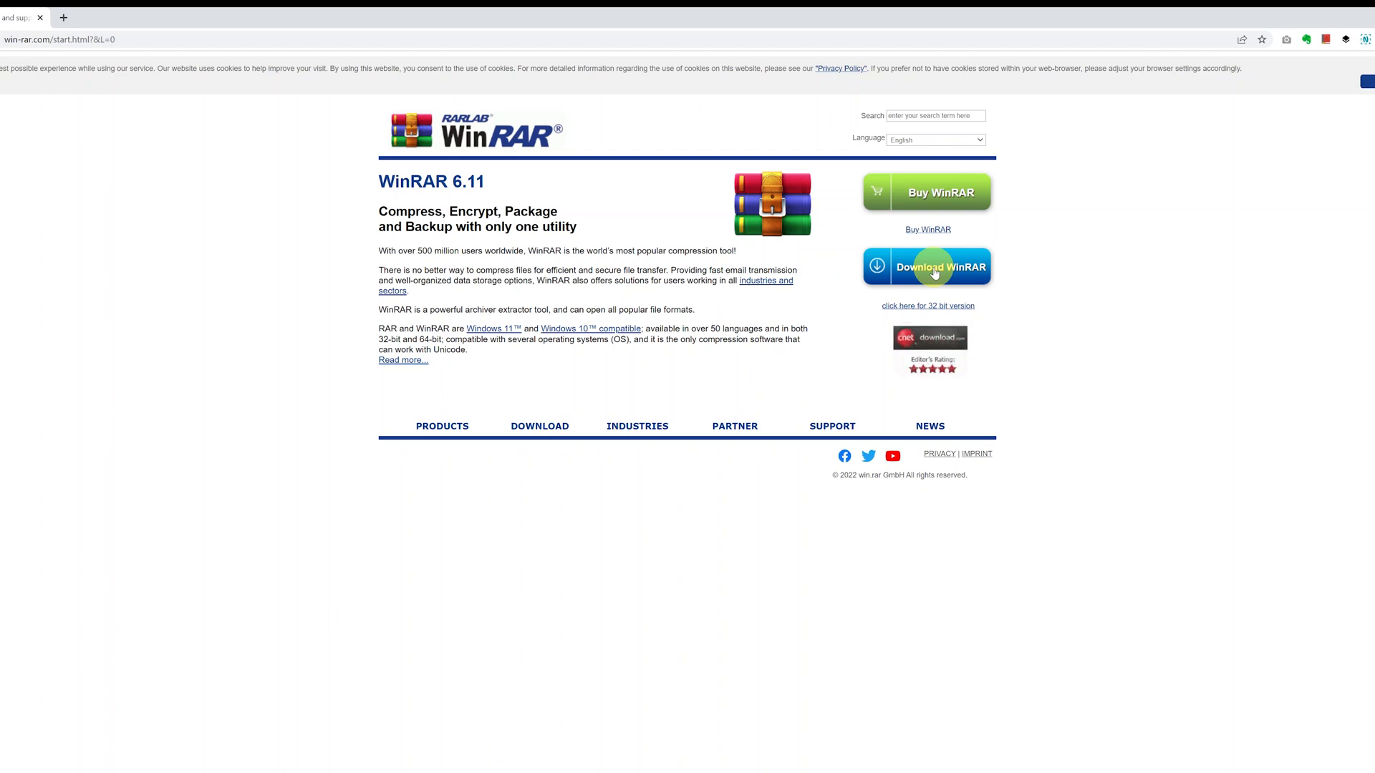
left_click(933, 268)
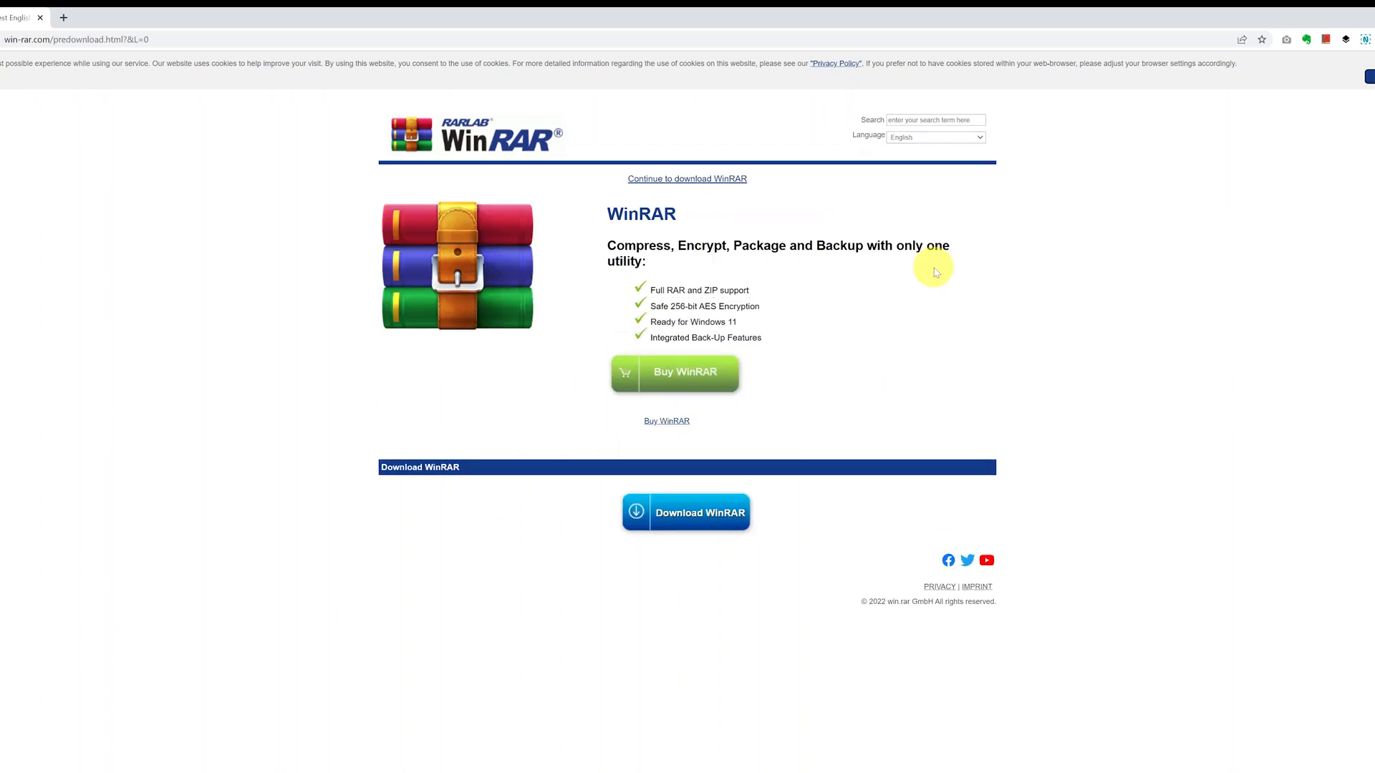
mouse_move(839, 326)
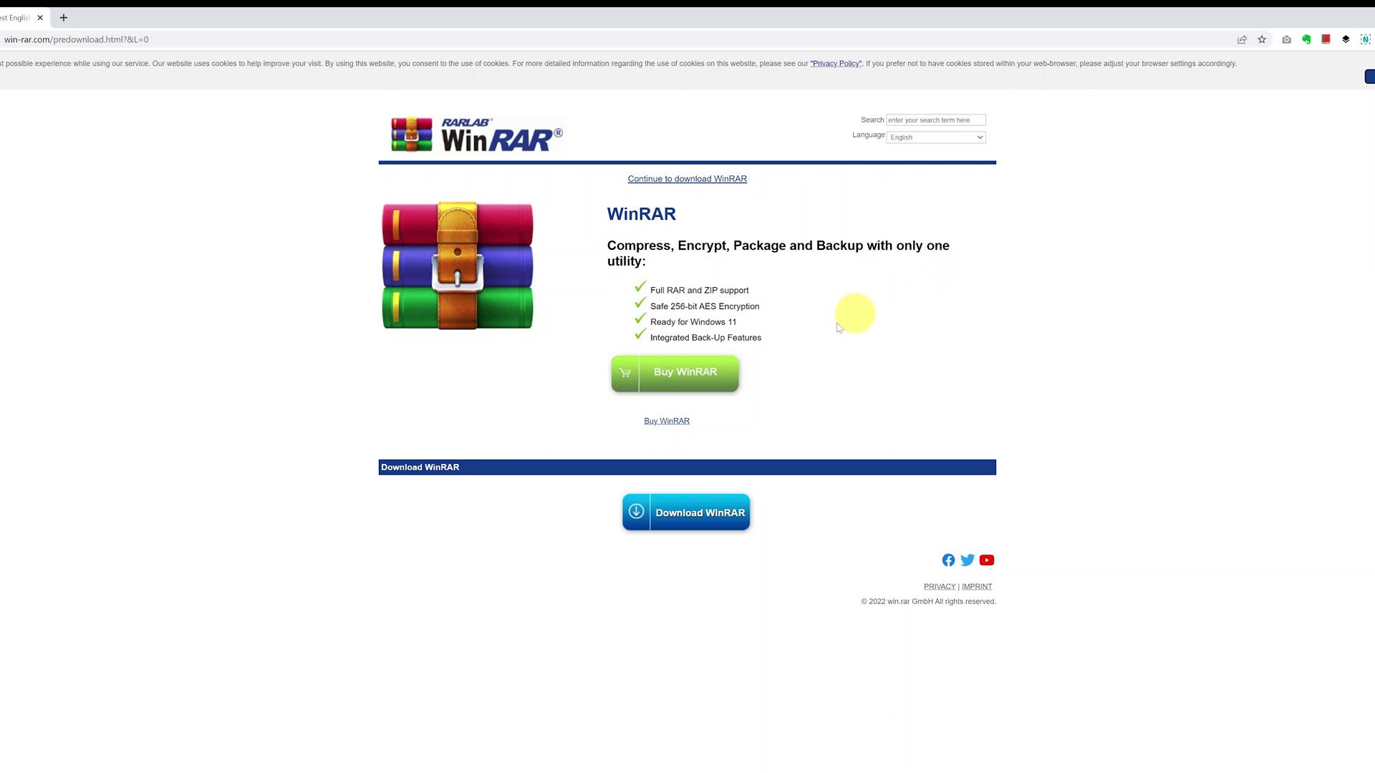
mouse_move(785, 358)
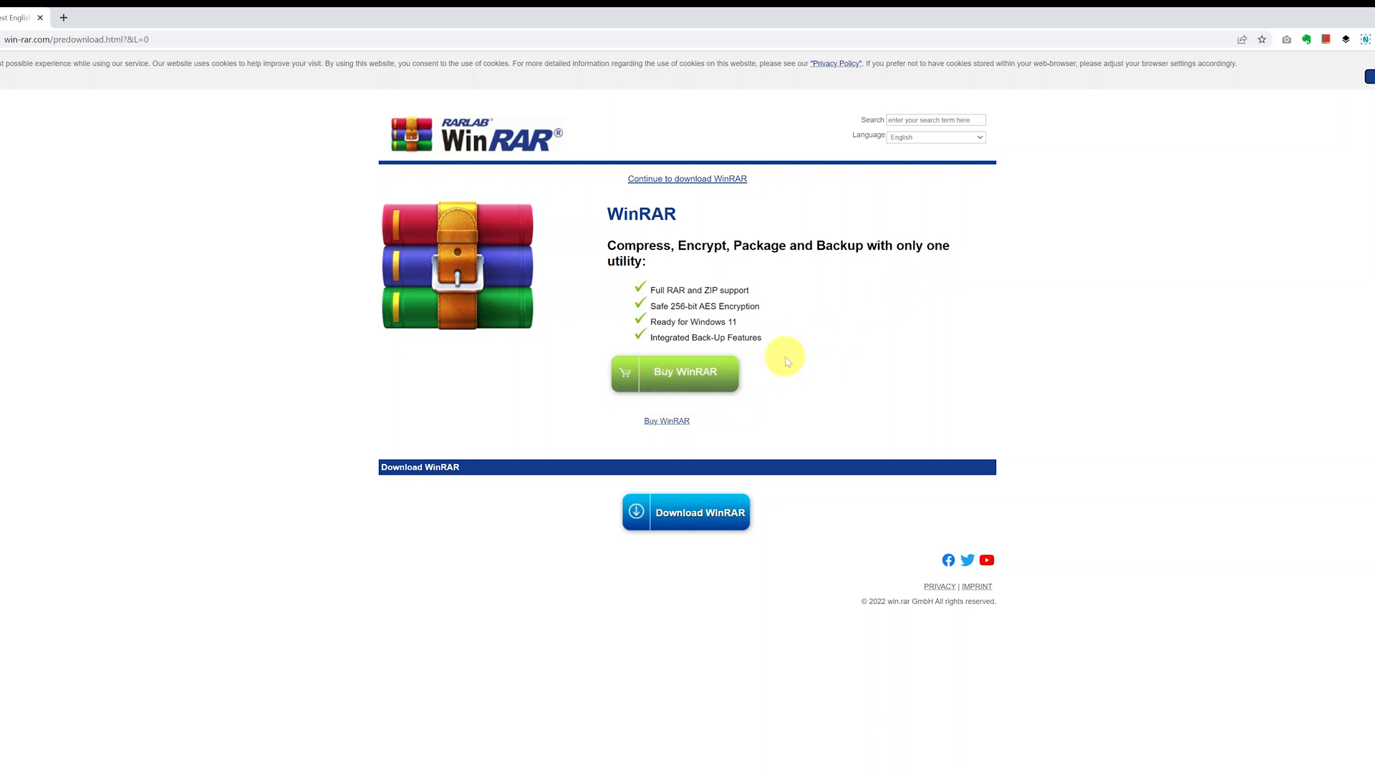
mouse_move(688, 385)
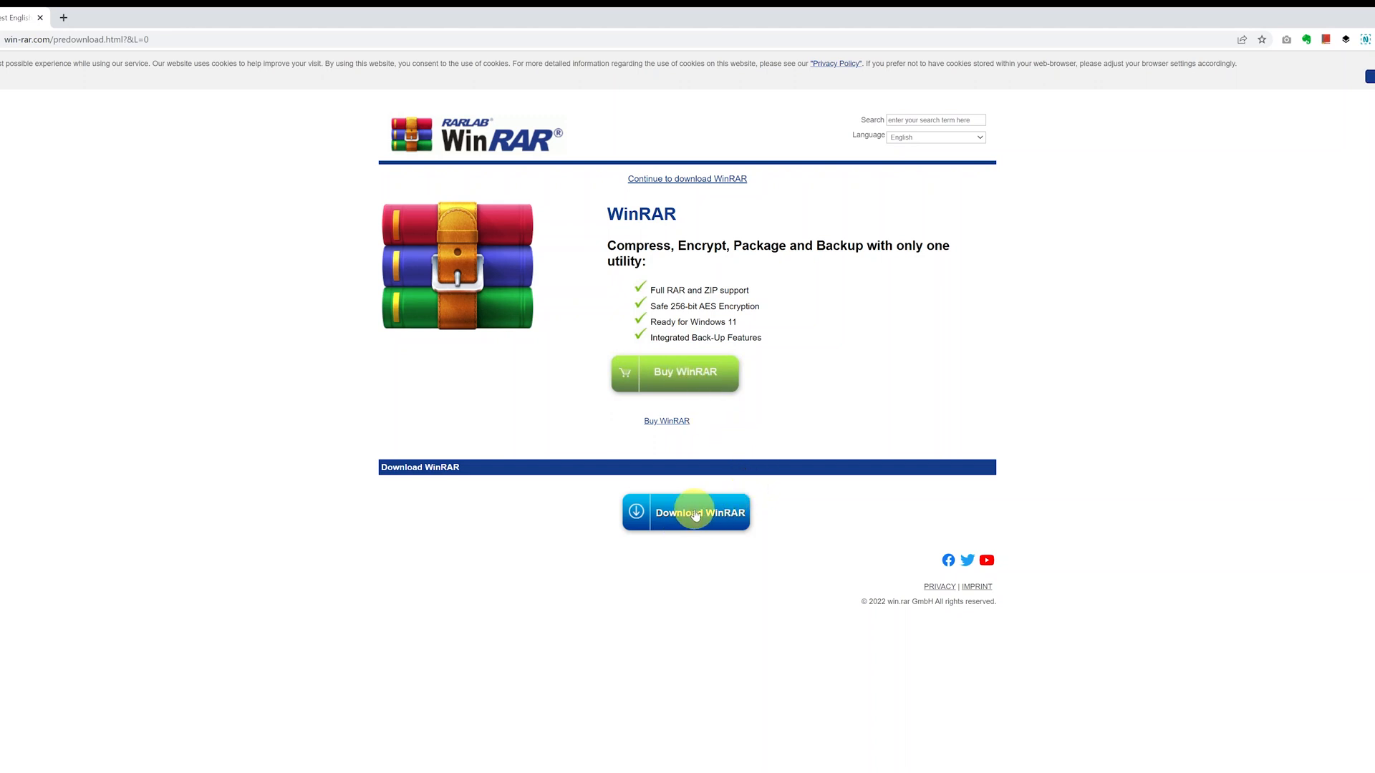
- Download the installer winrar-x64-611.exe and save it into the Downloads folder
left_click(693, 513)
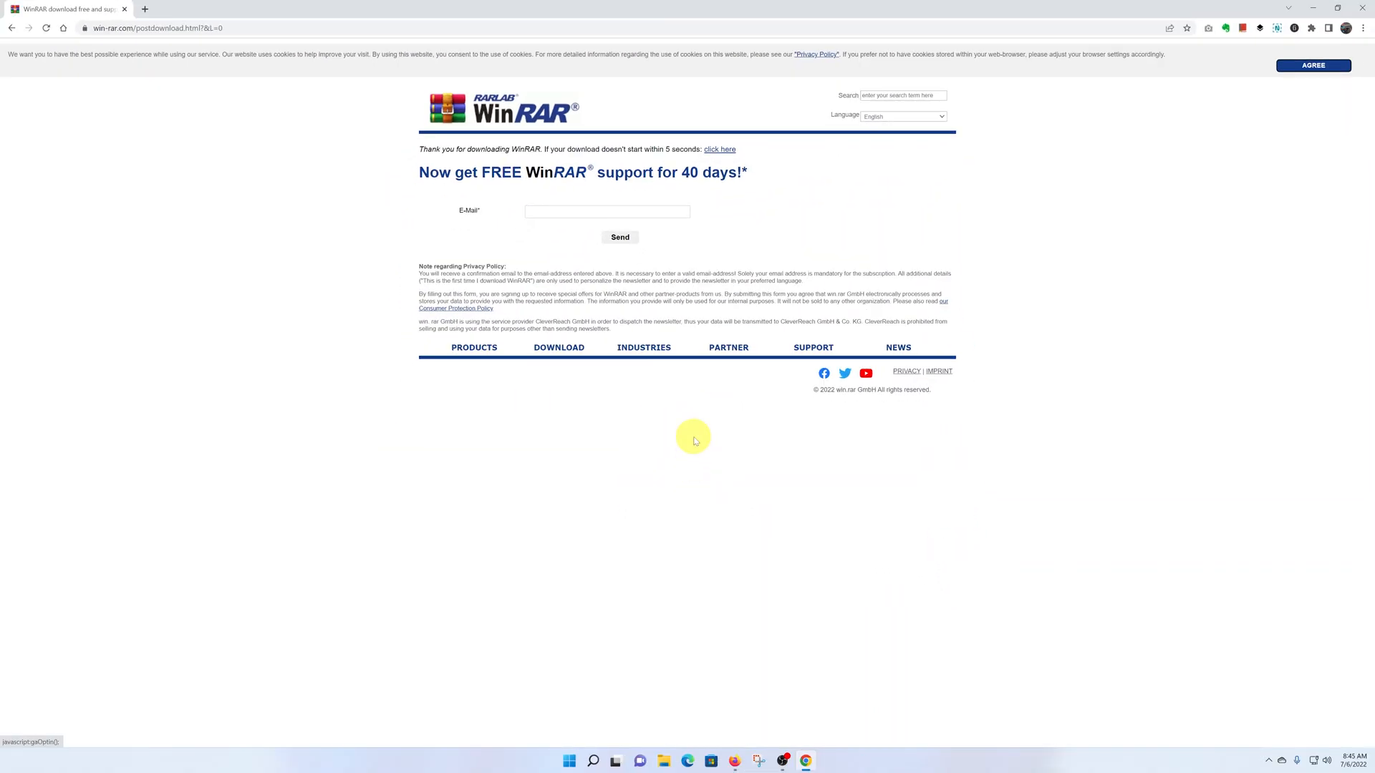
left_click(719, 149)
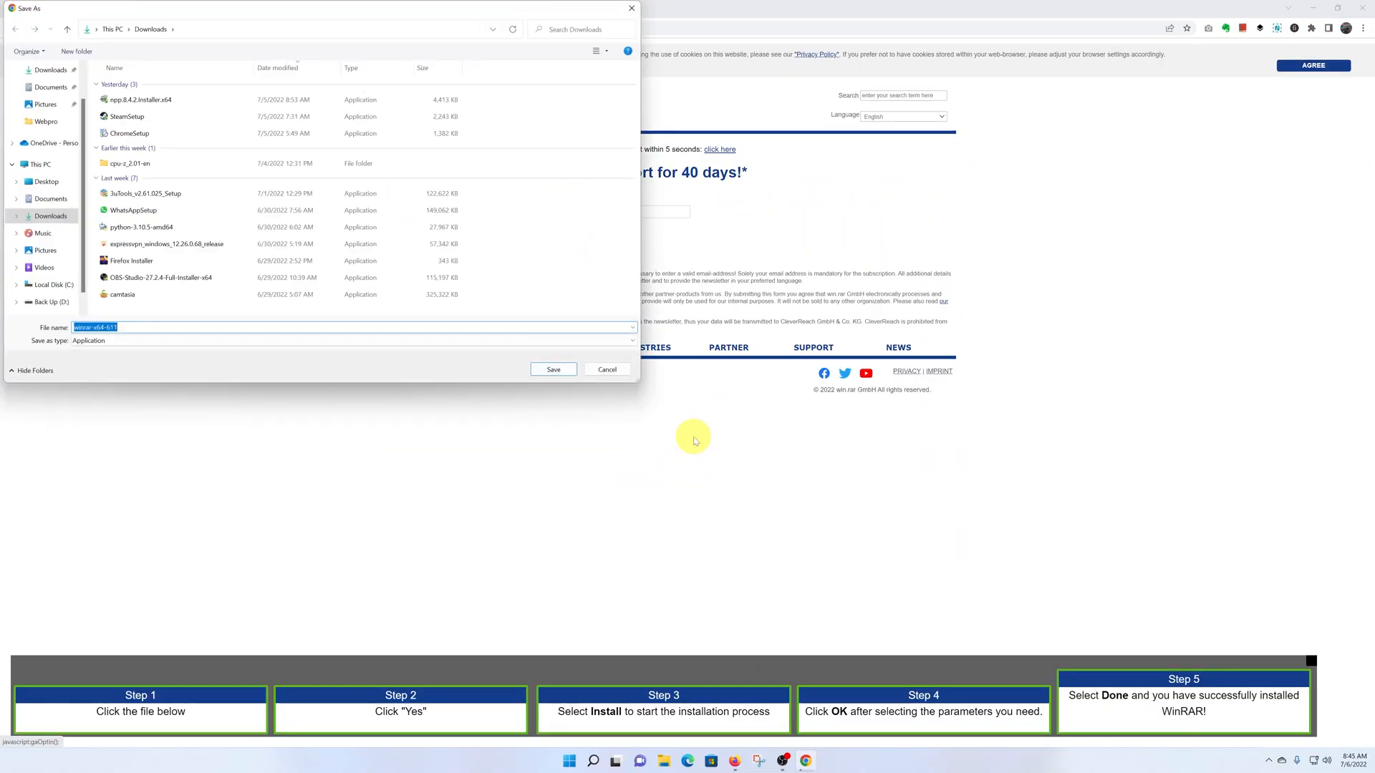
mouse_move(256, 12)
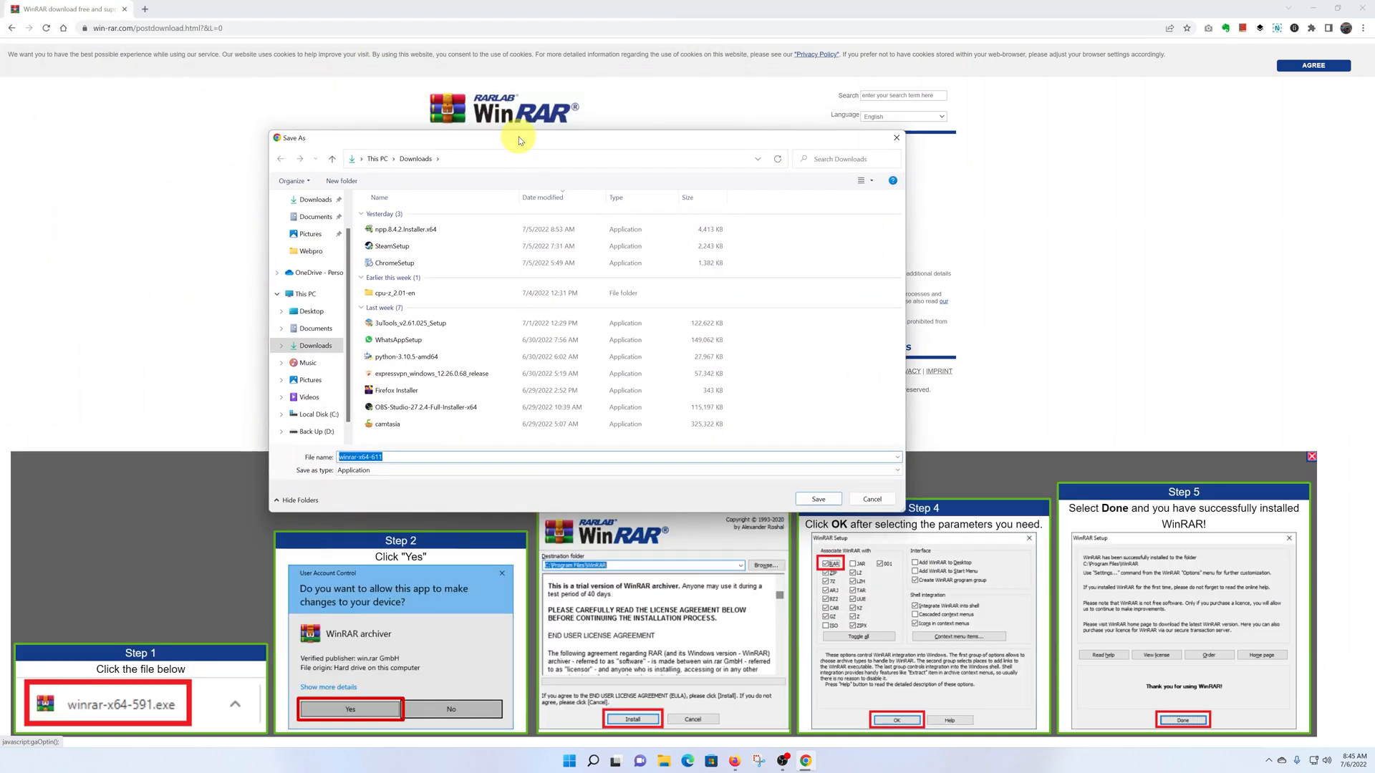
mouse_move(721, 499)
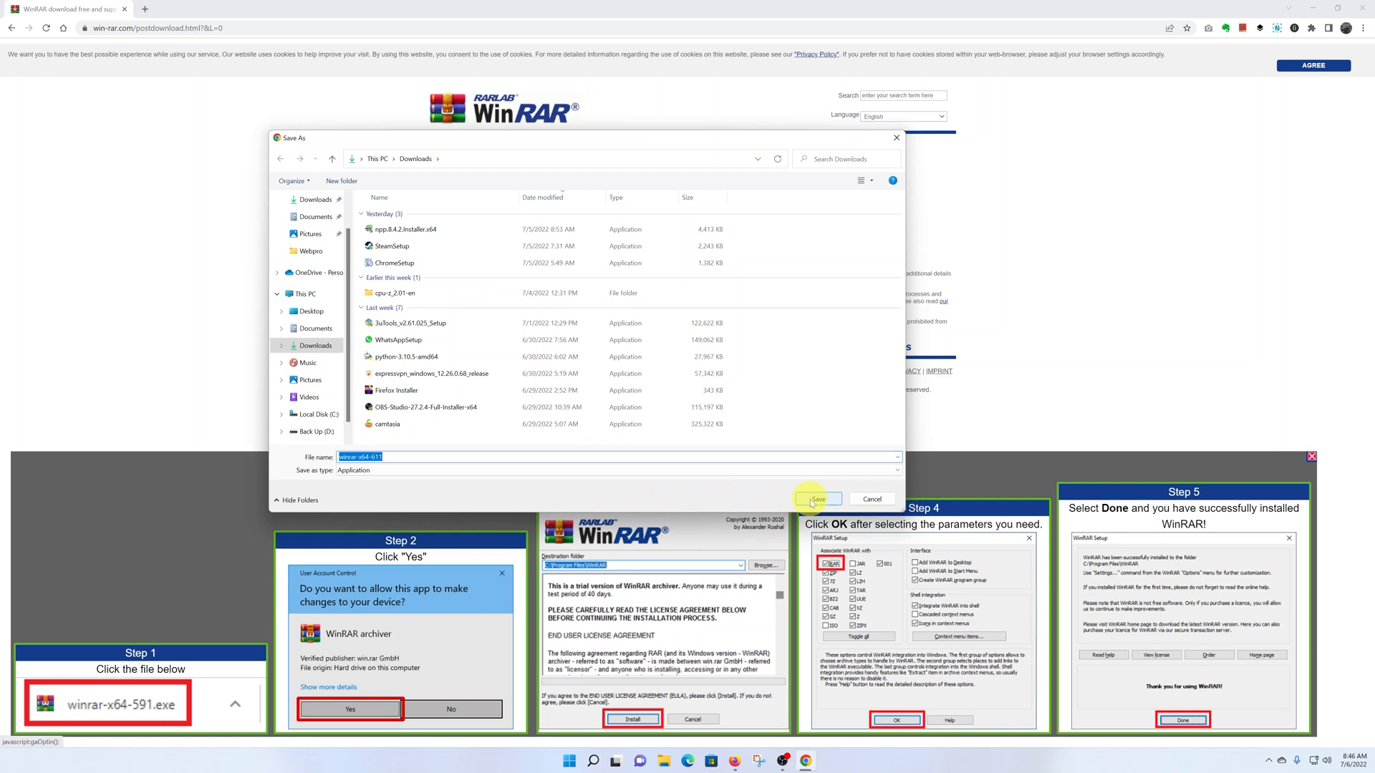
left_click(816, 499)
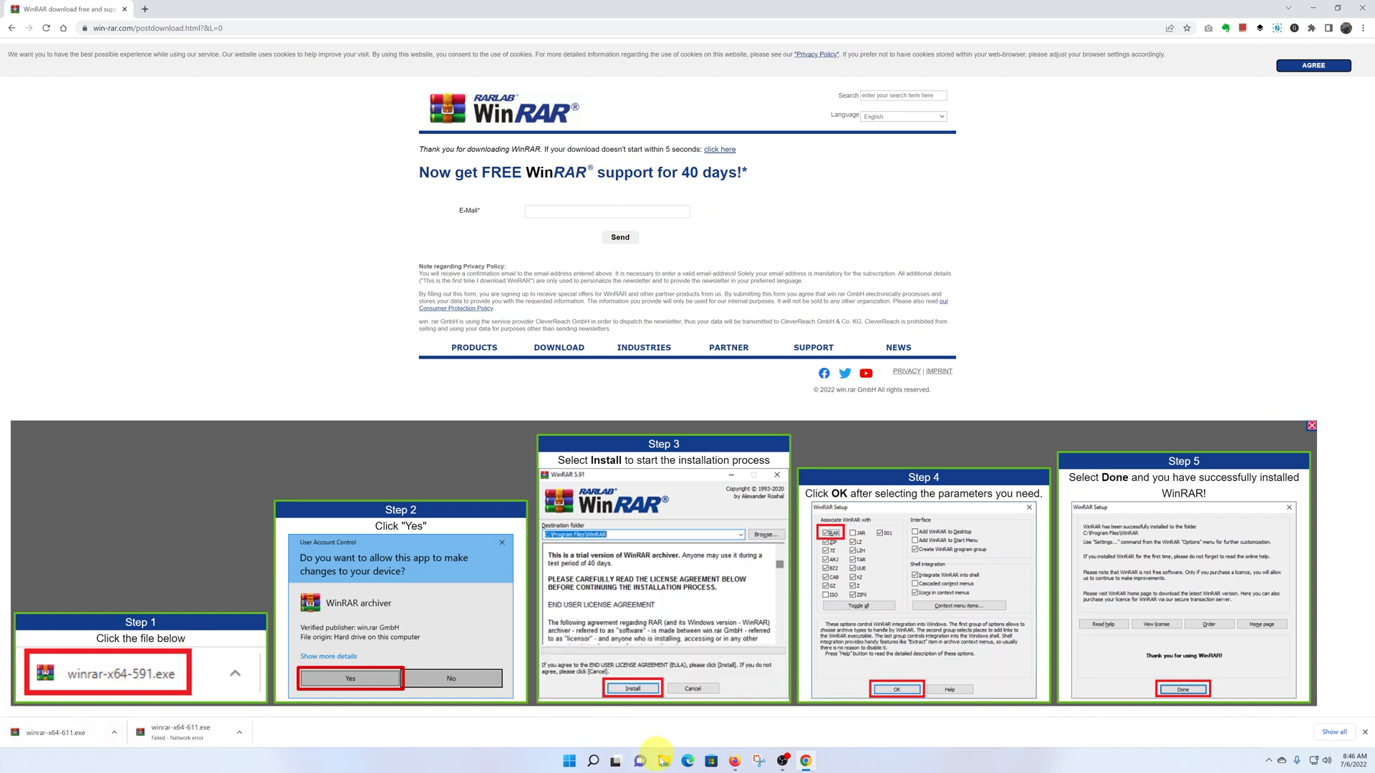
- Show the Downloads folder in File Explorer with winrar-x64-611 listed under Today
left_click(674, 756)
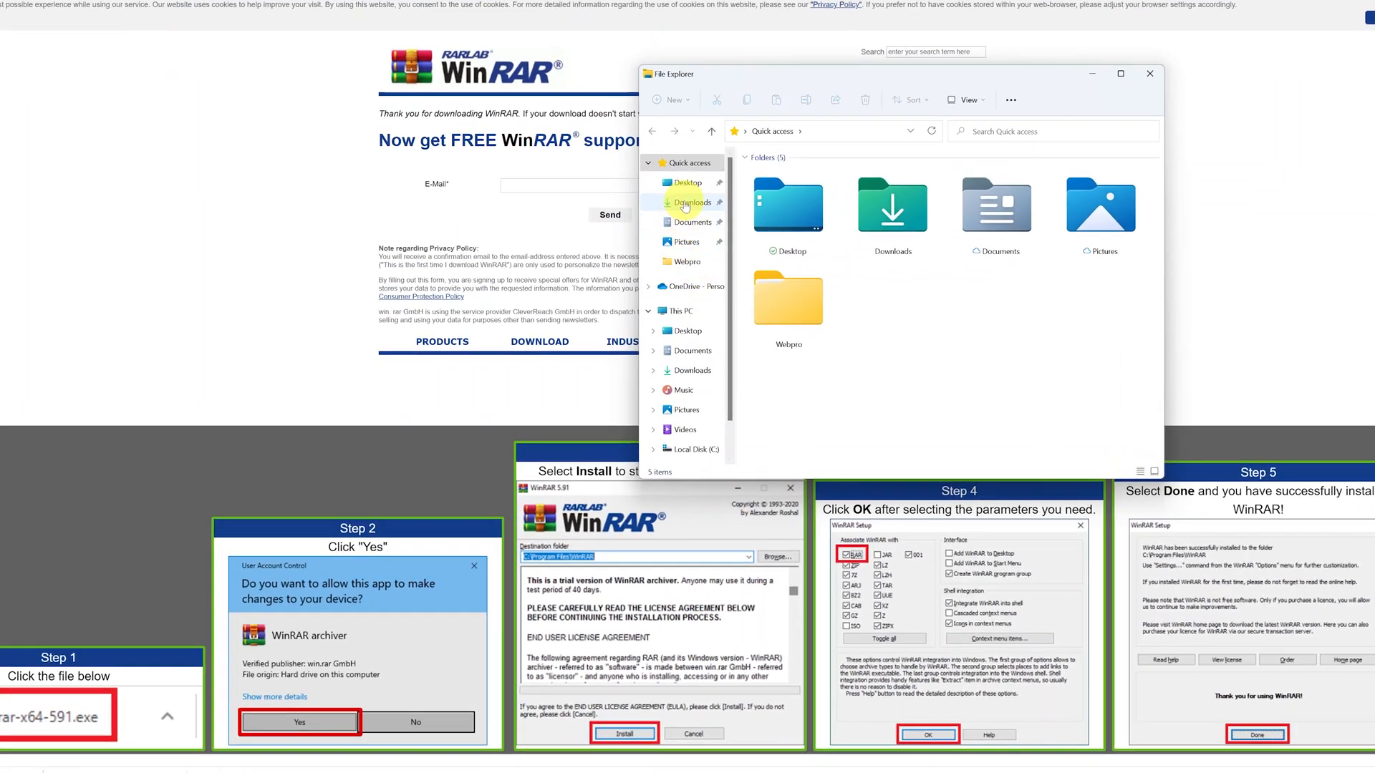
left_click(693, 202)
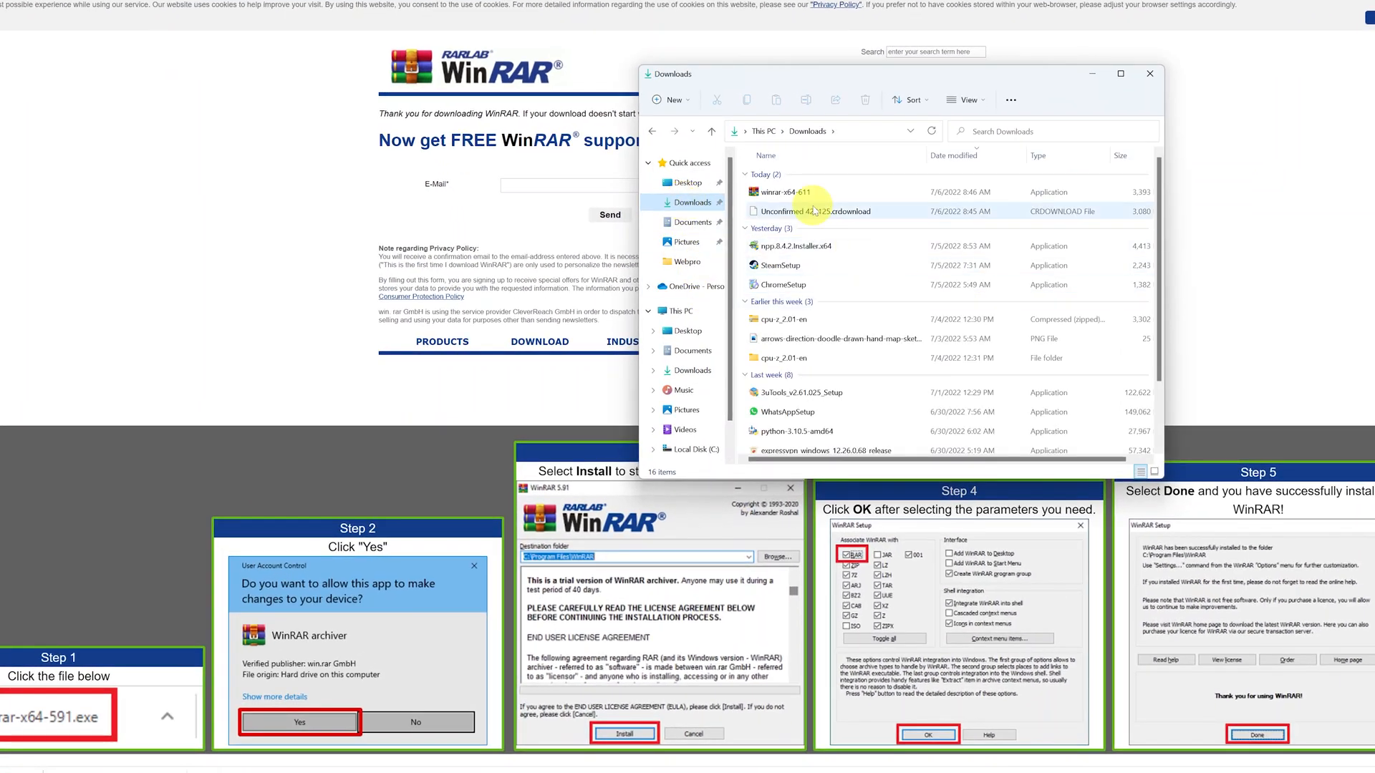
mouse_move(814, 192)
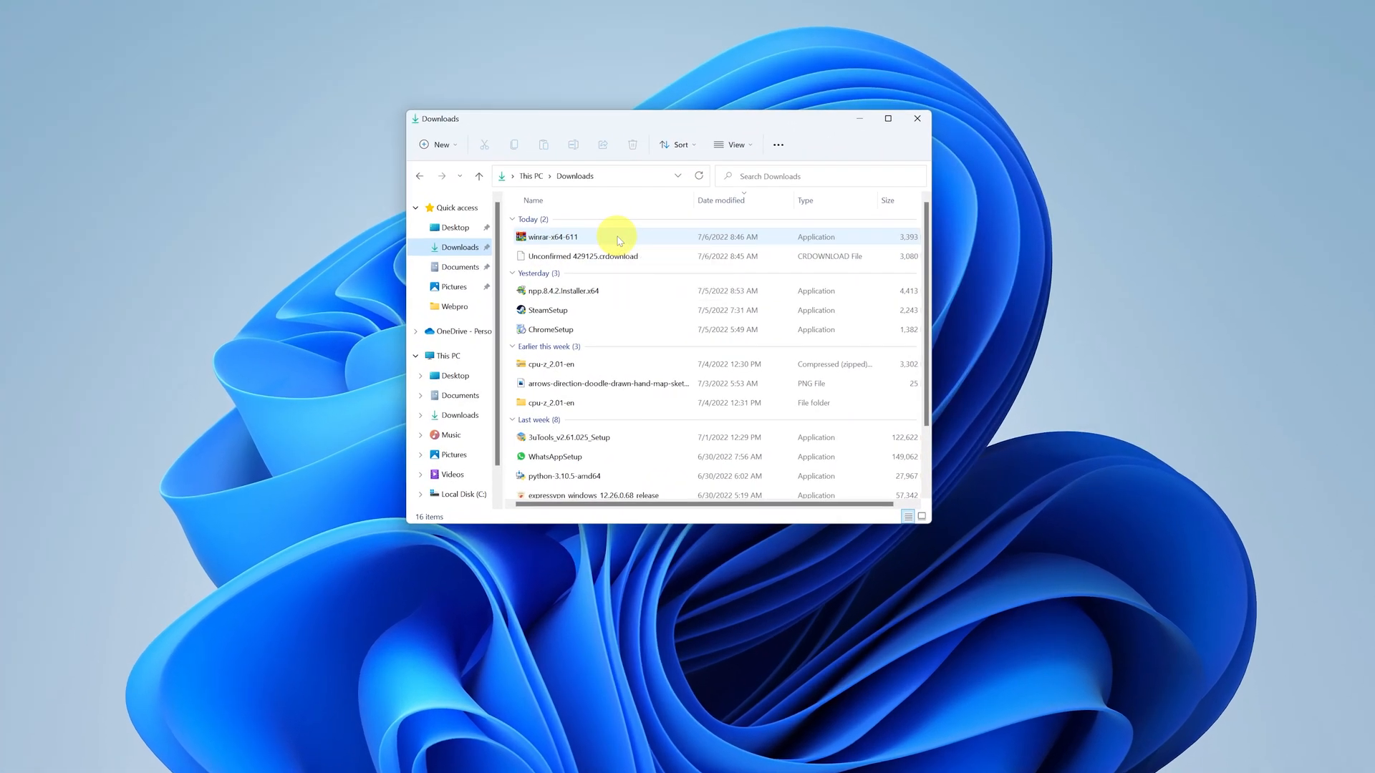
- Launch winrar-x64-611, accept the license and run the WinRAR 6.11 installation
double_click(547, 236)
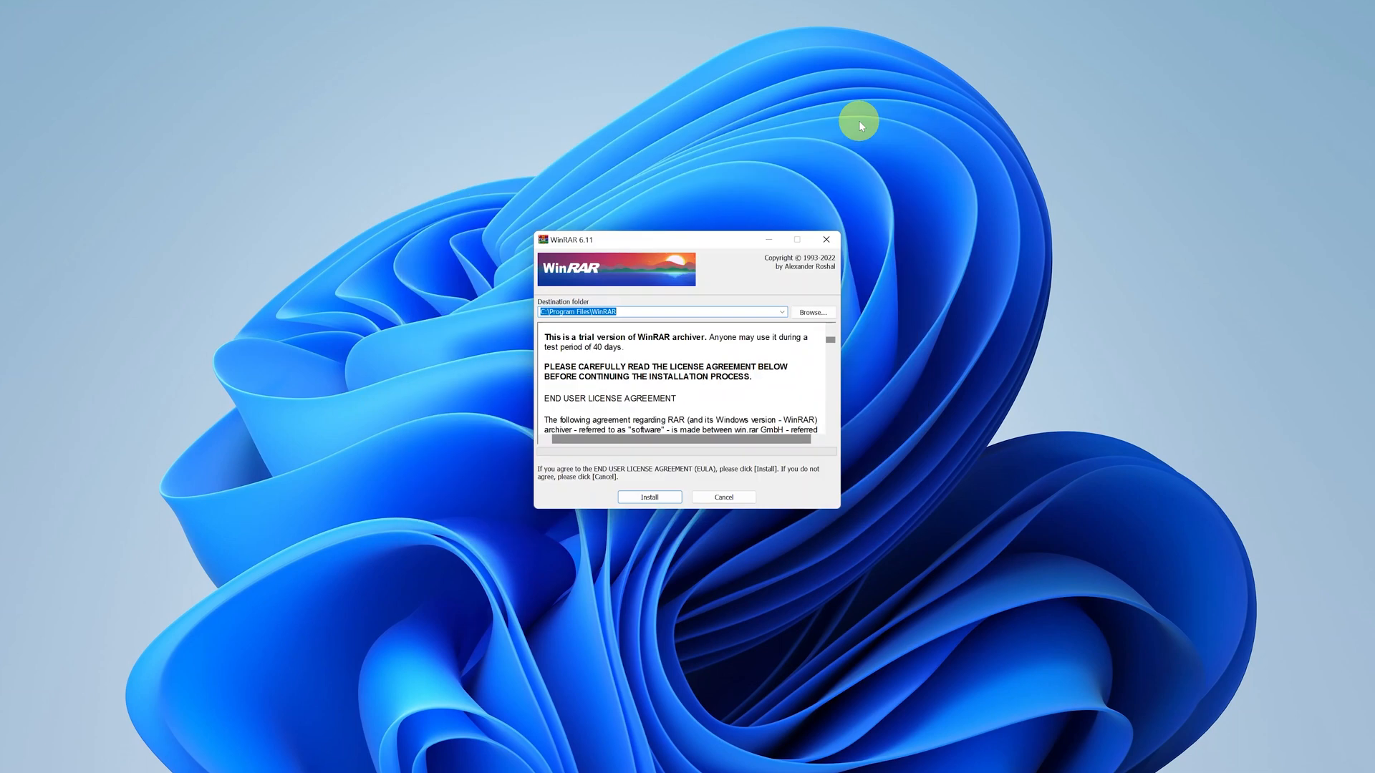
left_click_drag(860, 123, 706, 220)
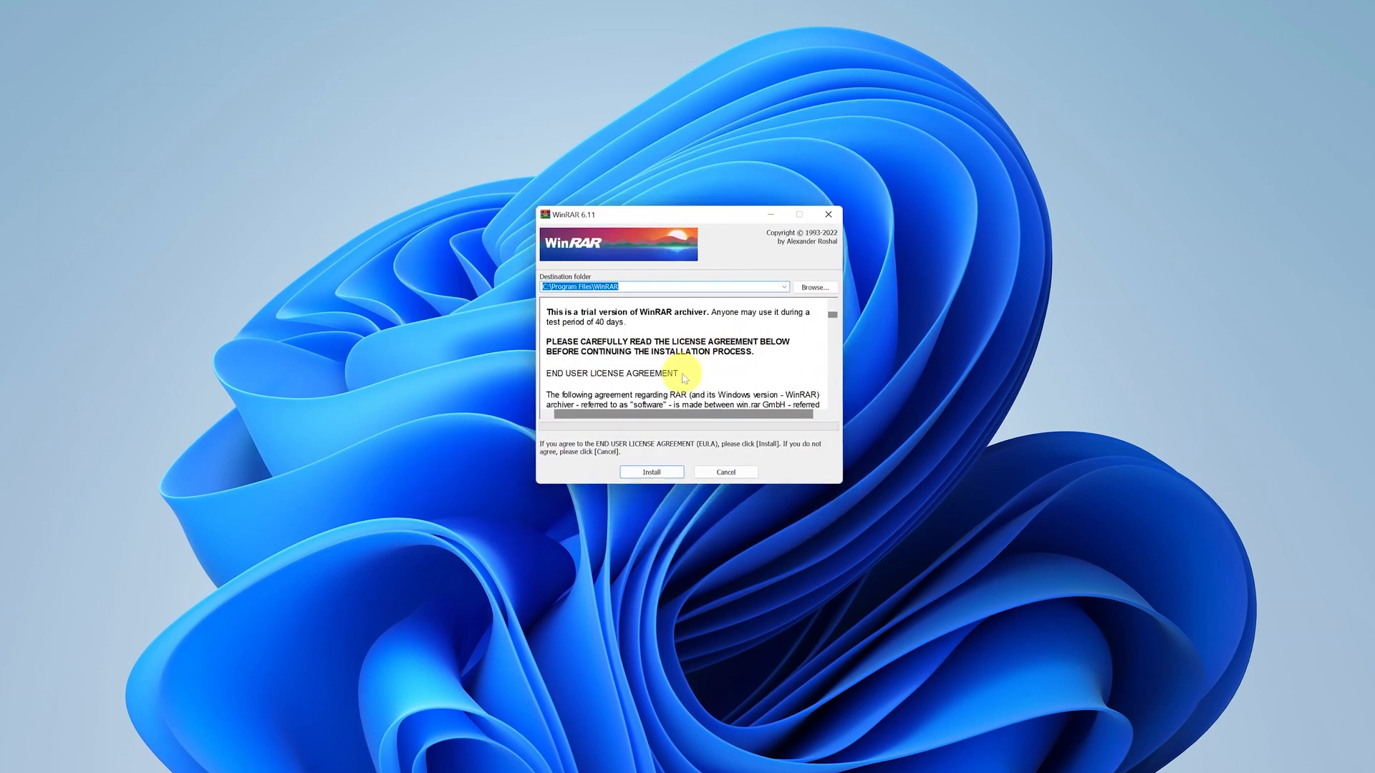
left_click(650, 473)
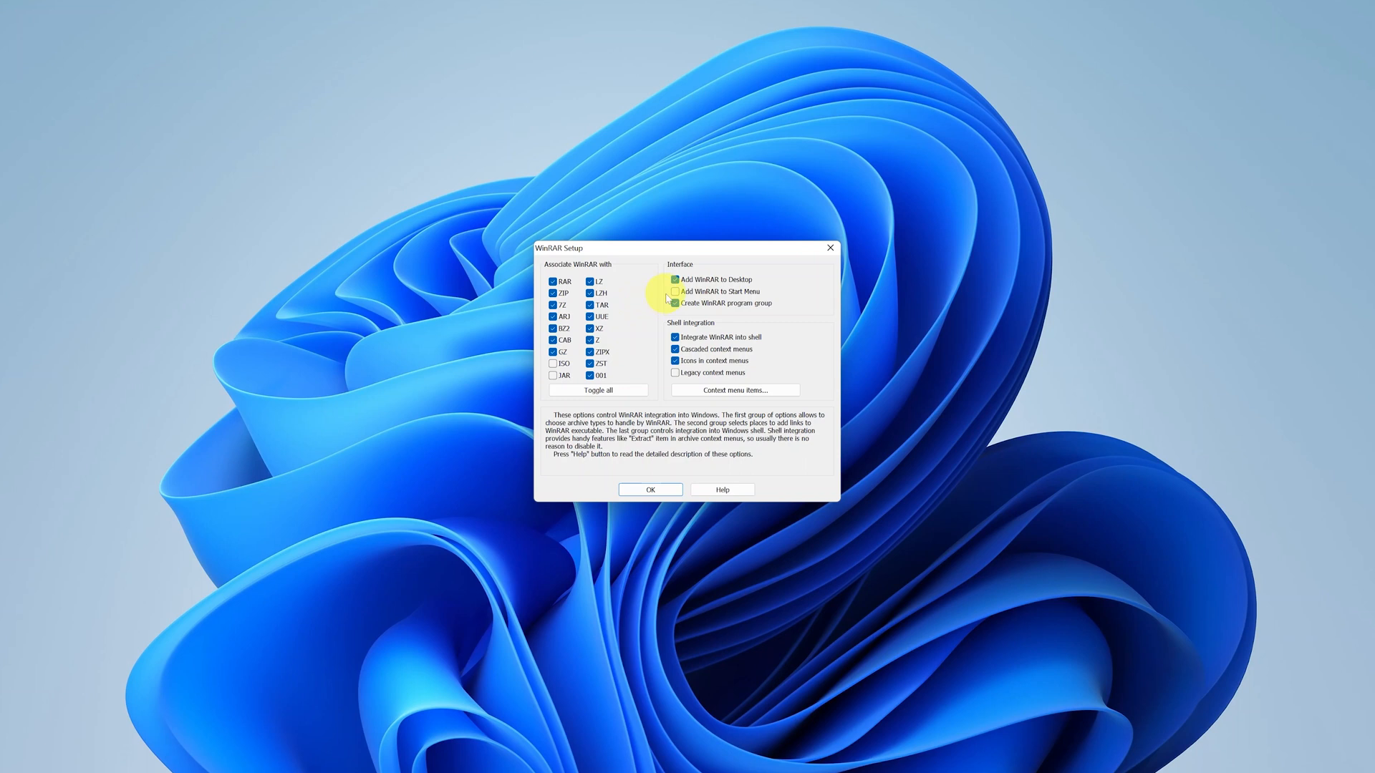
- Enable desktop and Start Menu shortcuts for WinRAR and finish setup
left_click(674, 292)
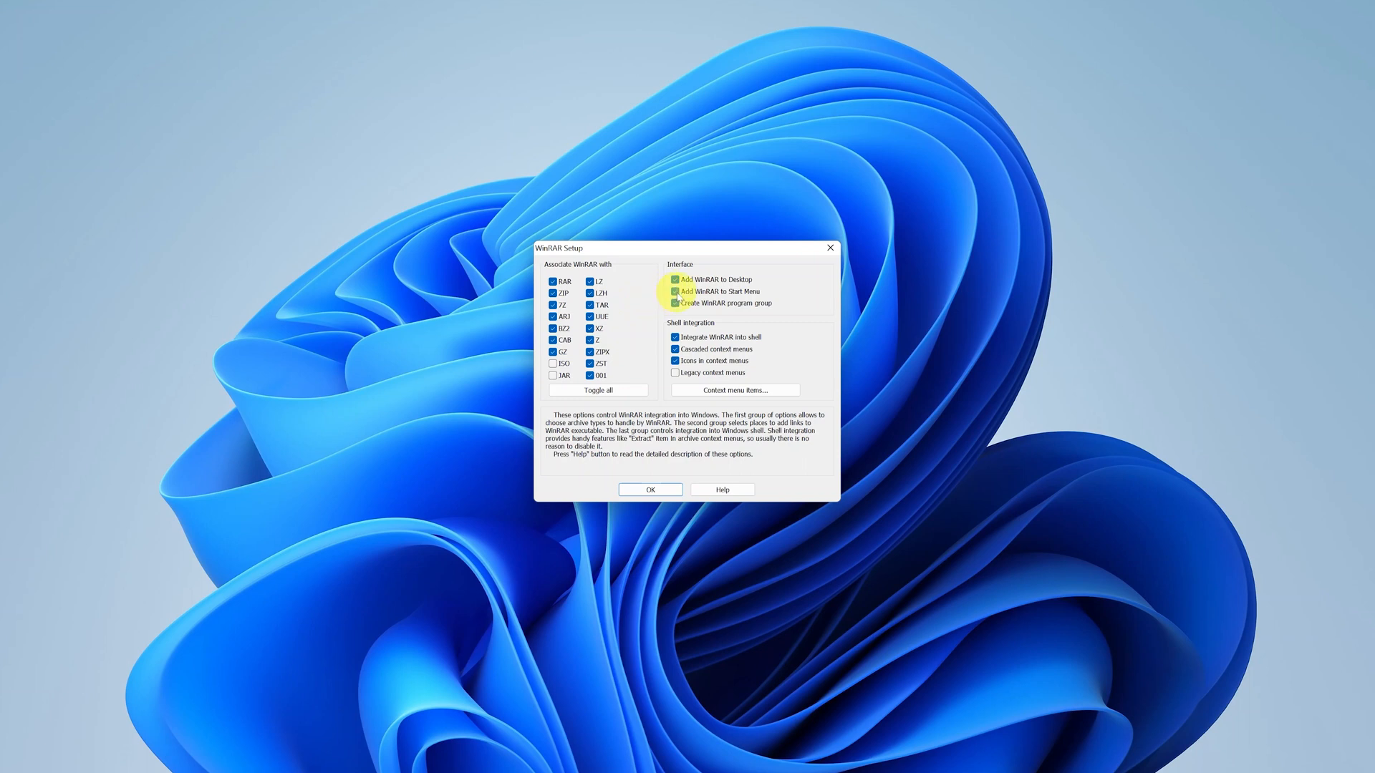
left_click(650, 490)
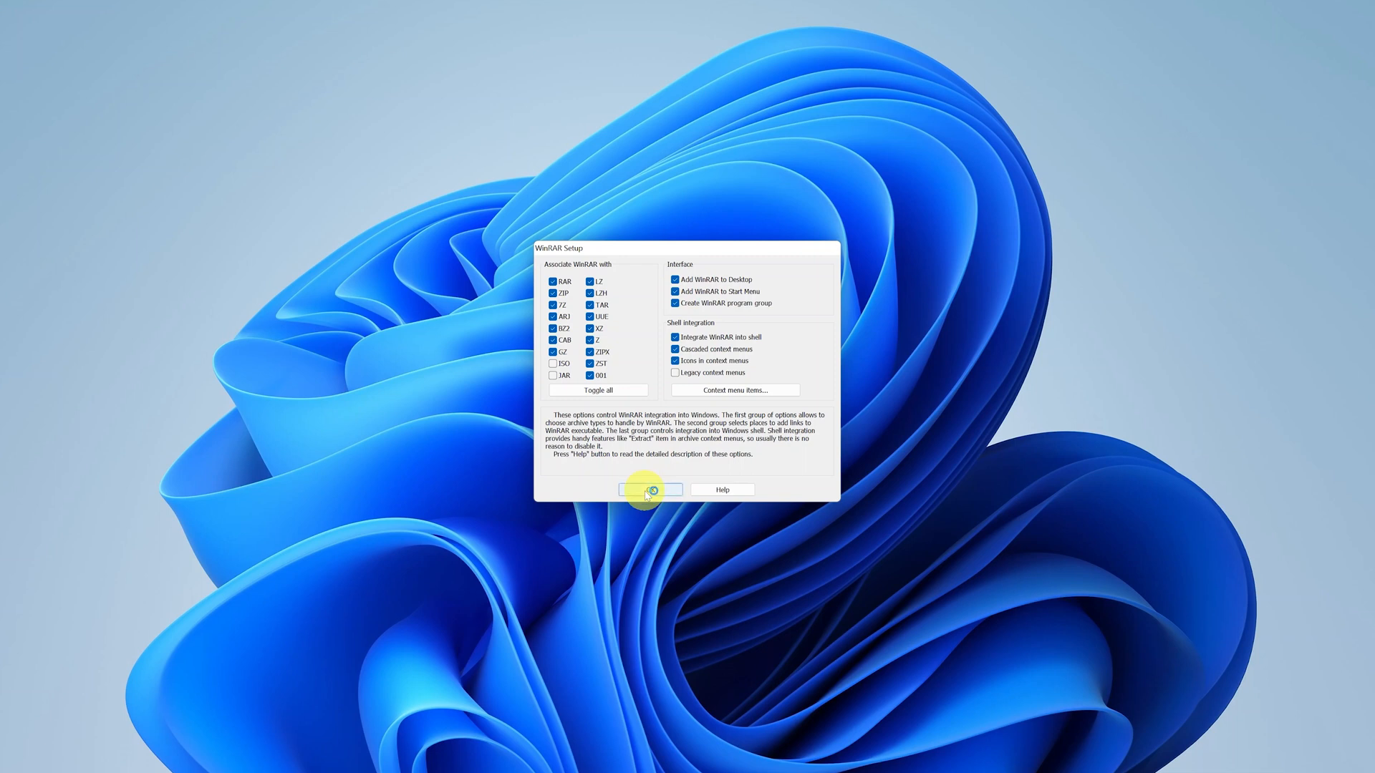
left_click(650, 489)
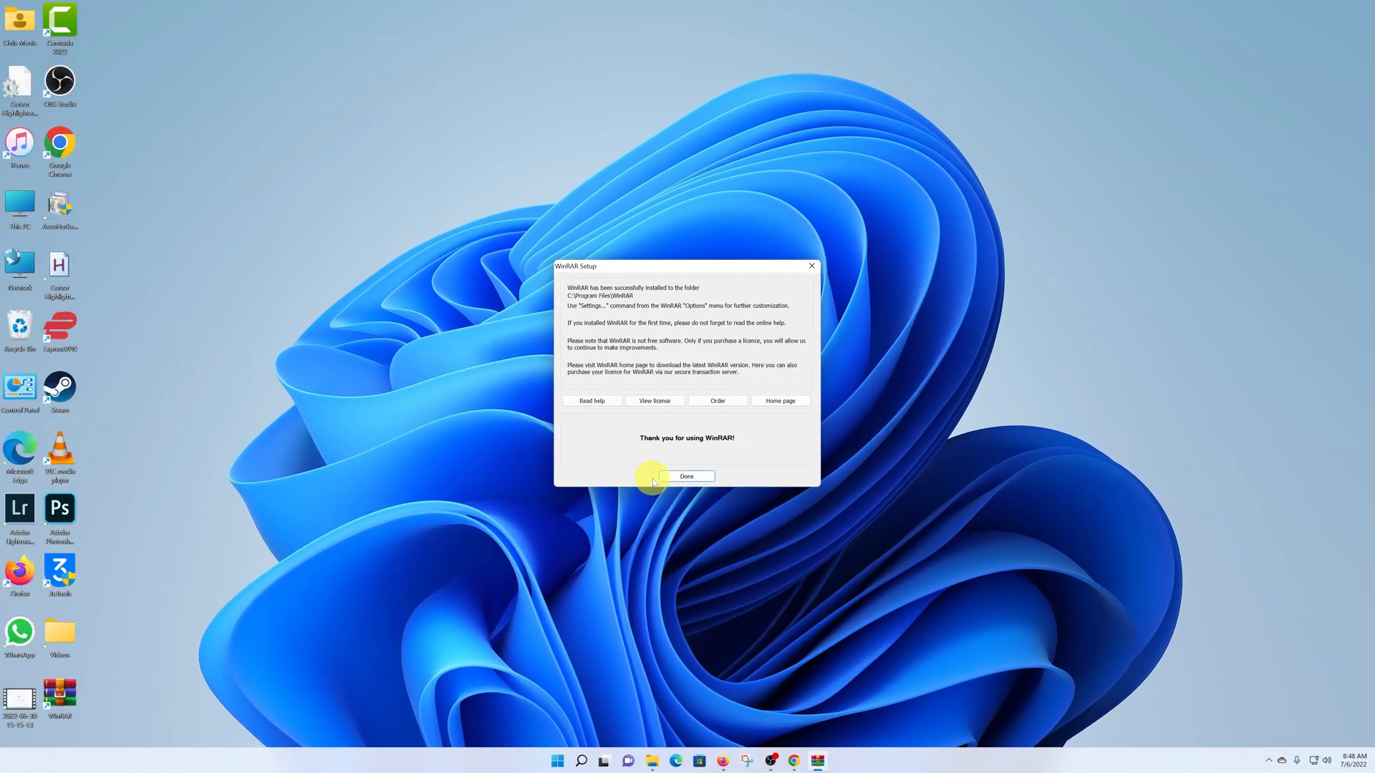
mouse_move(131, 650)
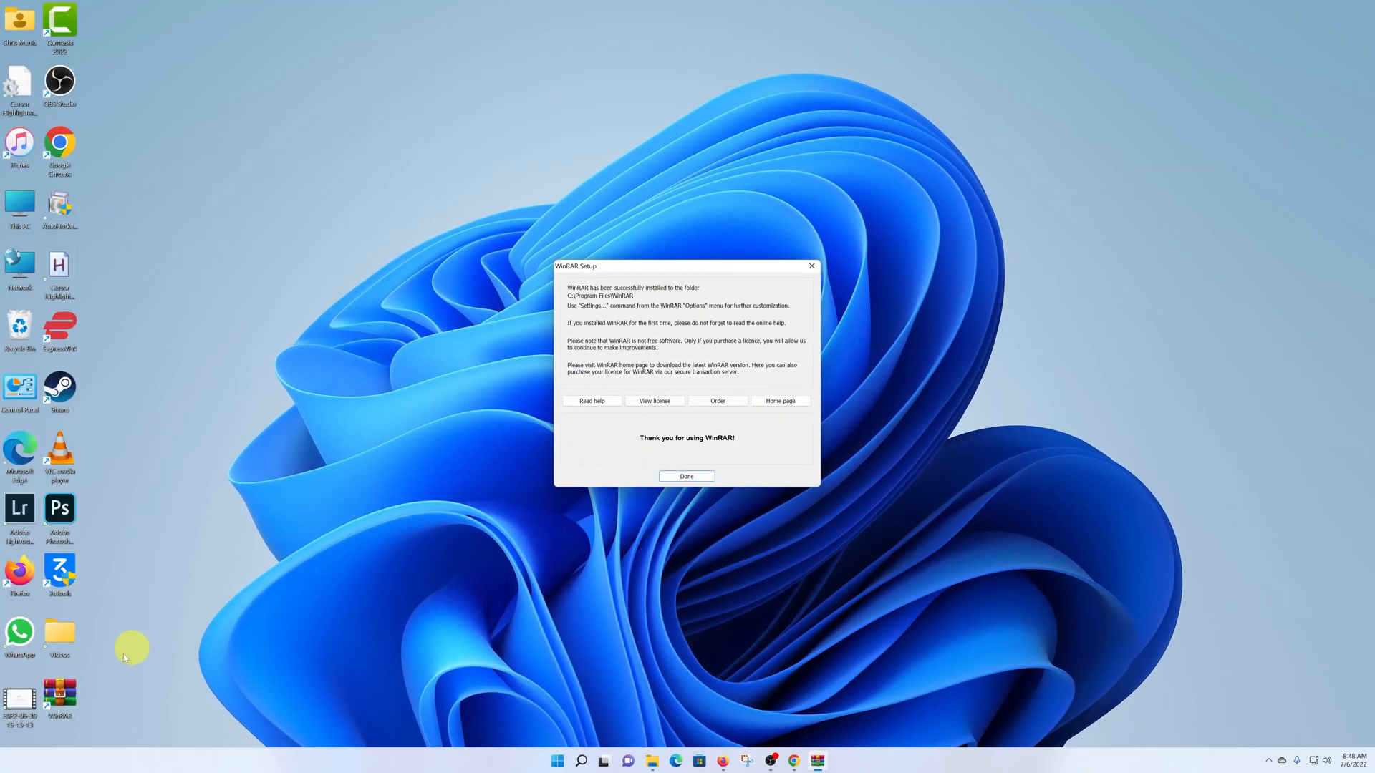
mouse_move(123, 677)
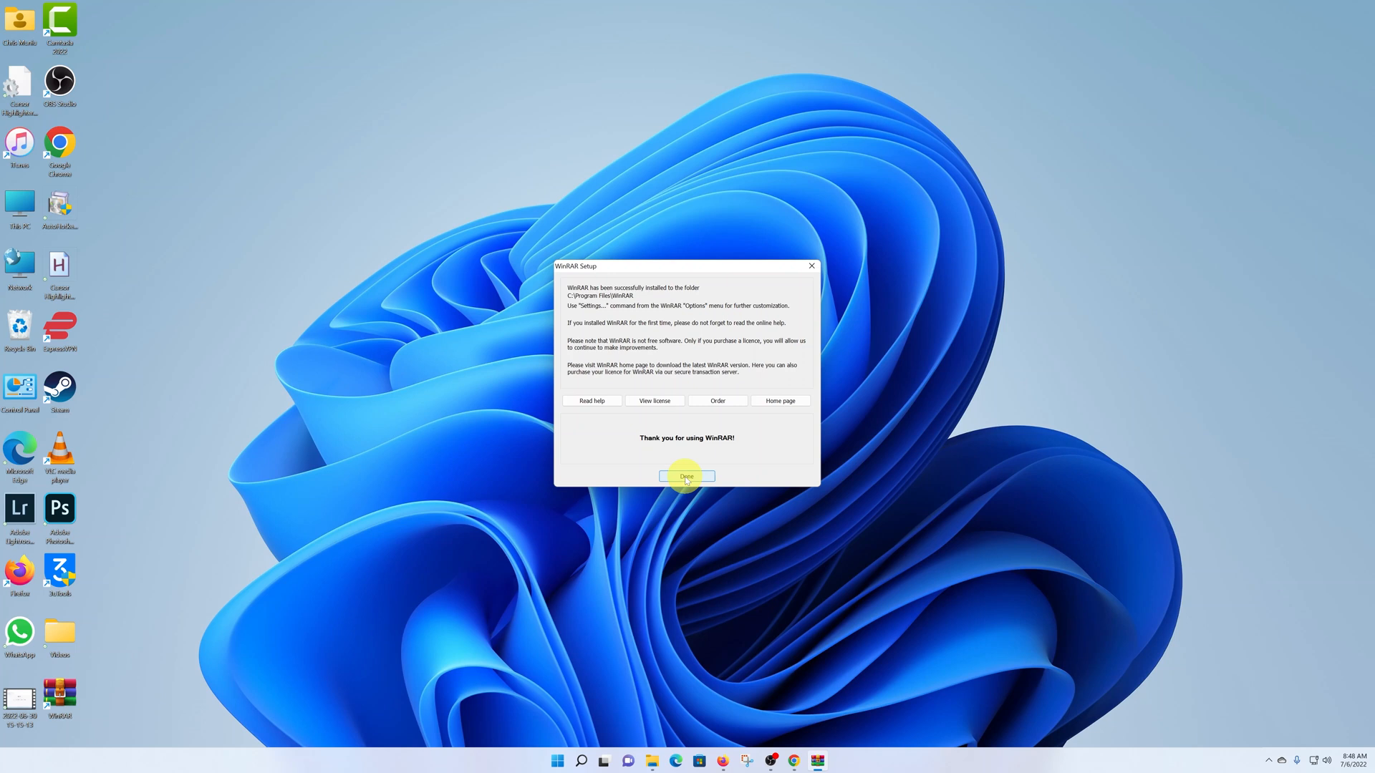
left_click(688, 477)
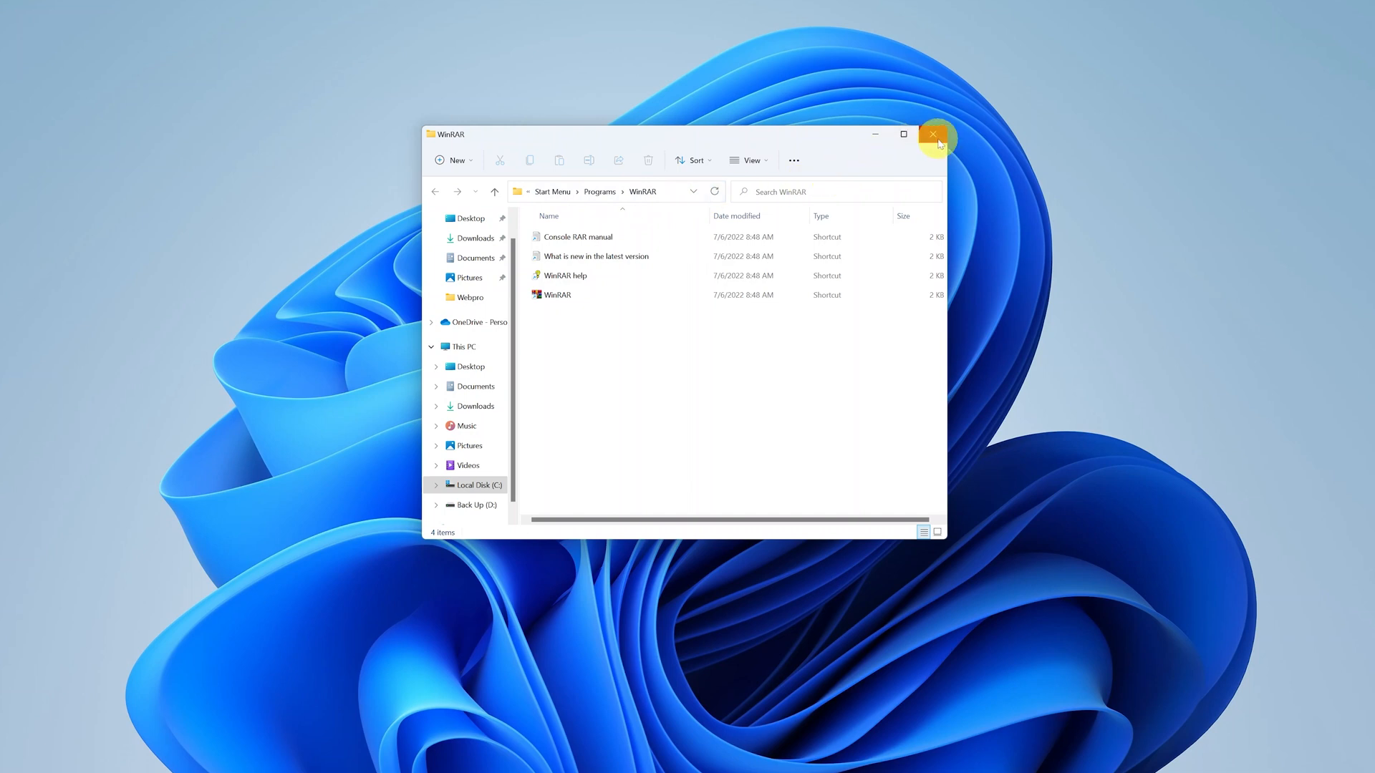
- Close the shortcuts folder, dismiss WinRAR's first-use purchase notice and close WinRAR
left_click(934, 136)
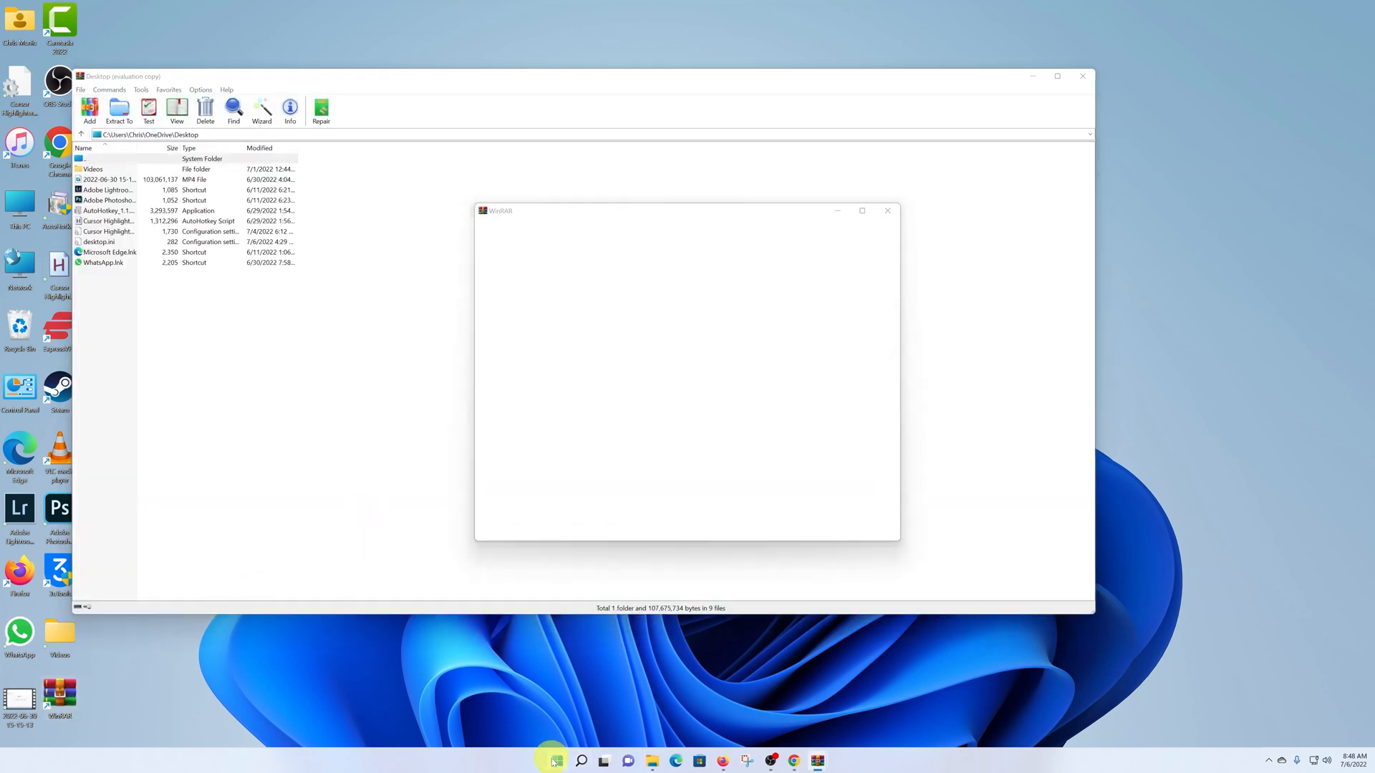
left_click(584, 762)
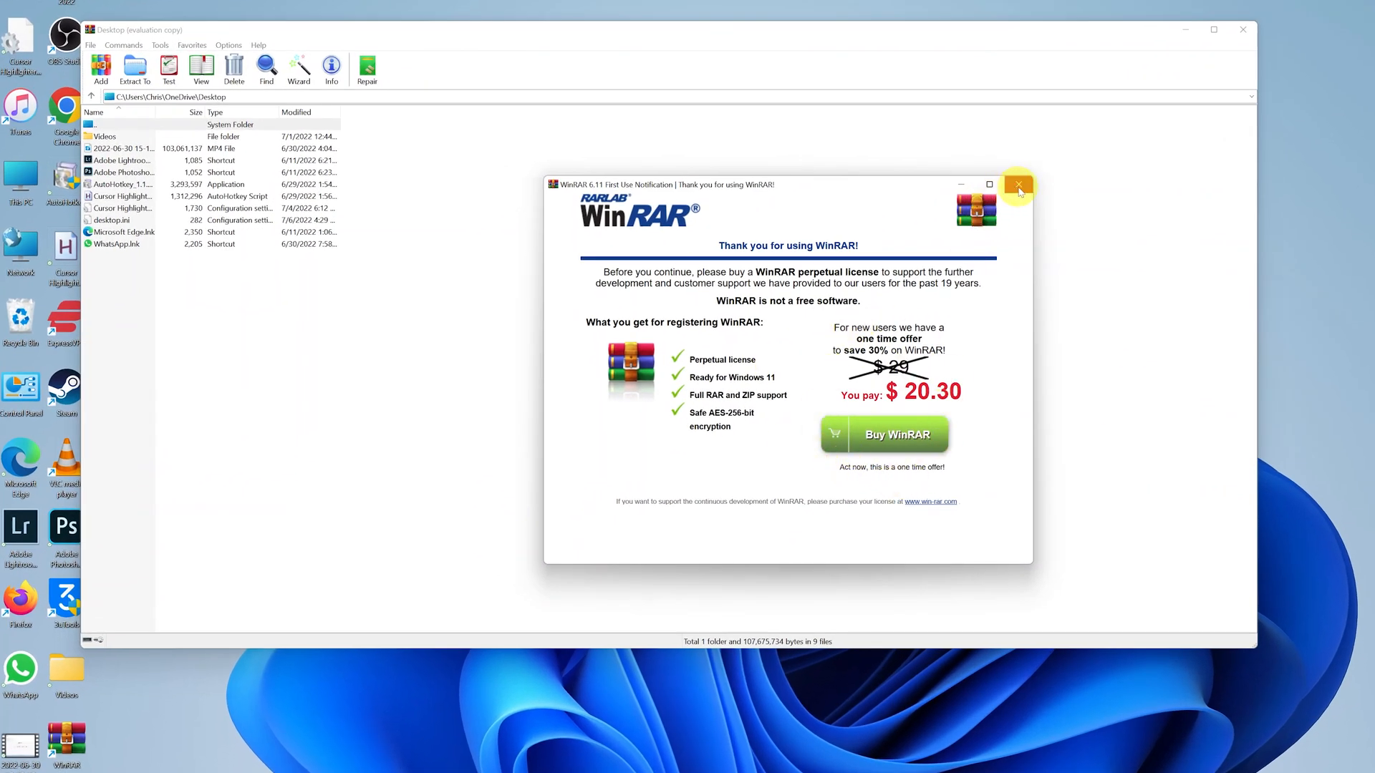
left_click(1016, 185)
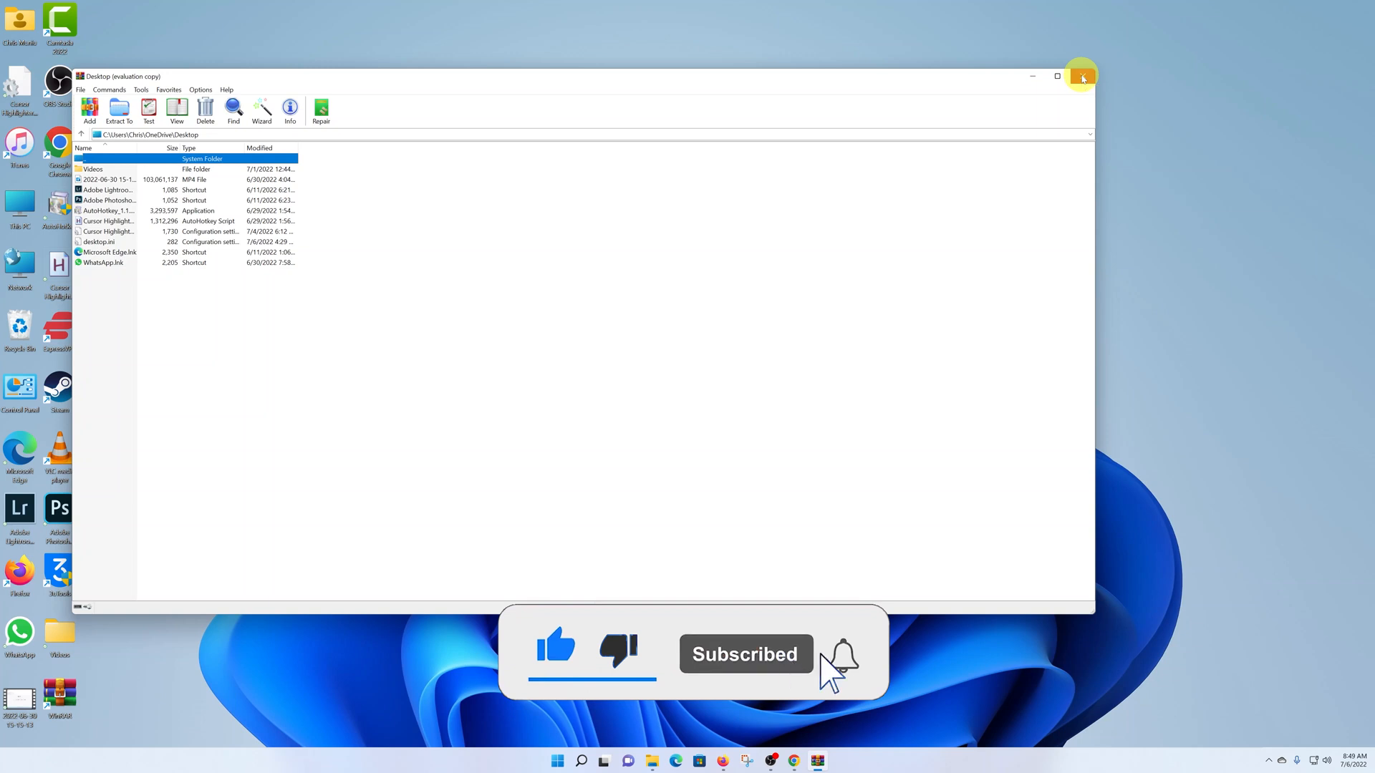
left_click(1081, 76)
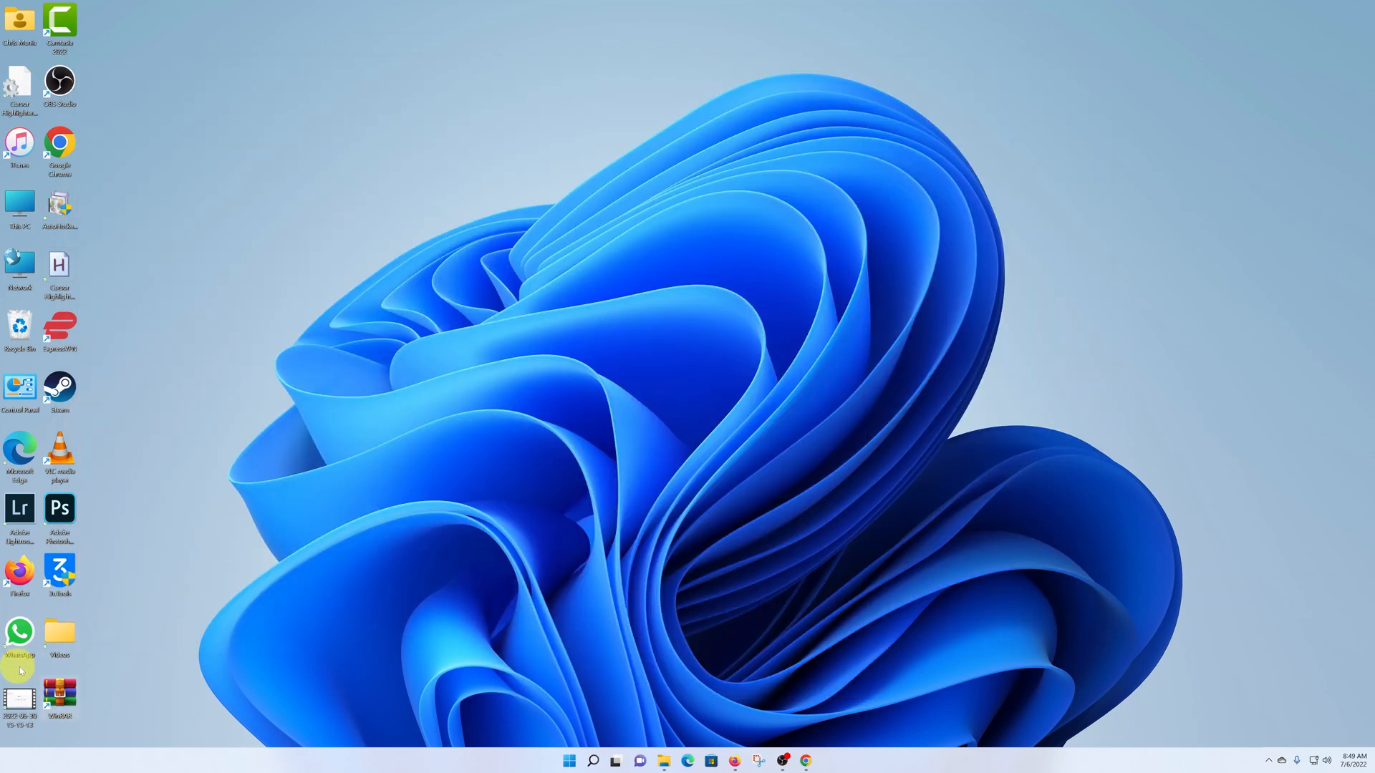
mouse_move(159, 617)
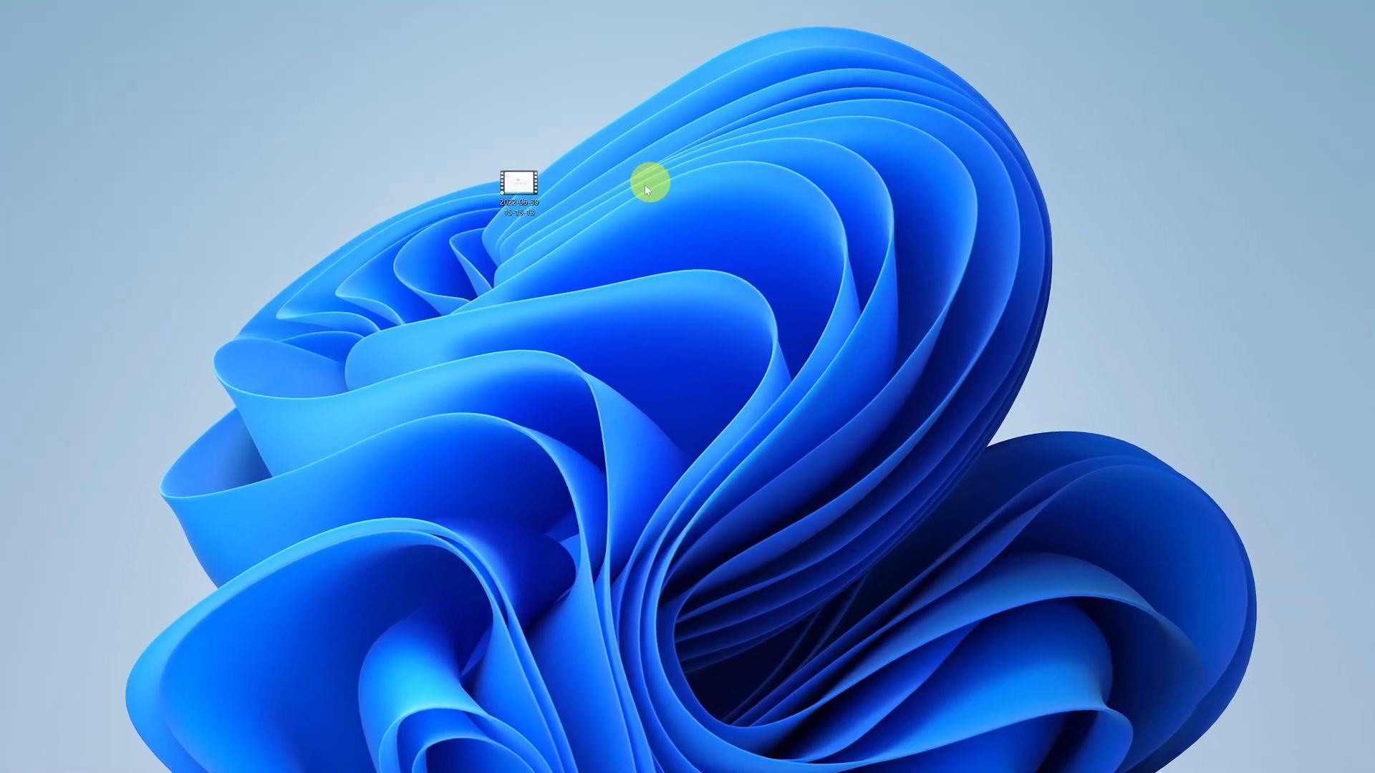
- Select the screen-recording video on the desktop and bring up its context menu
left_click(521, 180)
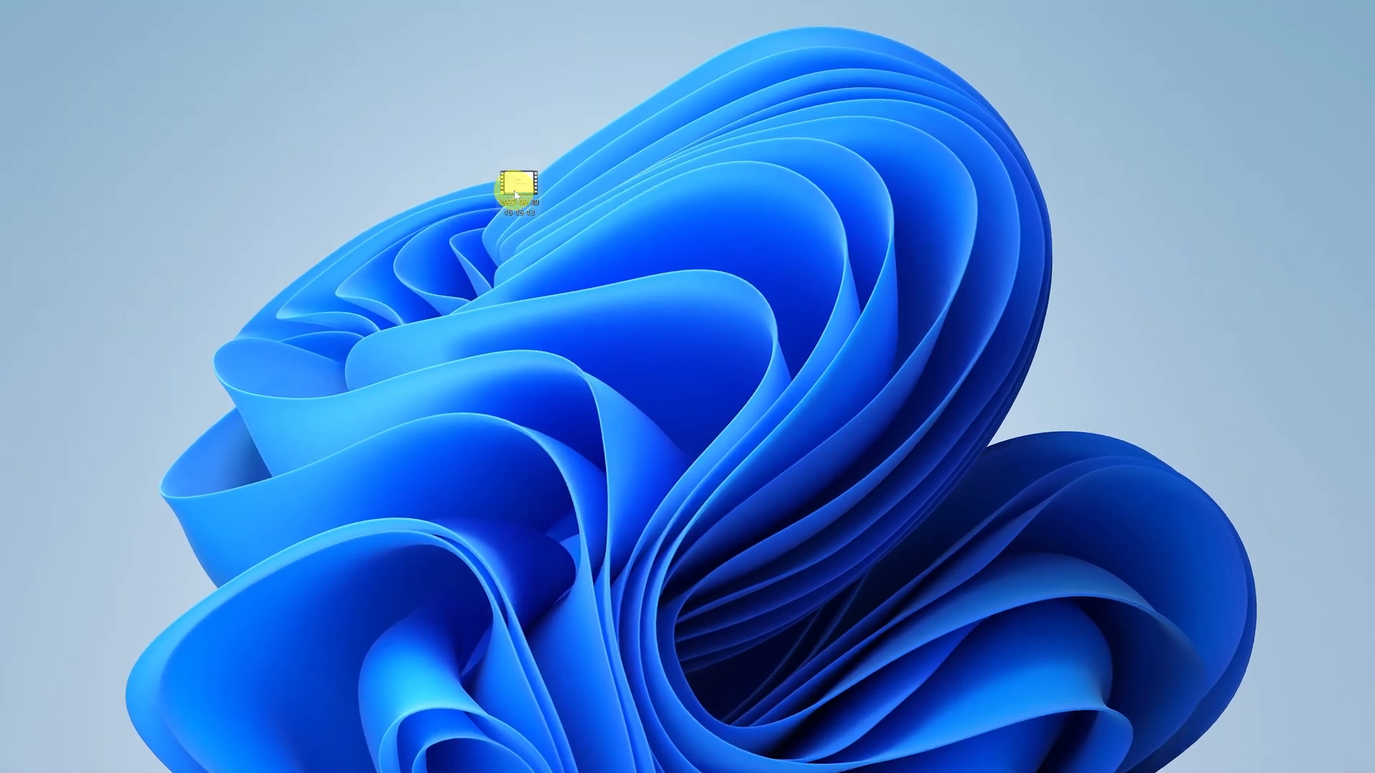
right_click(518, 181)
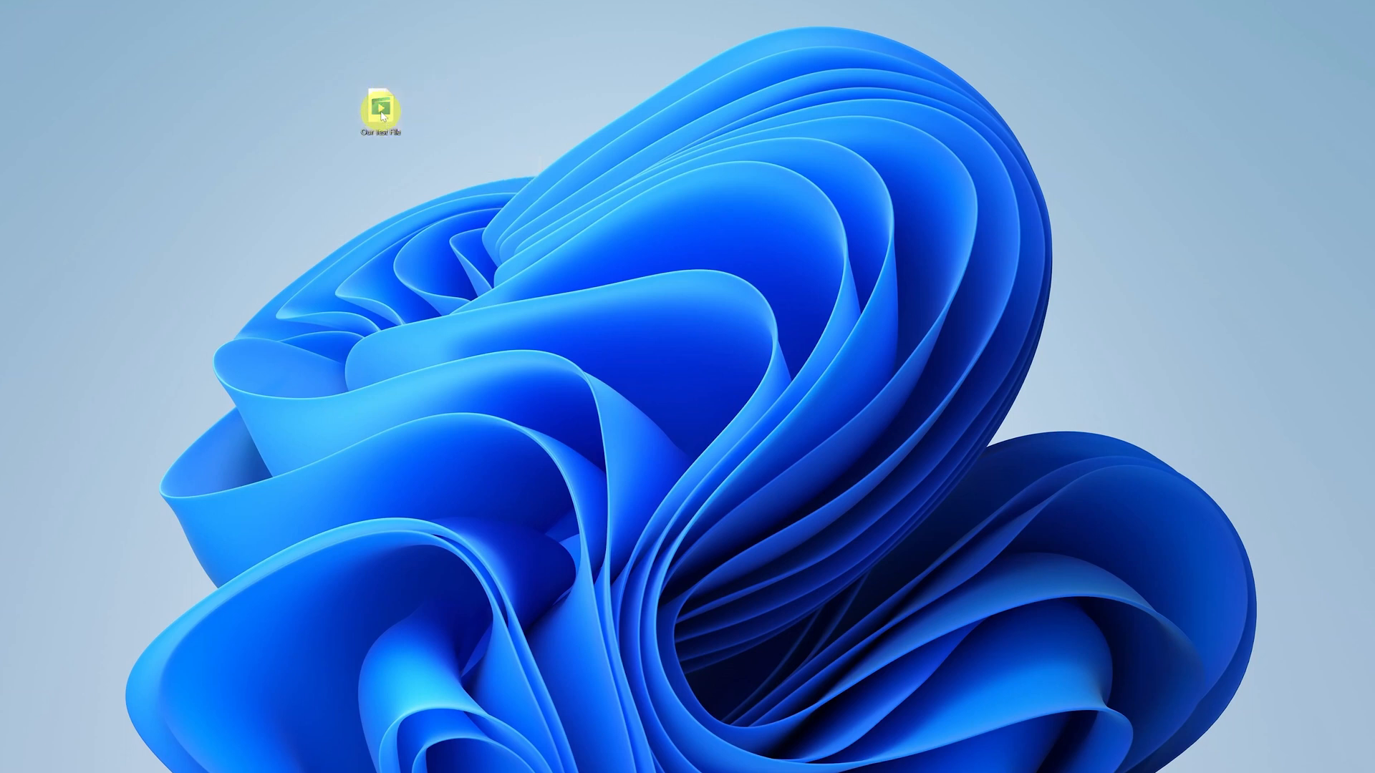
- Start a new WinRAR archive for 'Our Test File' via Add to archive... in its context menu
right_click(383, 109)
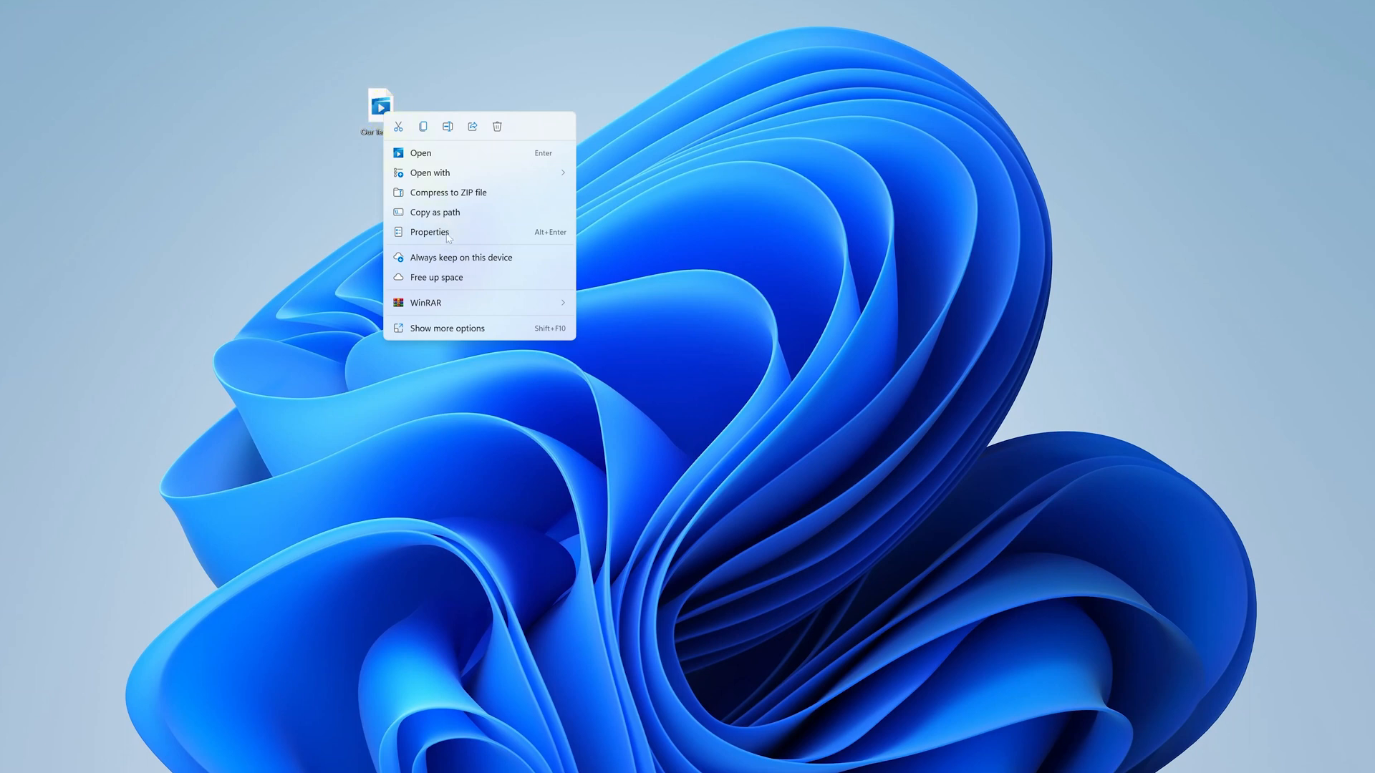
mouse_move(458, 304)
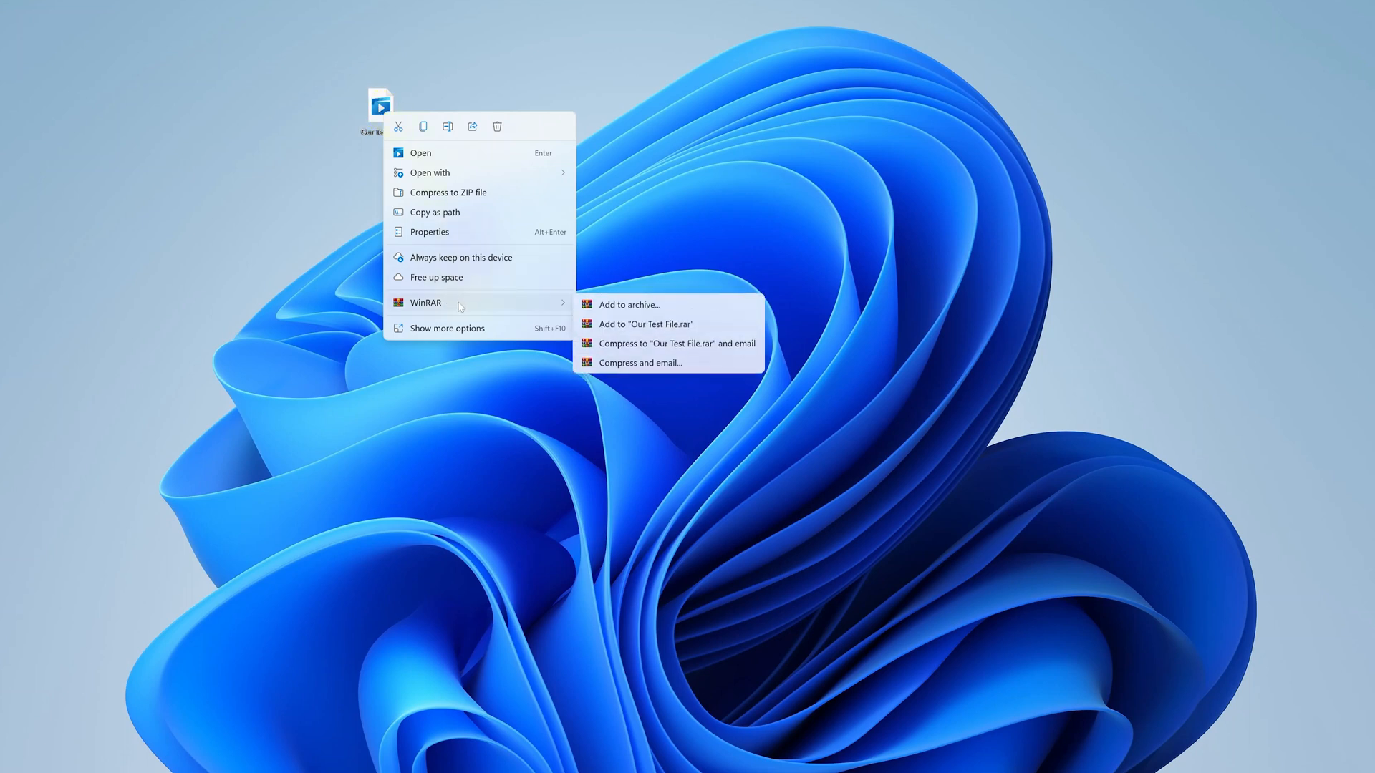
mouse_move(469, 307)
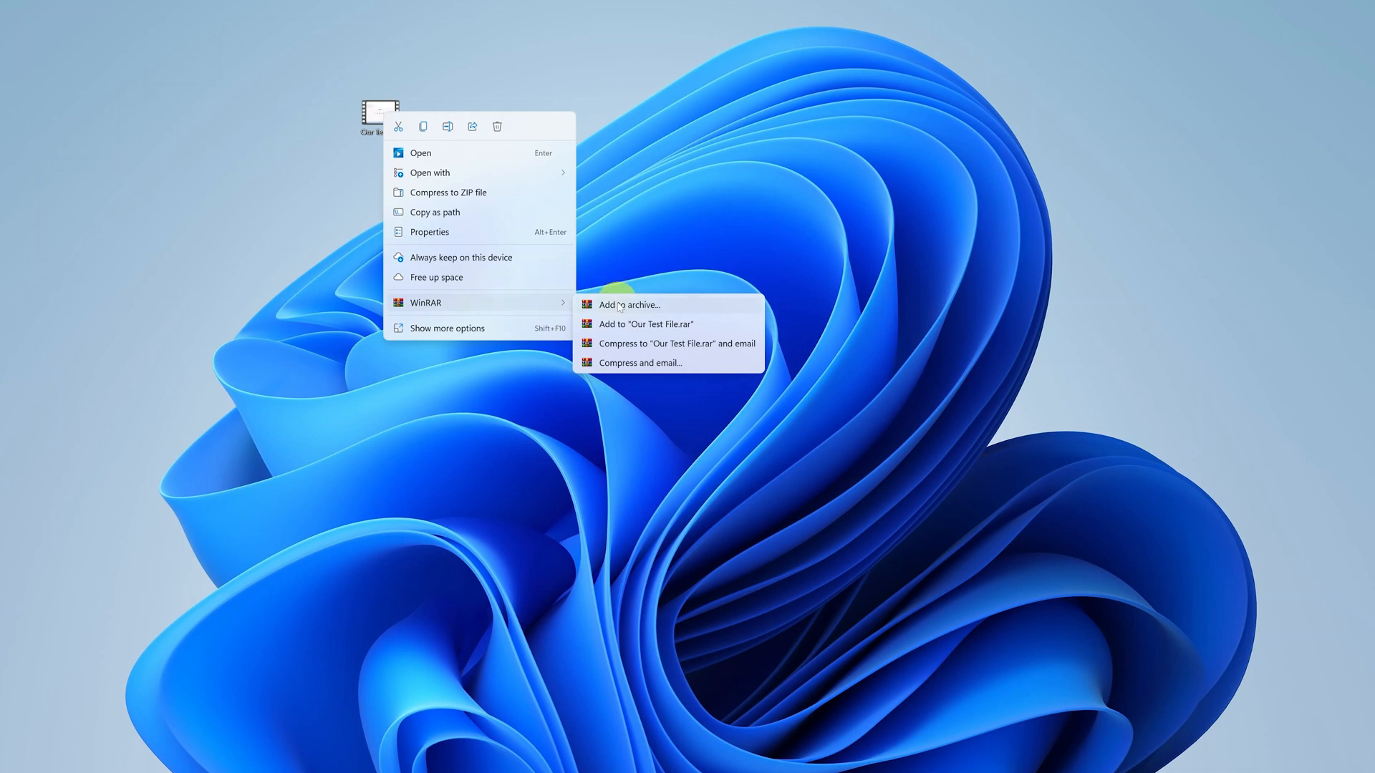
mouse_move(667, 310)
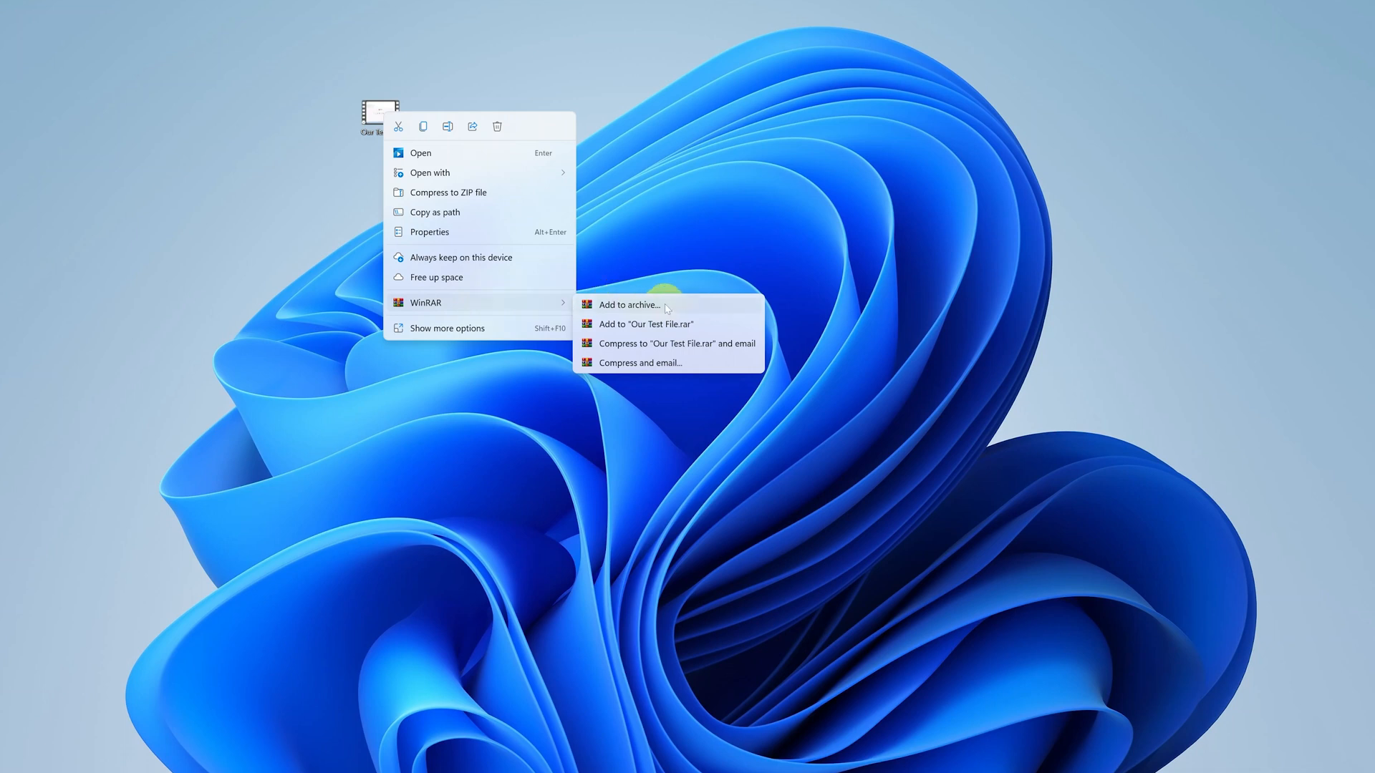
mouse_move(671, 327)
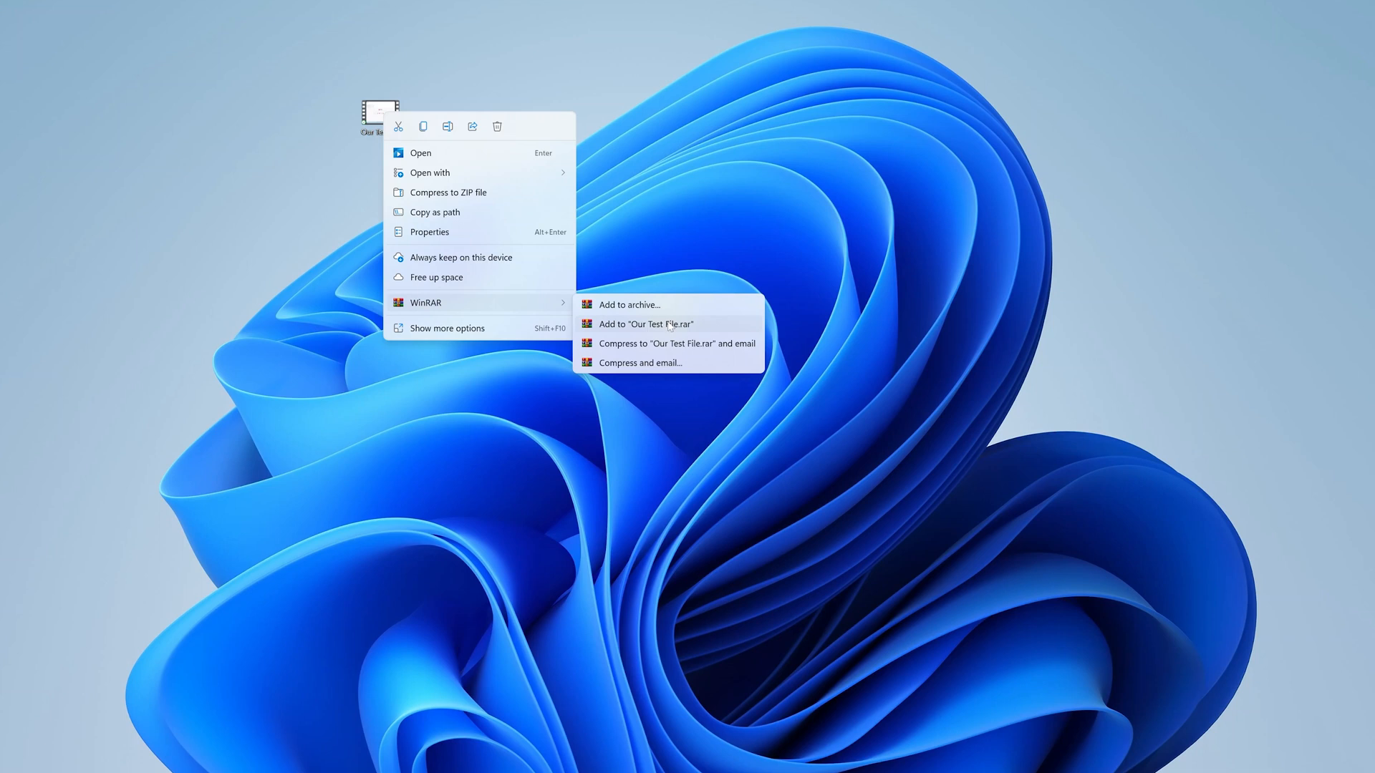
mouse_move(679, 330)
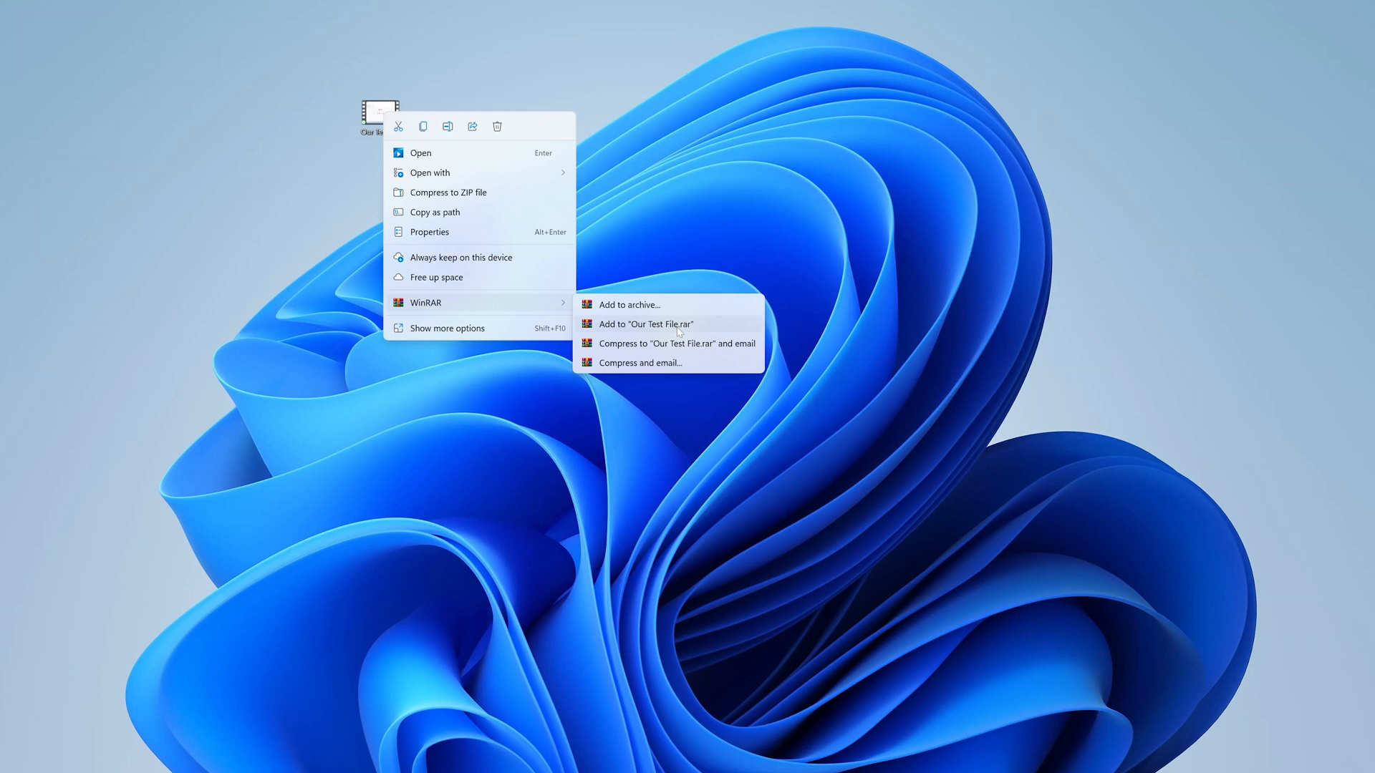
mouse_move(681, 314)
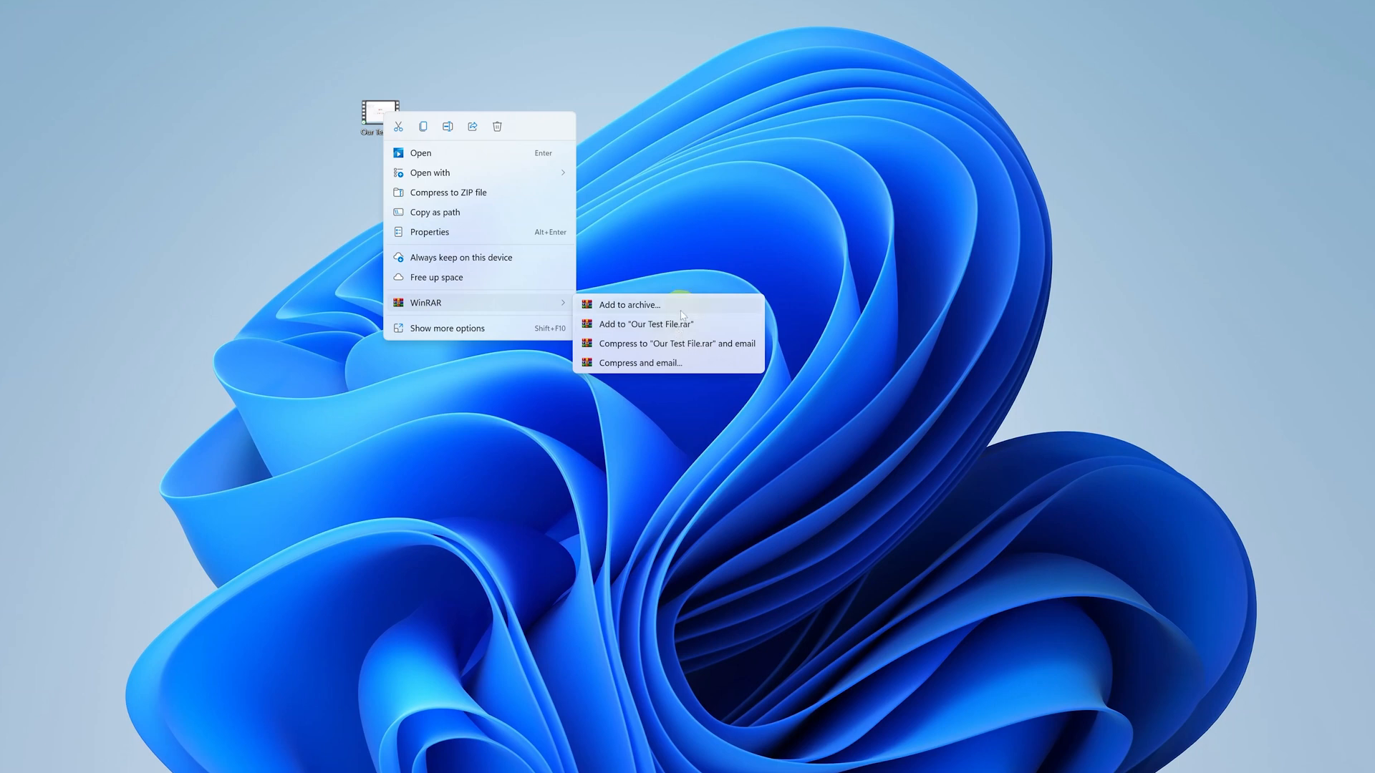
left_click(627, 303)
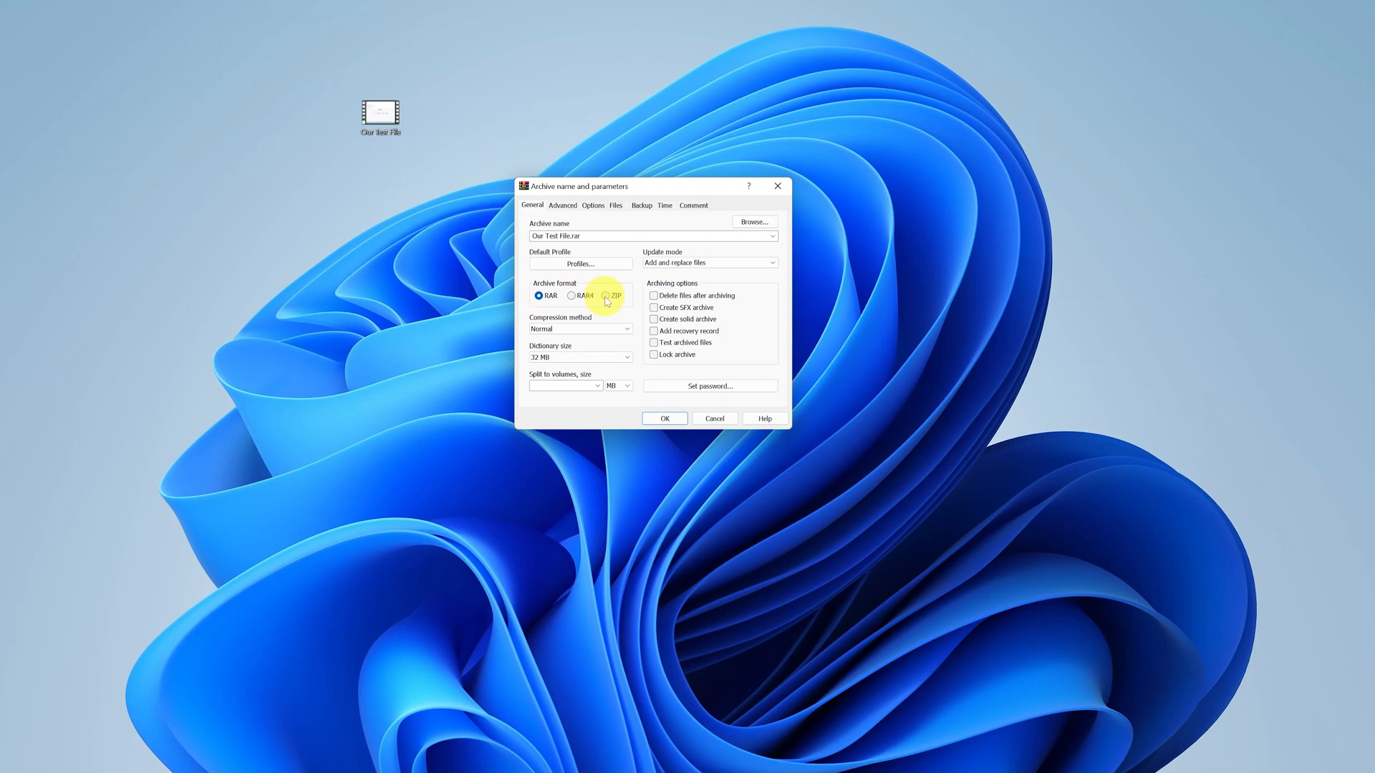
- Compress the video as a ZIP named 'Our Test File compressed.zip' on the desktop
left_click(604, 295)
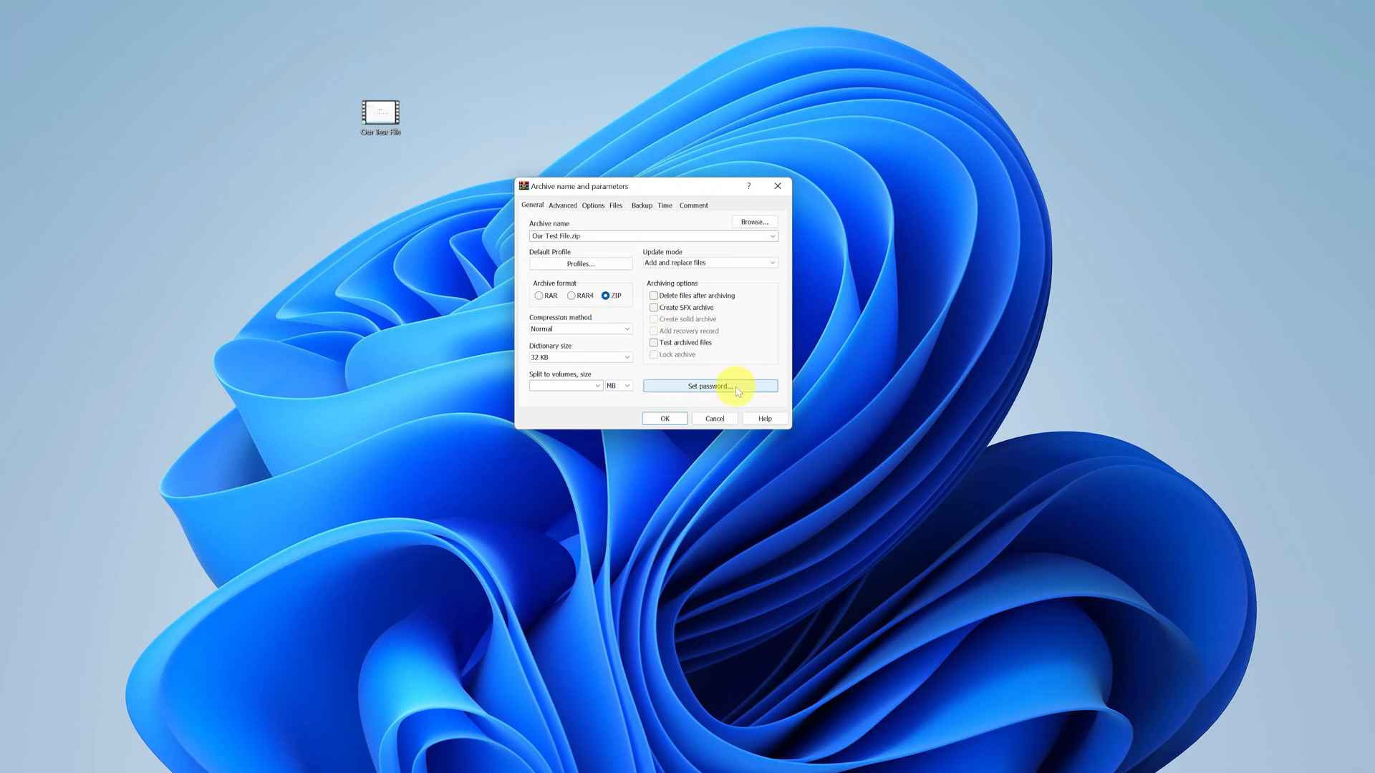
mouse_move(773, 278)
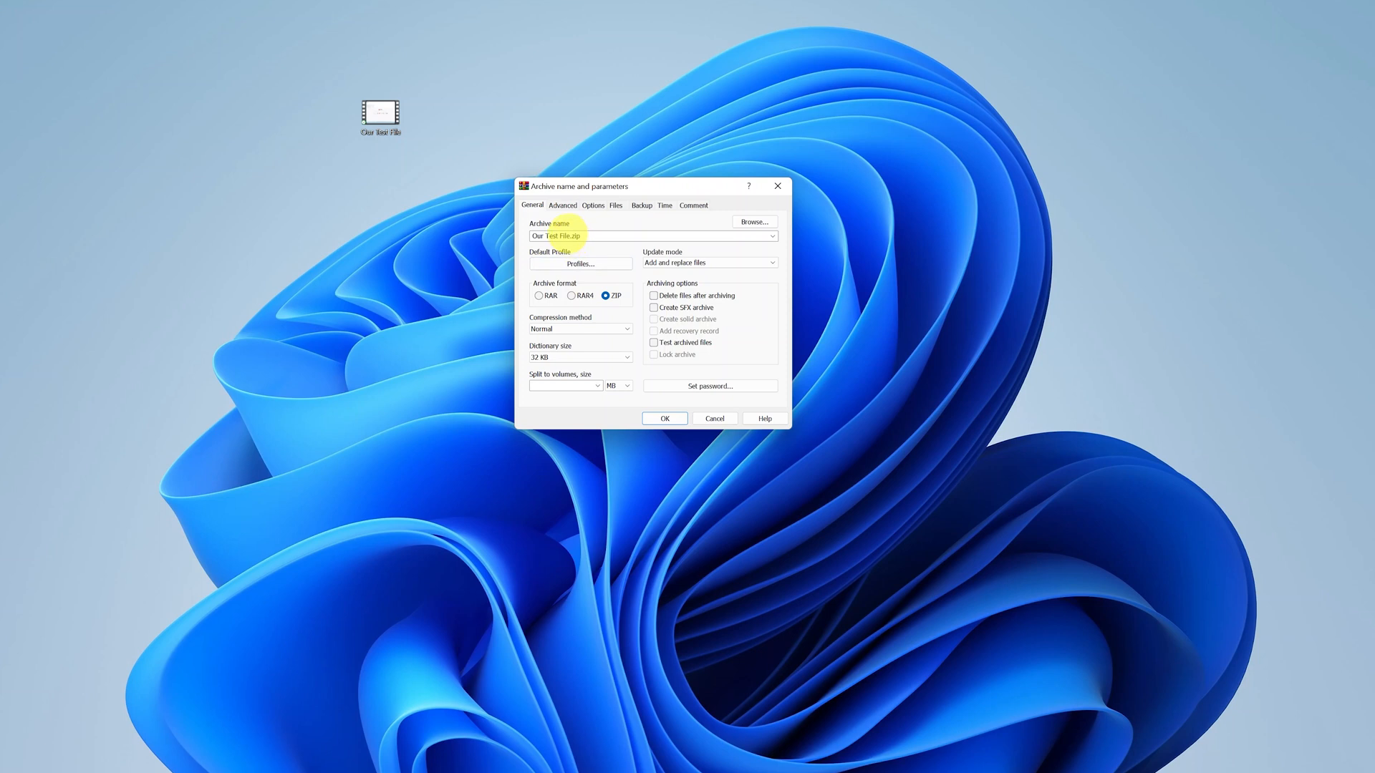
triple_click(579, 234)
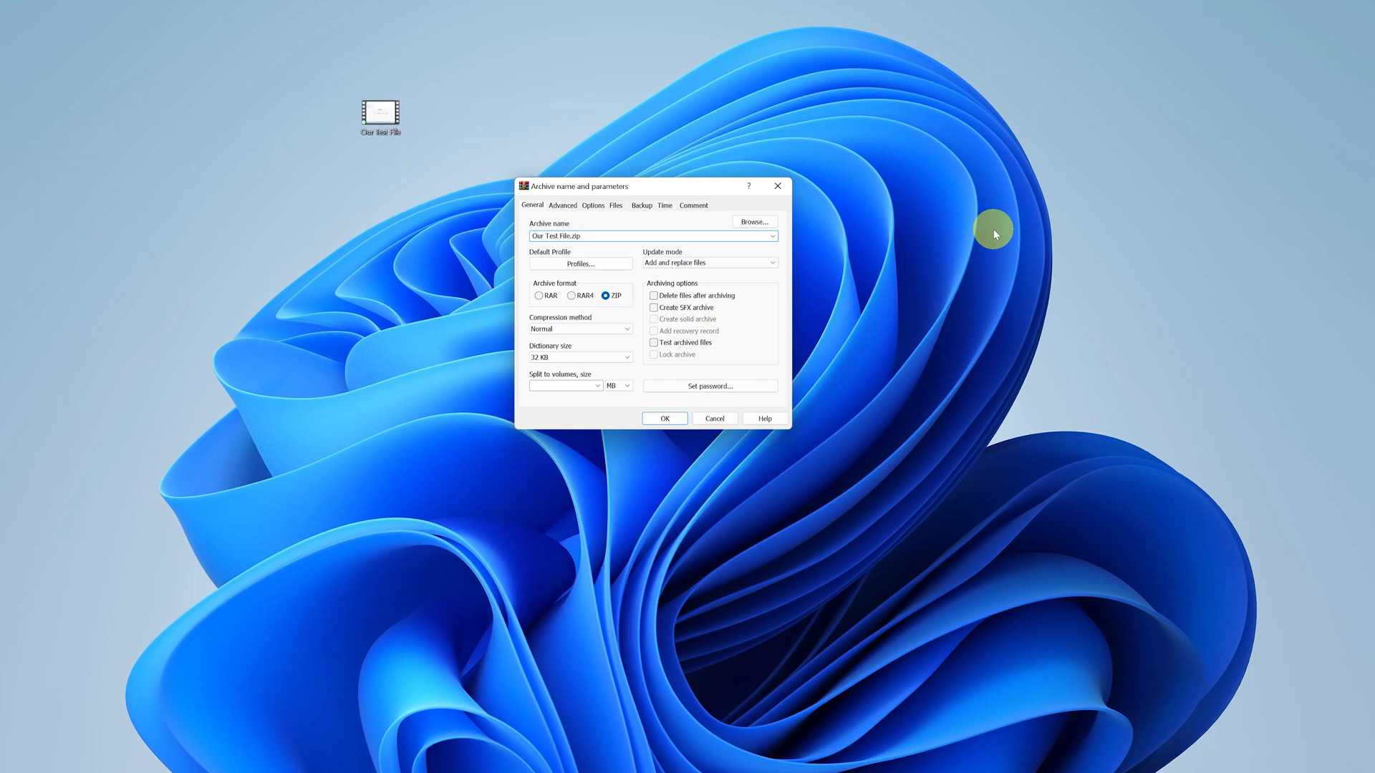
type("compressed")
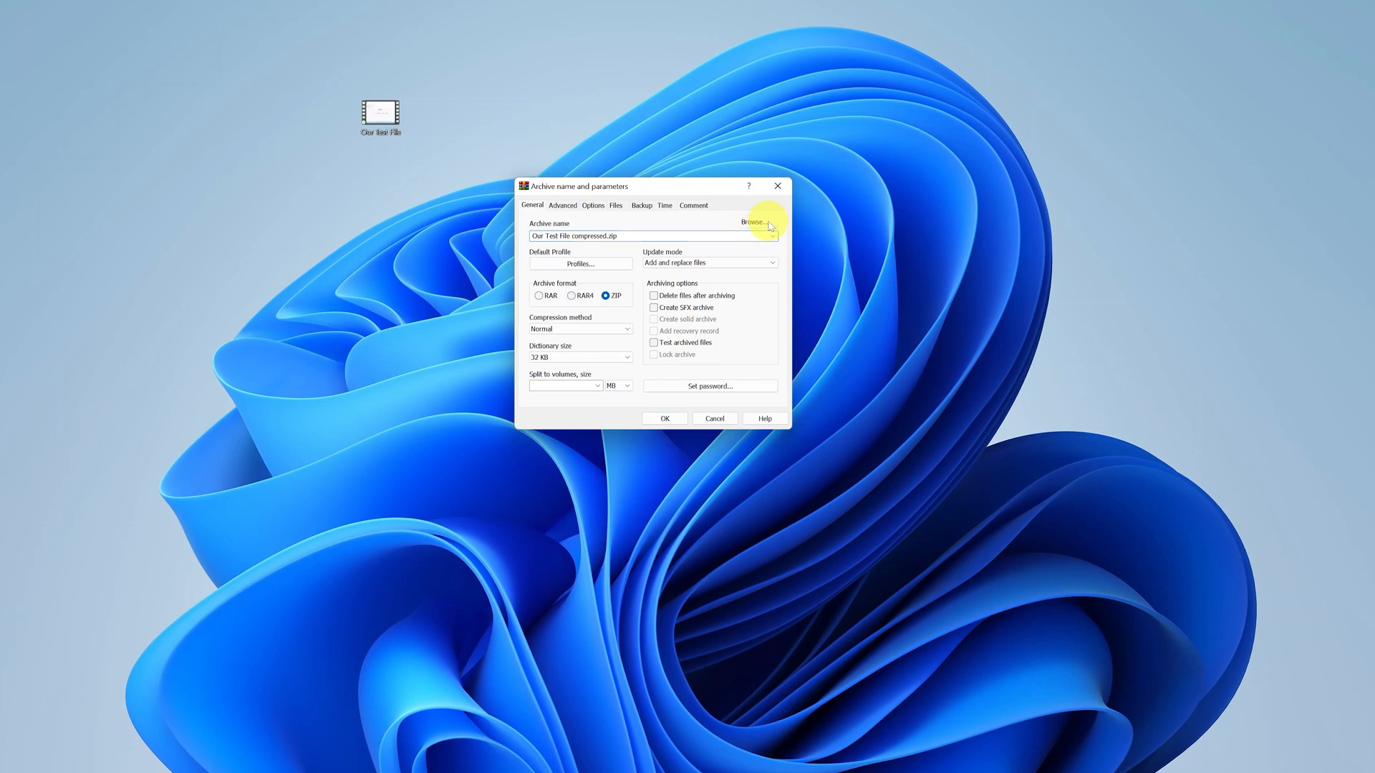
left_click(756, 222)
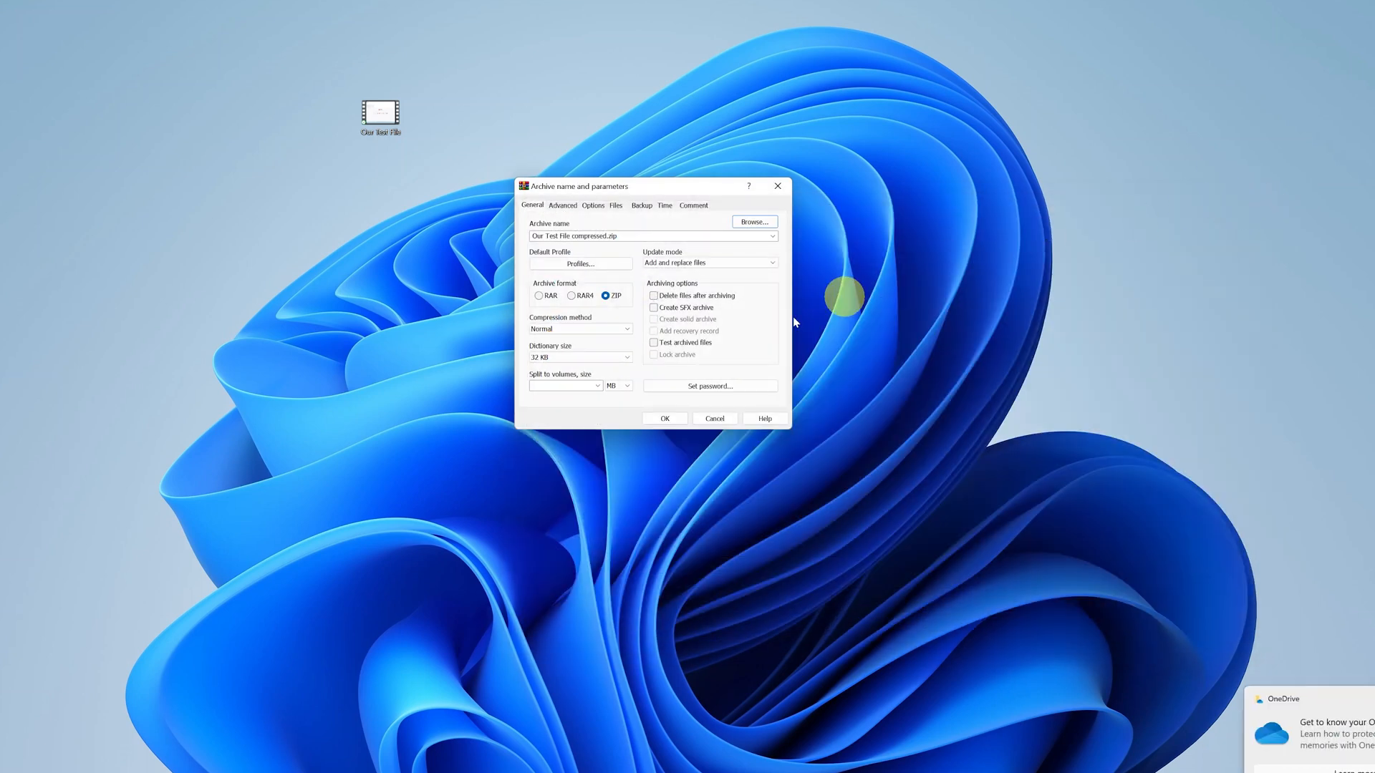
mouse_move(665, 418)
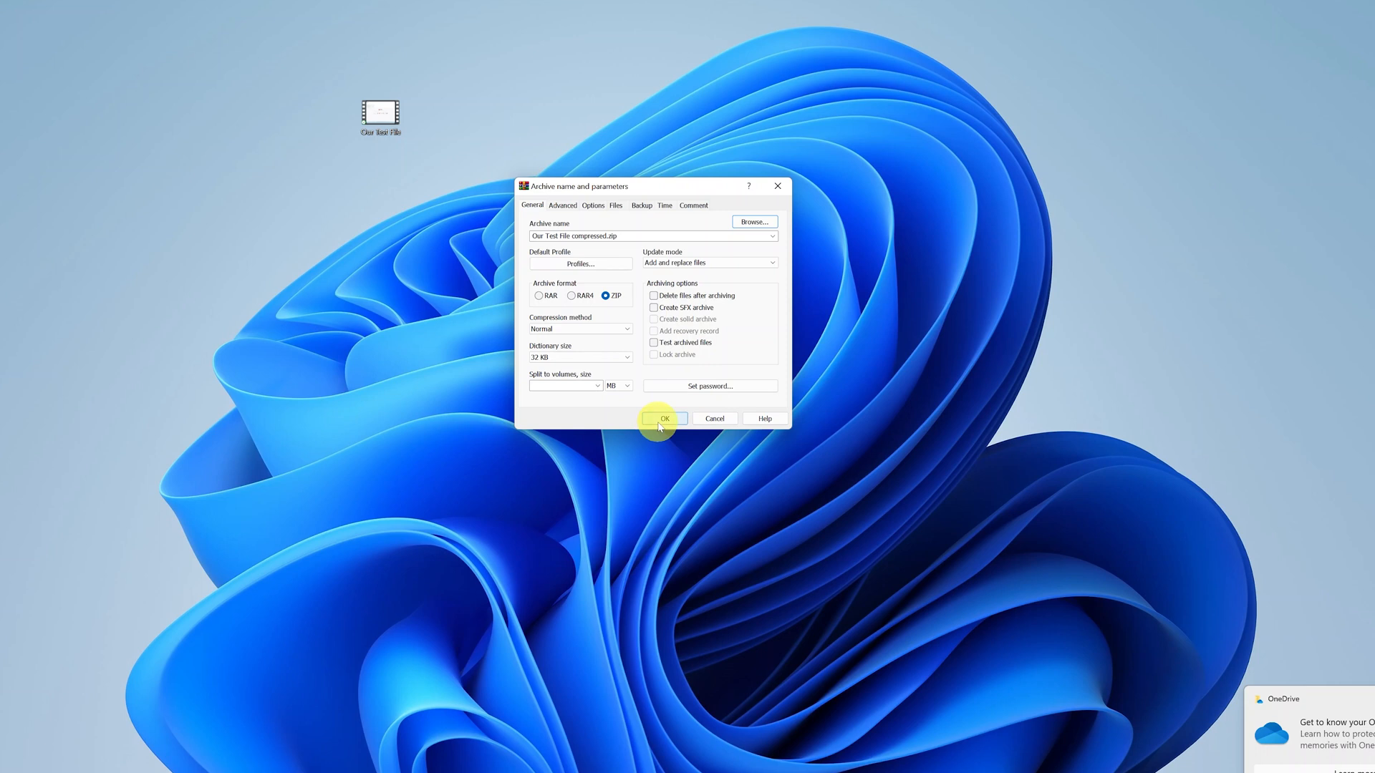
left_click(665, 418)
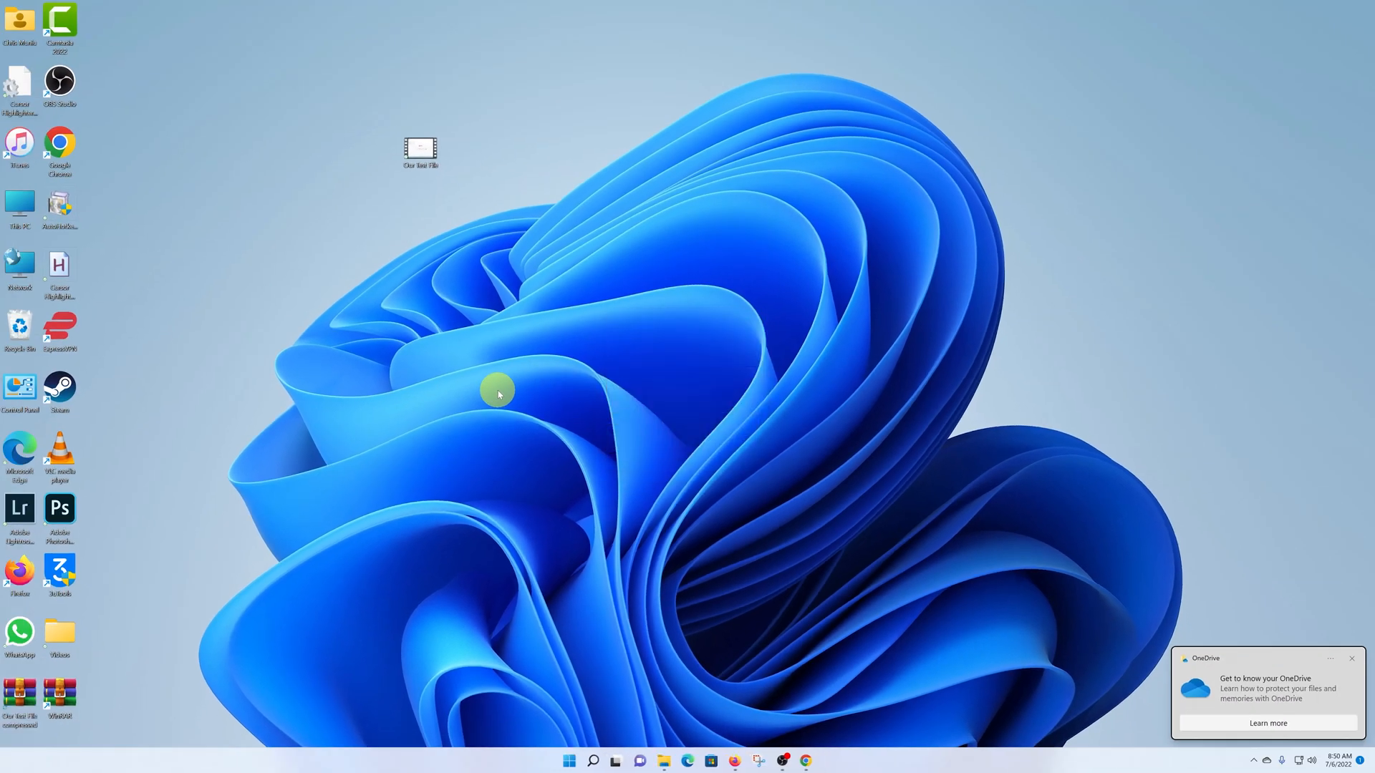
mouse_move(221, 656)
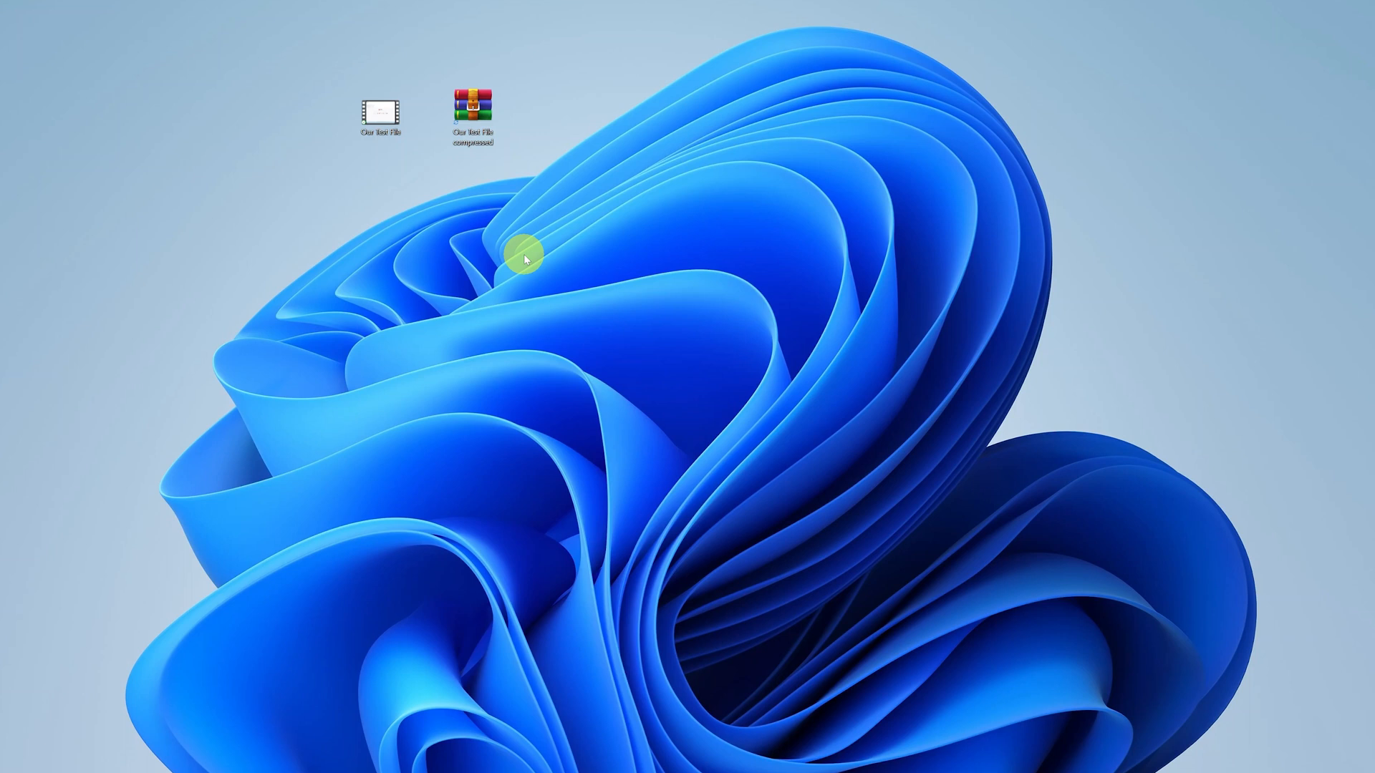
mouse_move(557, 213)
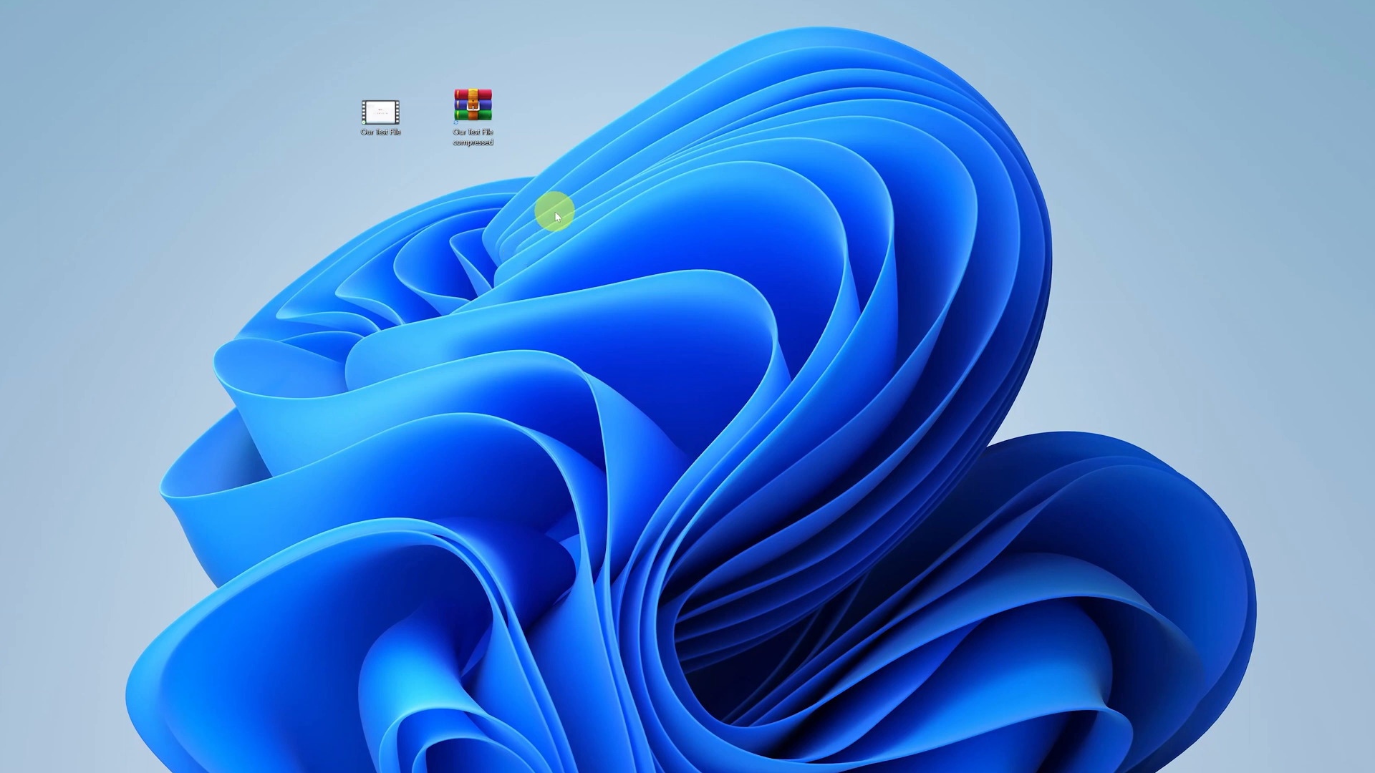
mouse_move(473, 108)
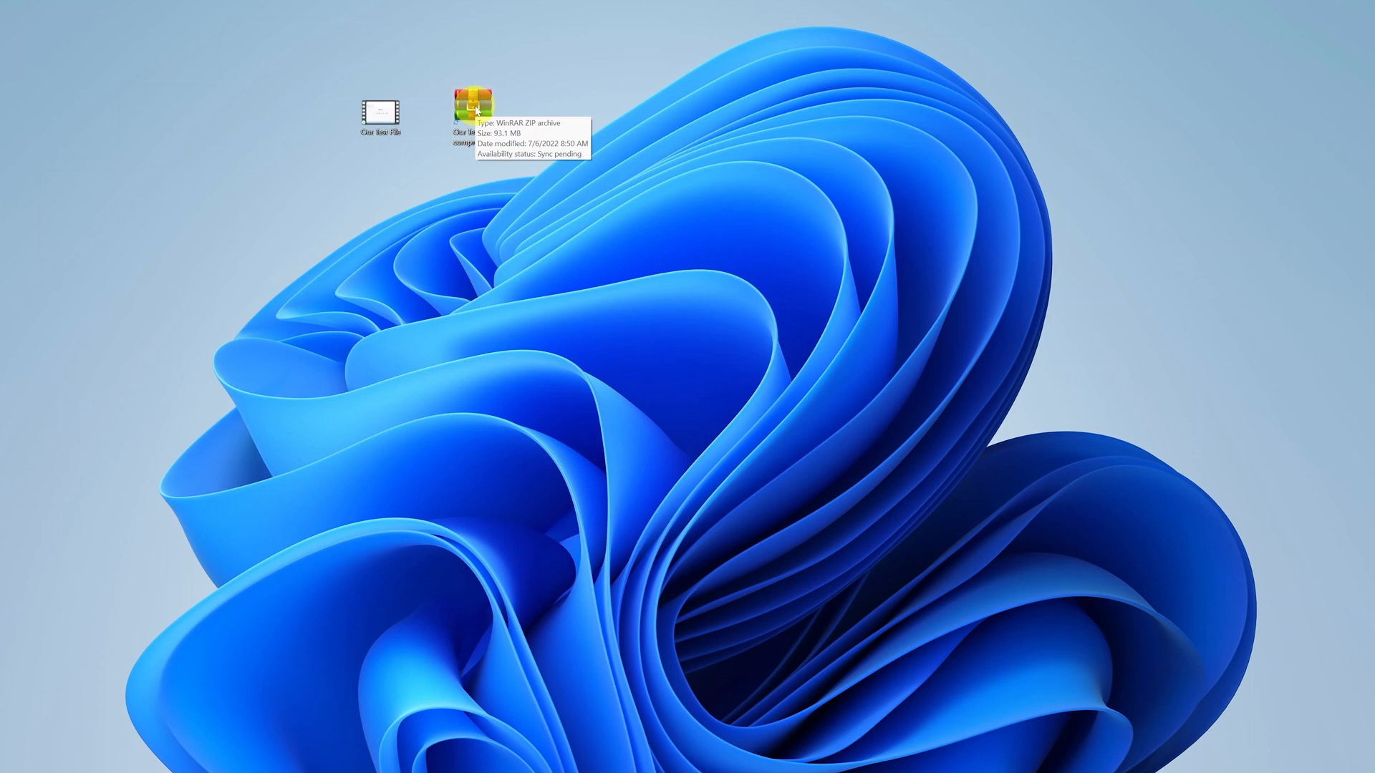
right_click(470, 107)
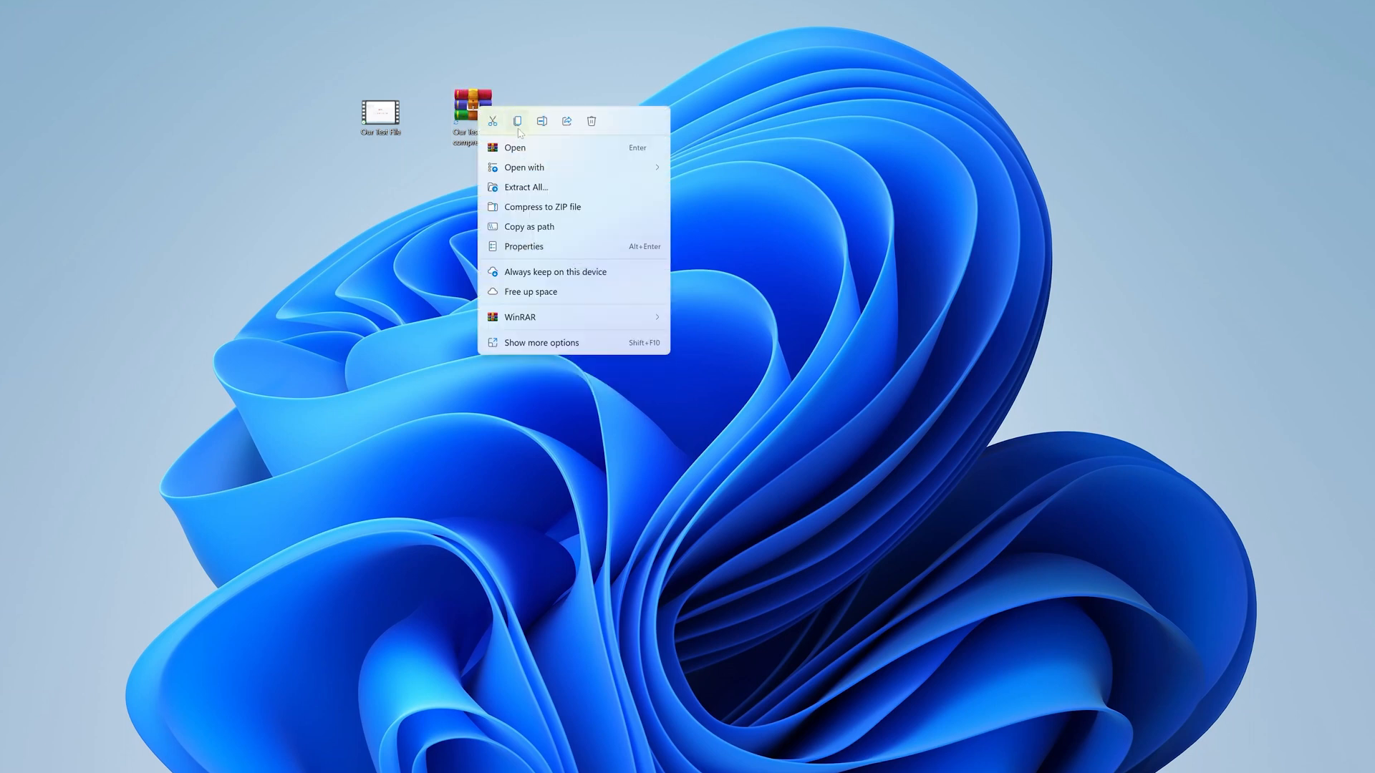
mouse_move(527, 148)
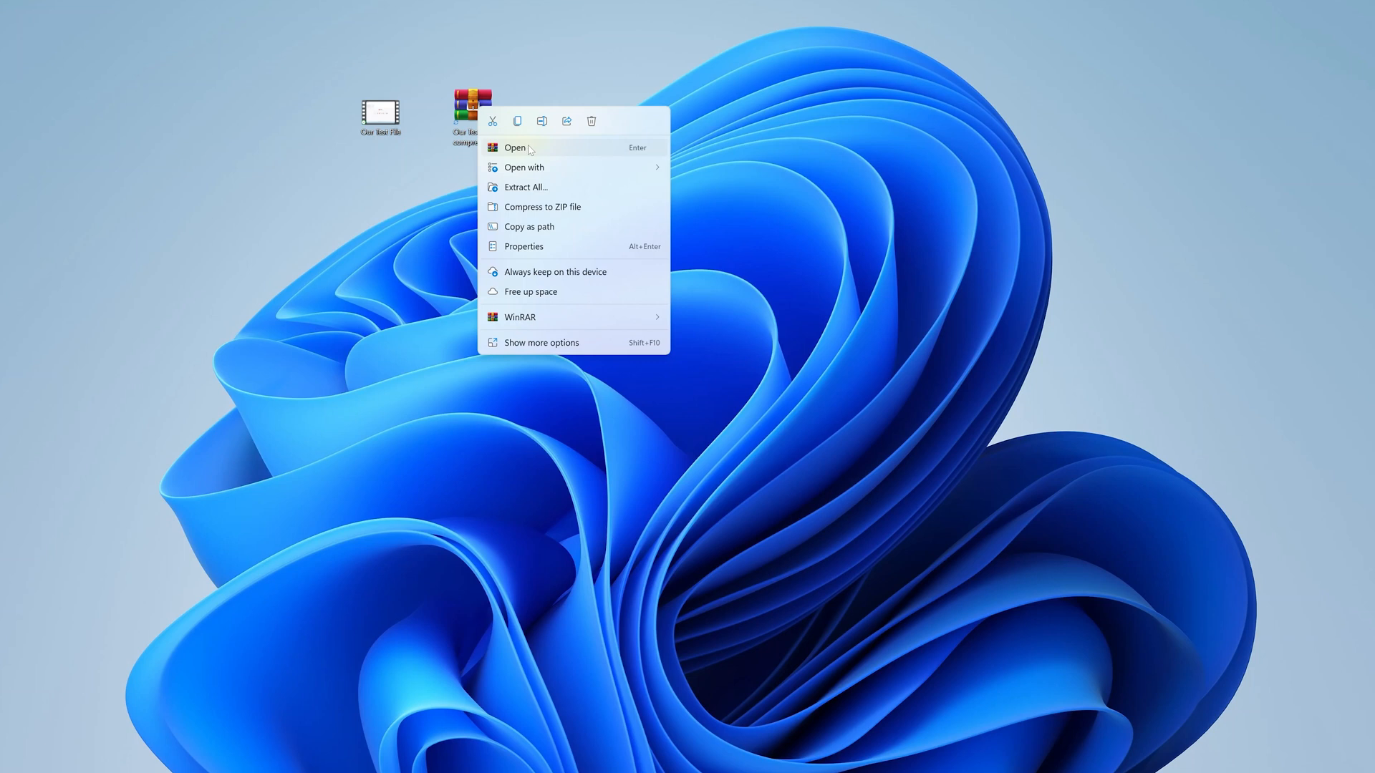
left_click(524, 166)
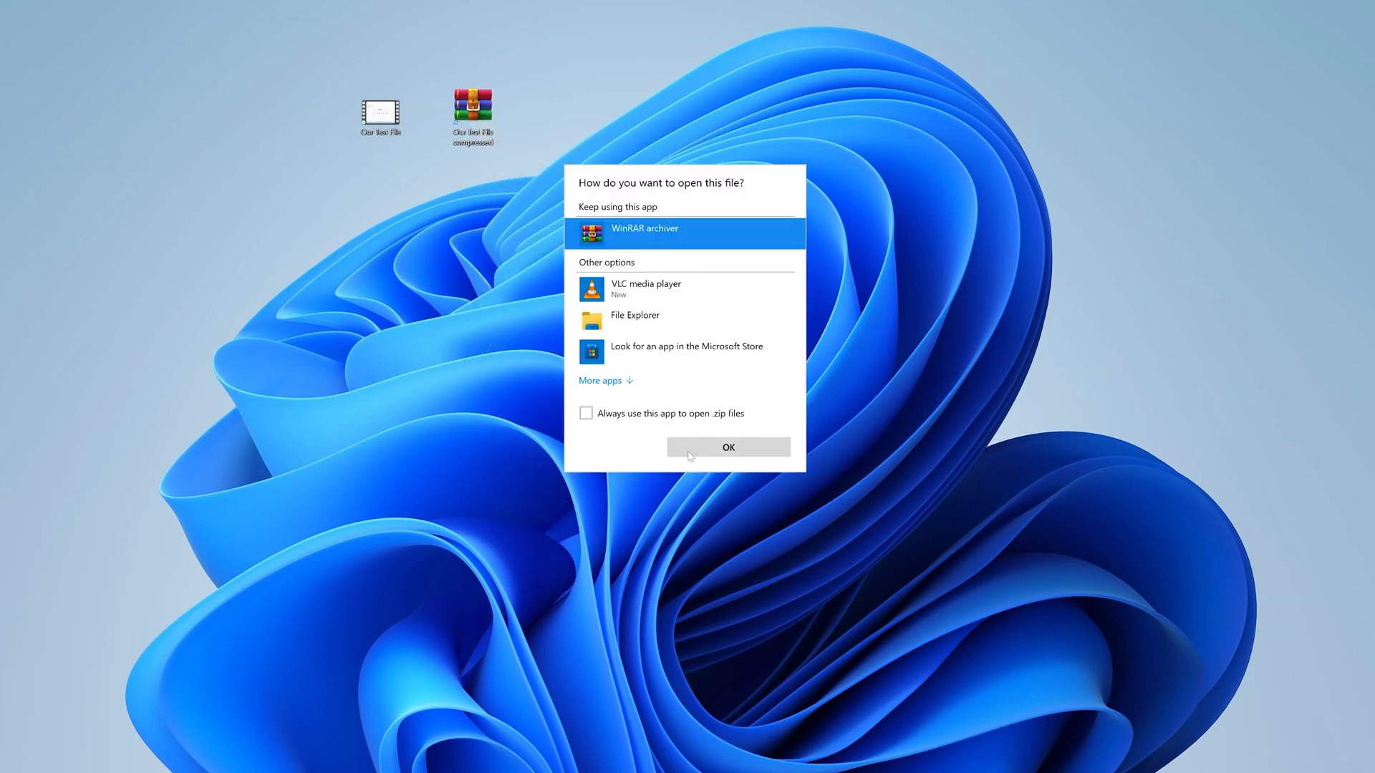
left_click(728, 447)
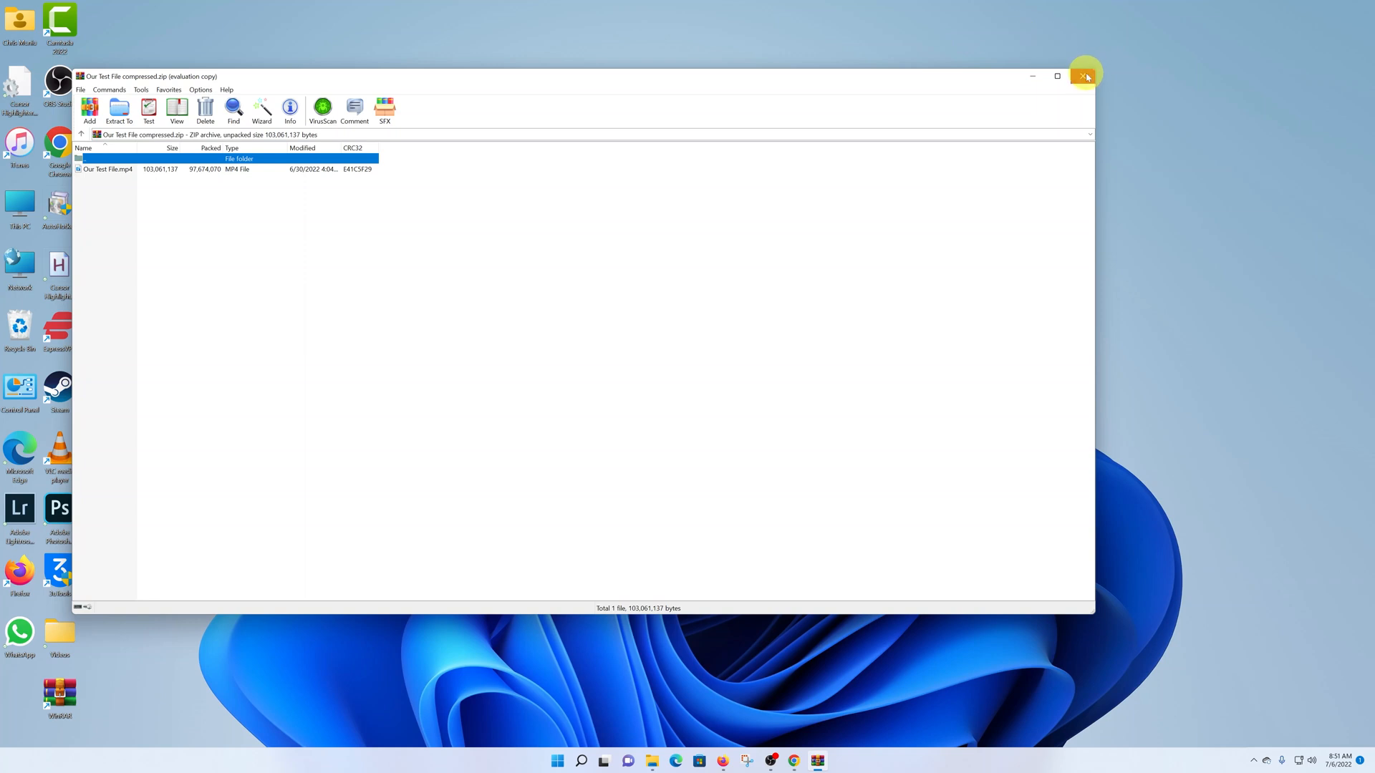
left_click(1083, 76)
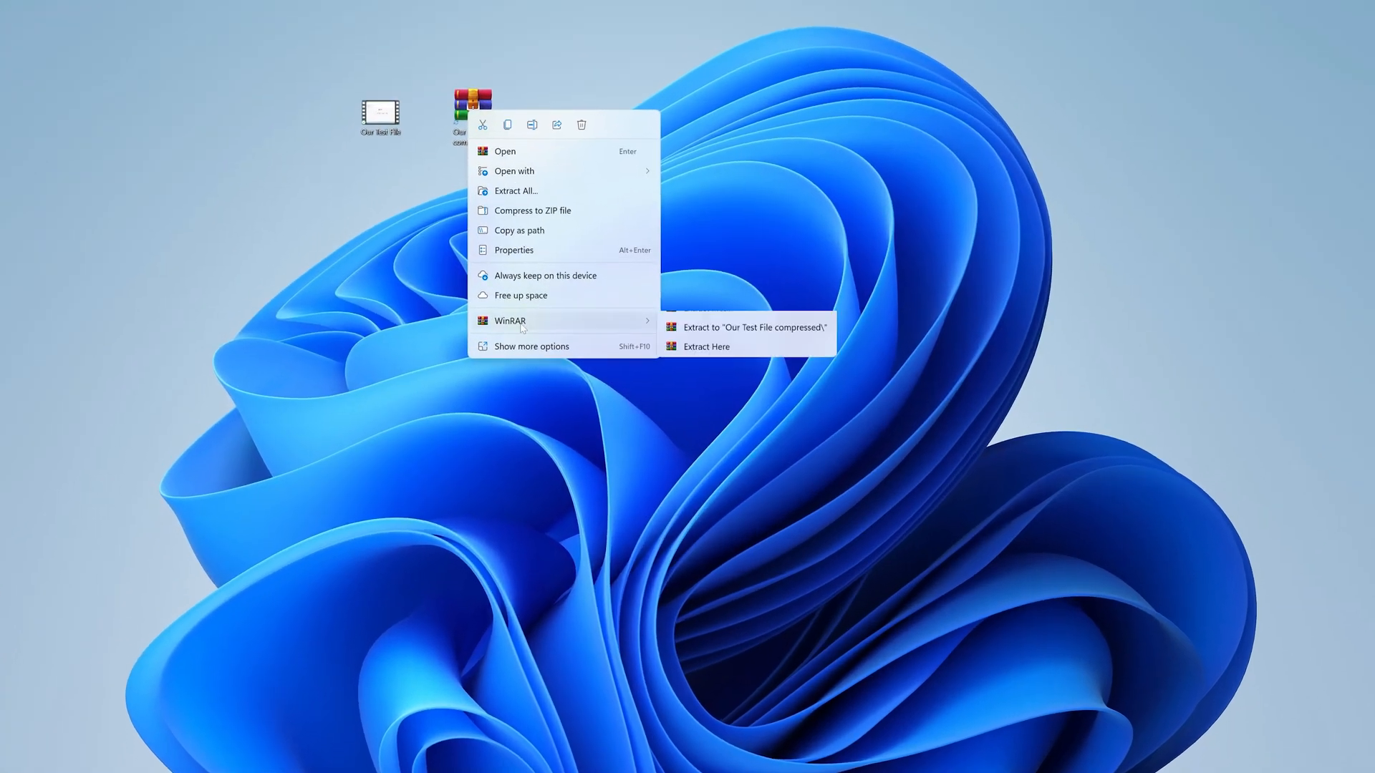
mouse_move(521, 320)
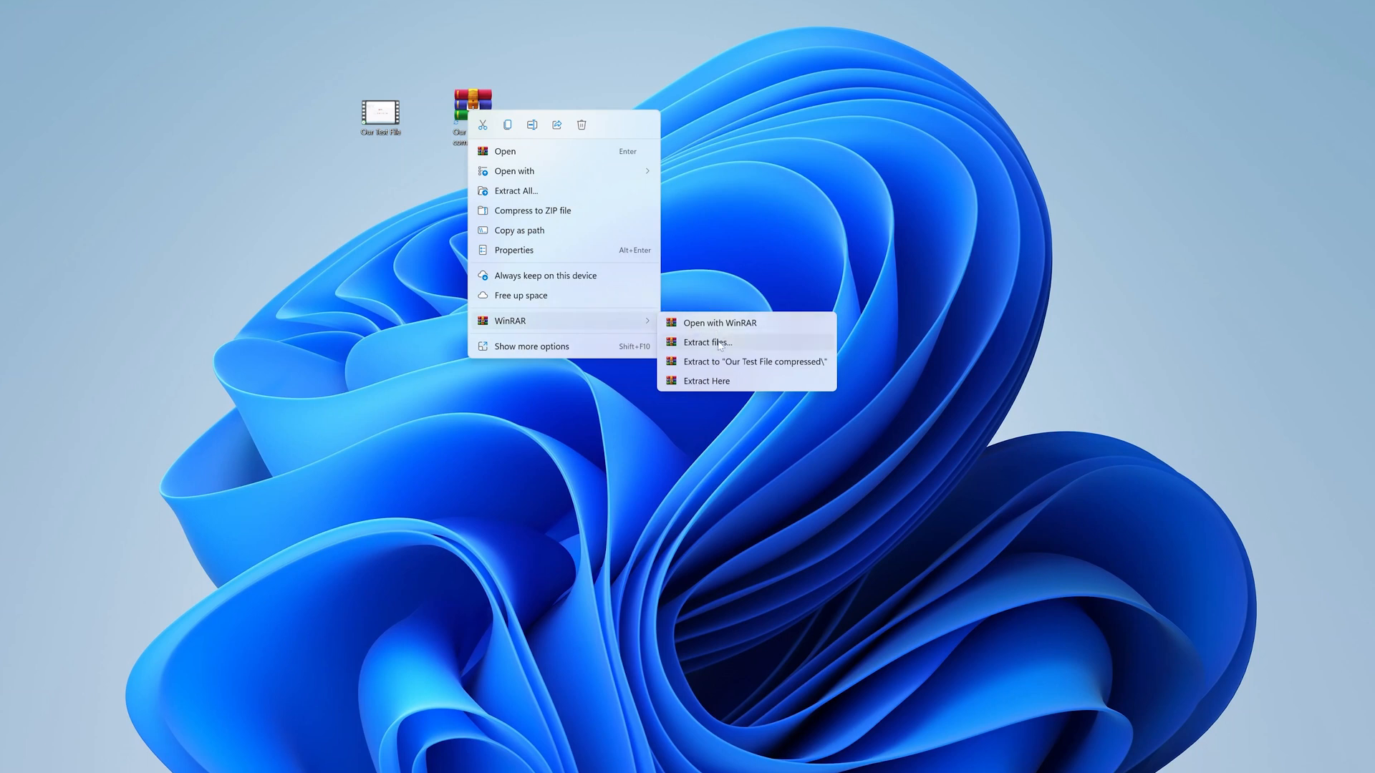
left_click(708, 343)
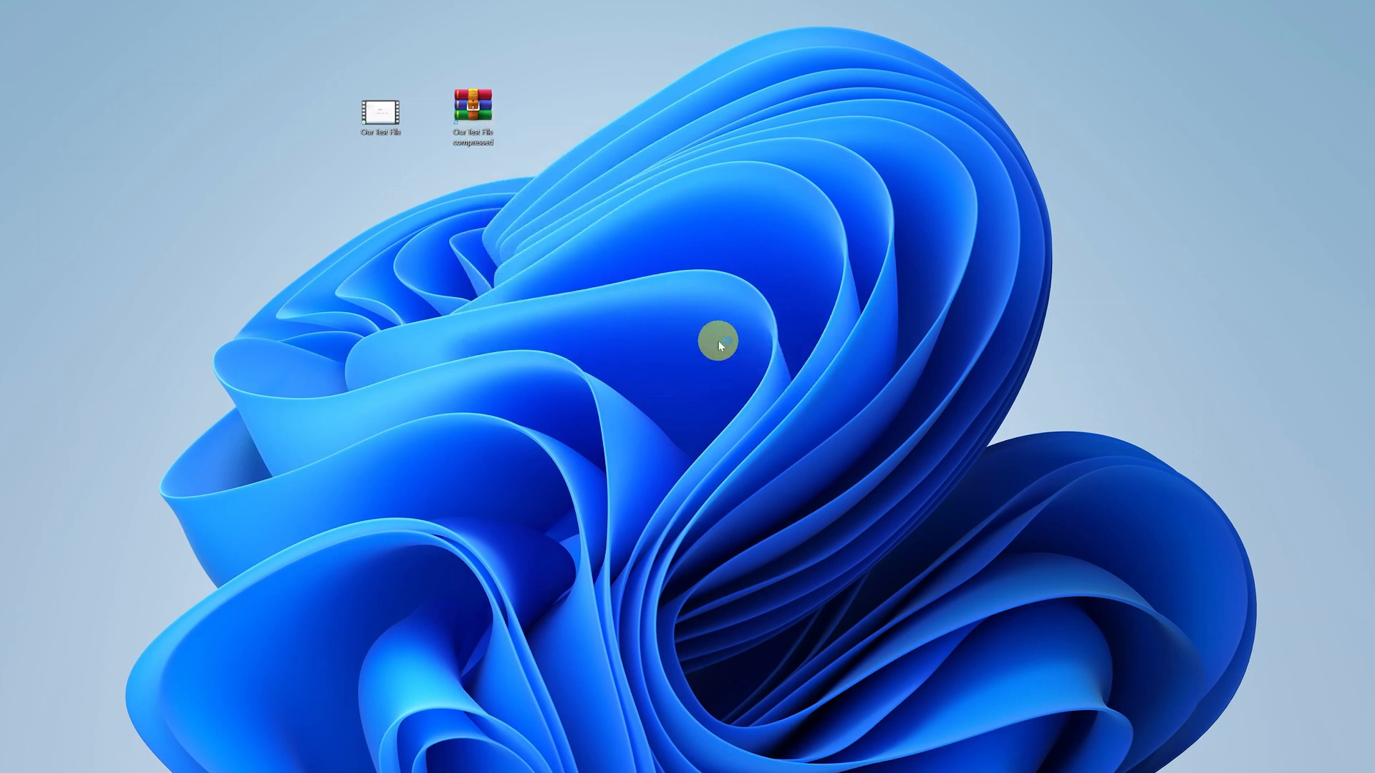
double_click(473, 103)
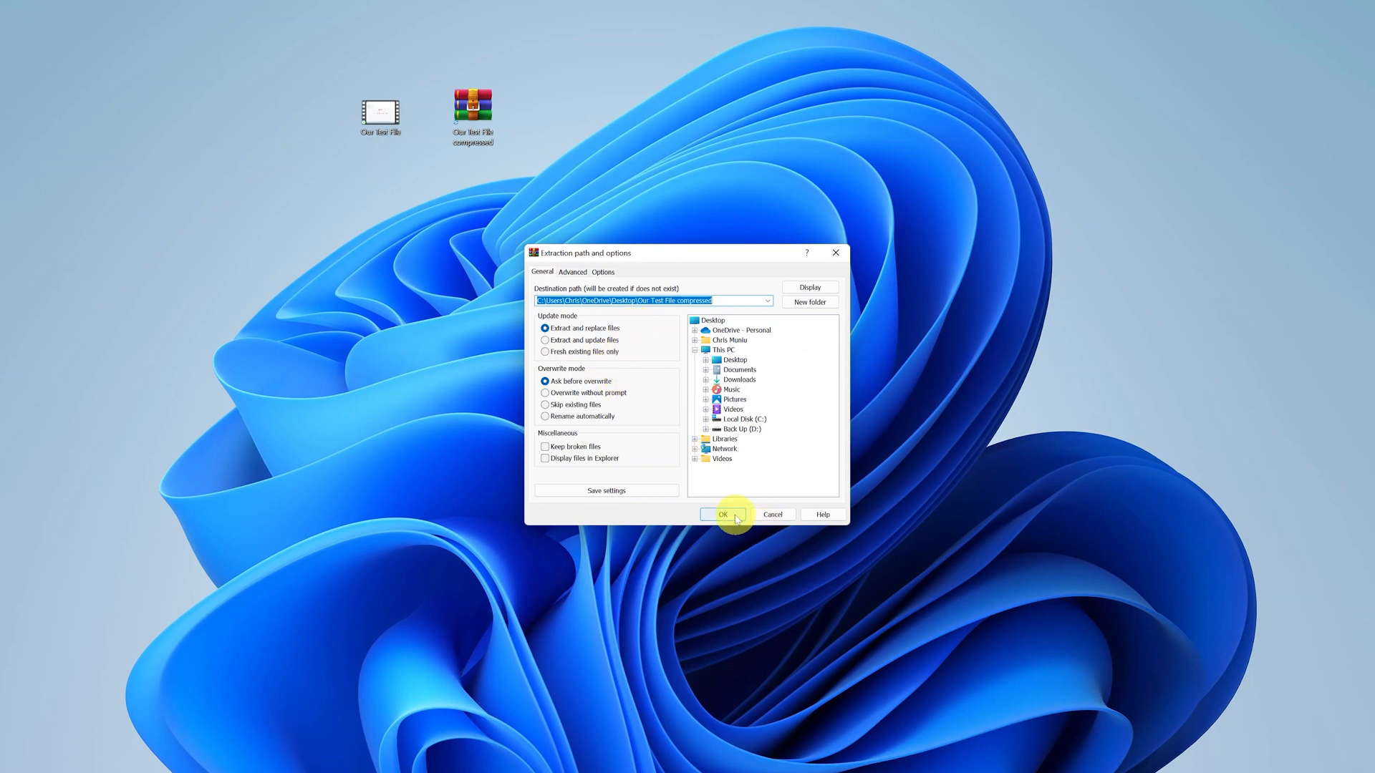
mouse_move(835, 252)
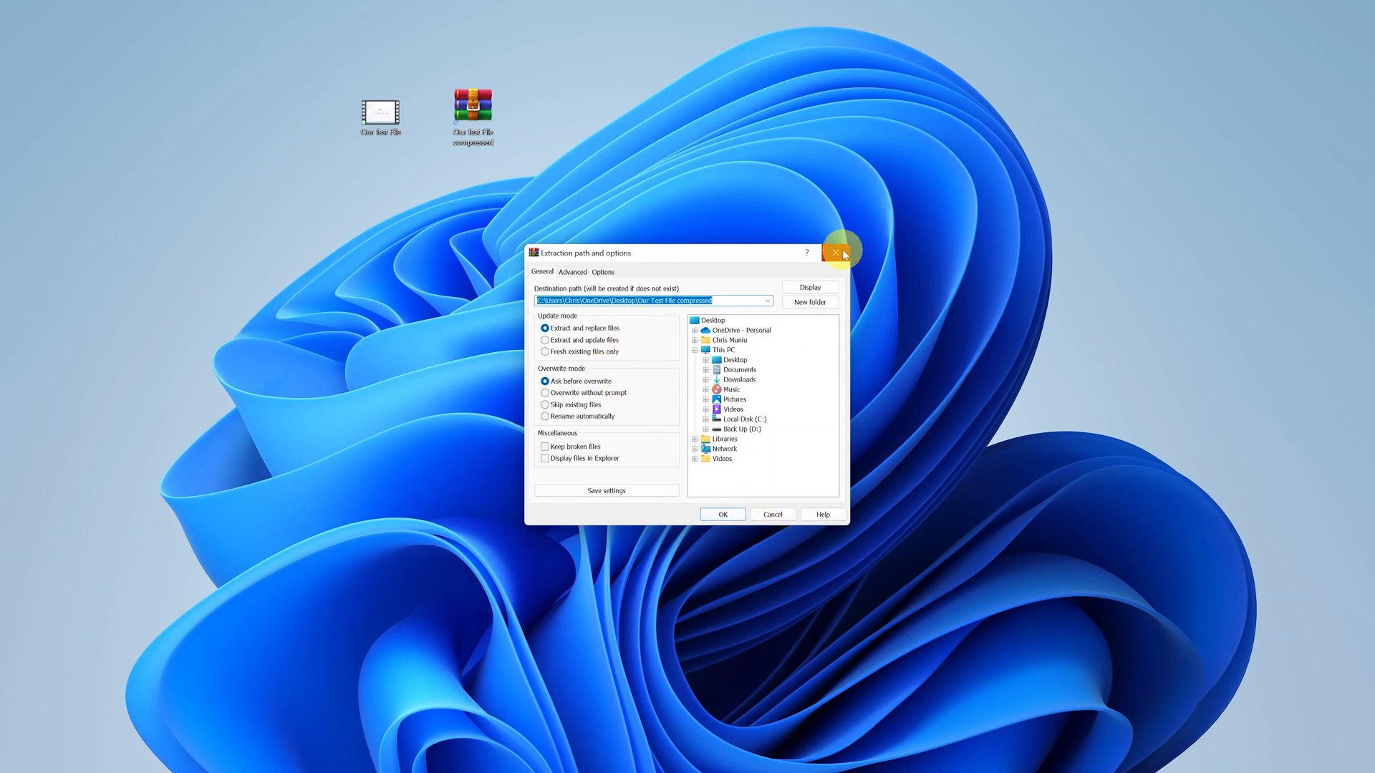
left_click(836, 252)
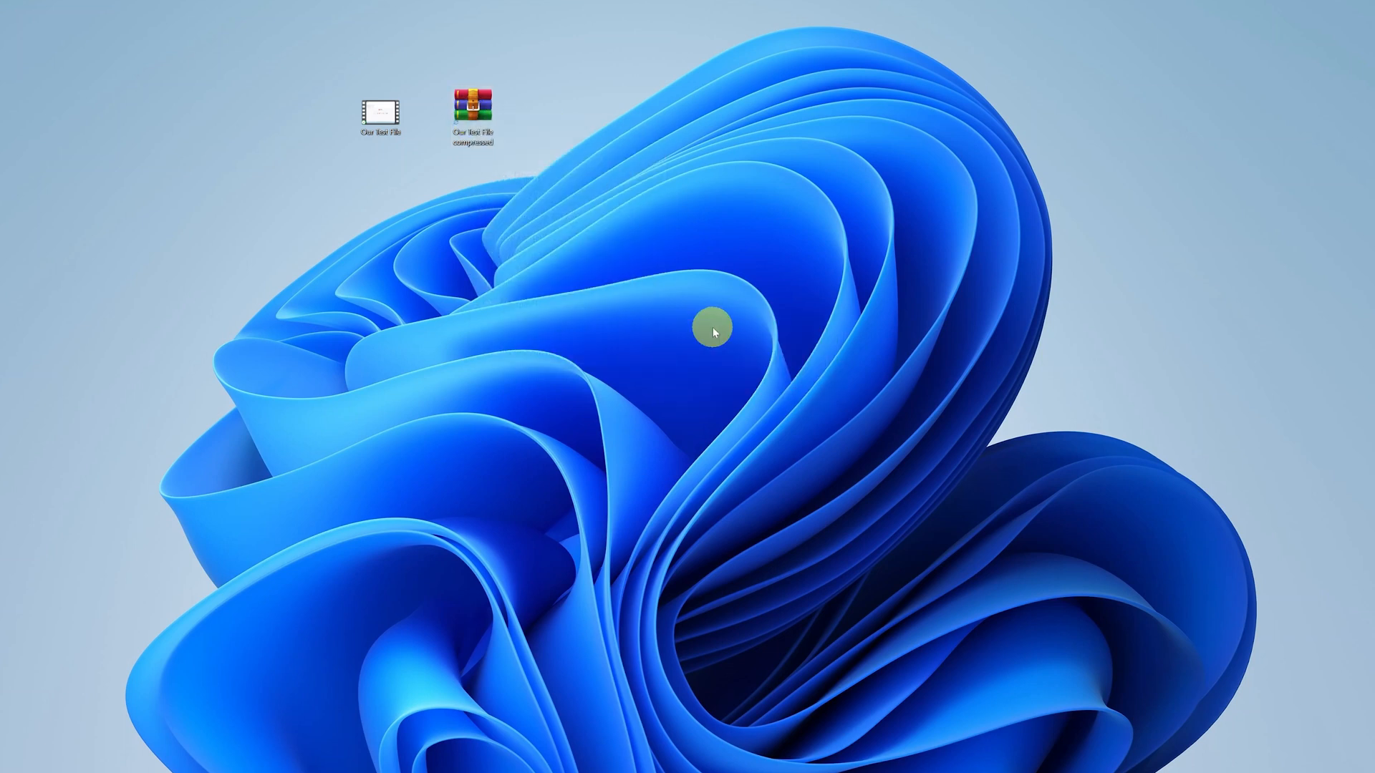
- Extract Our Test File.mp4 from the archive to the Desktop, triggering a replace-existing prompt
double_click(473, 106)
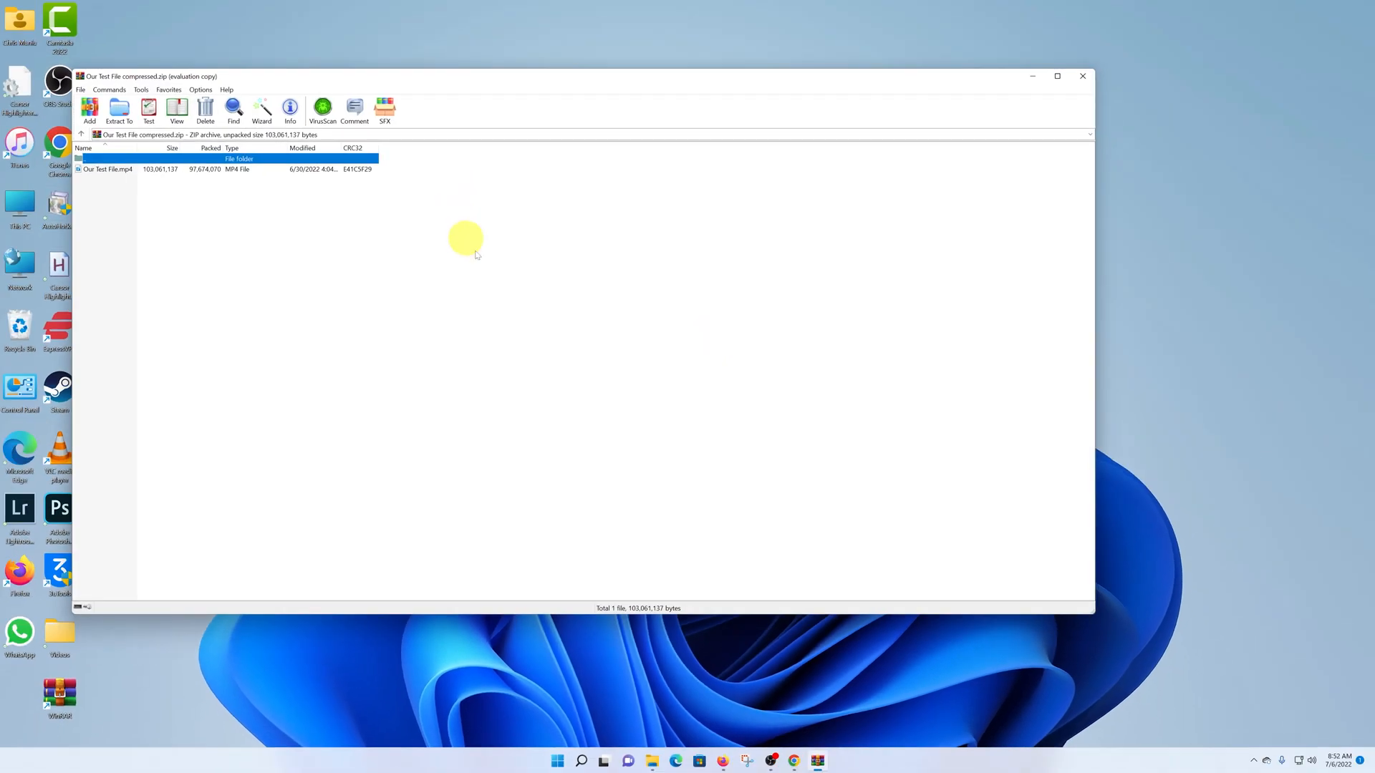
left_click(118, 109)
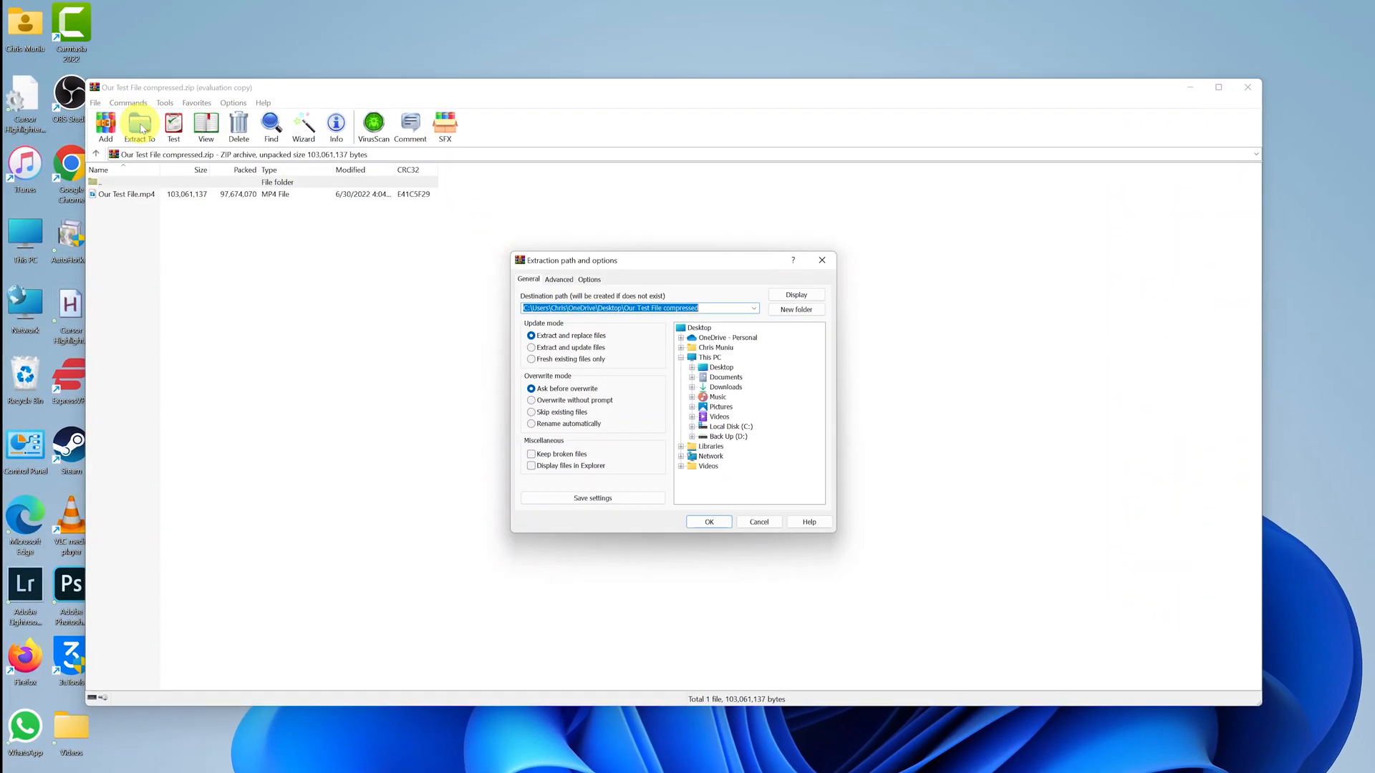
mouse_move(788, 375)
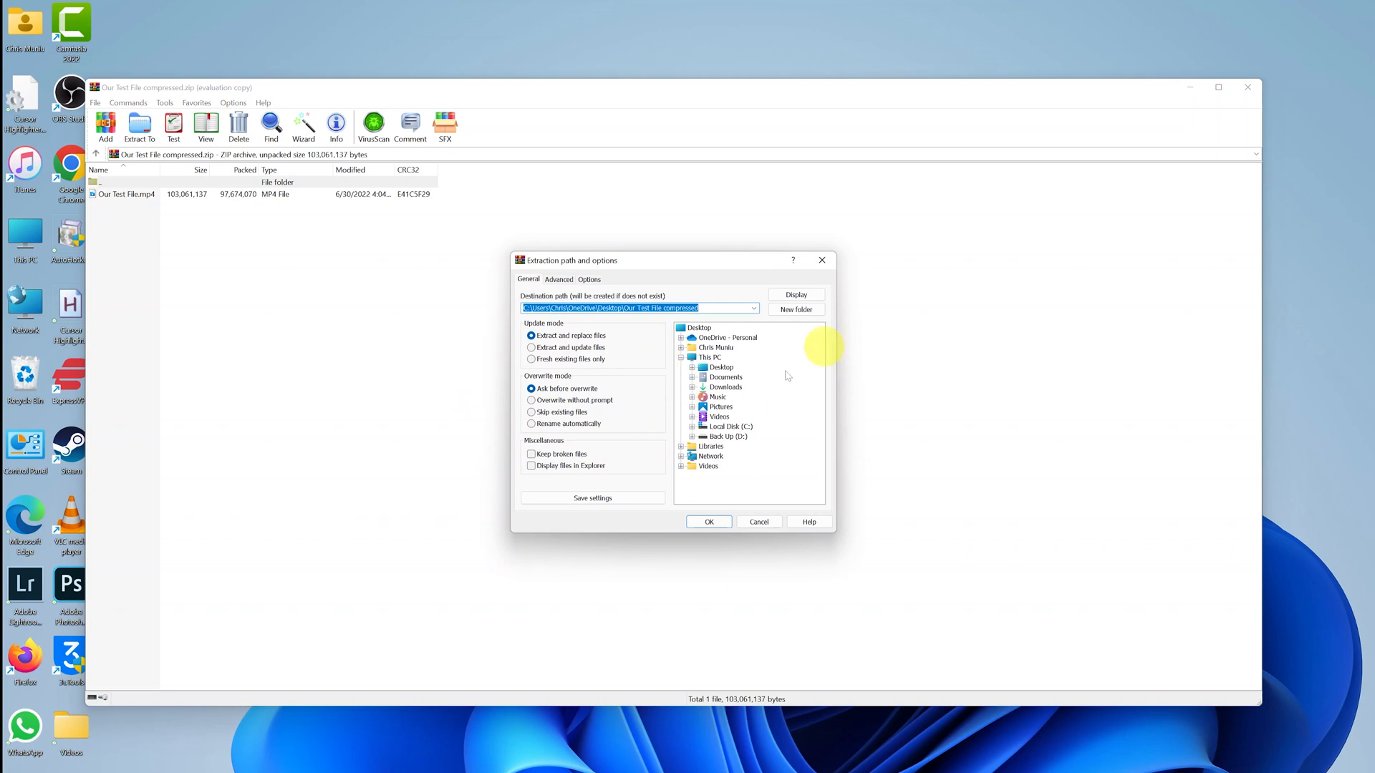
left_click(719, 367)
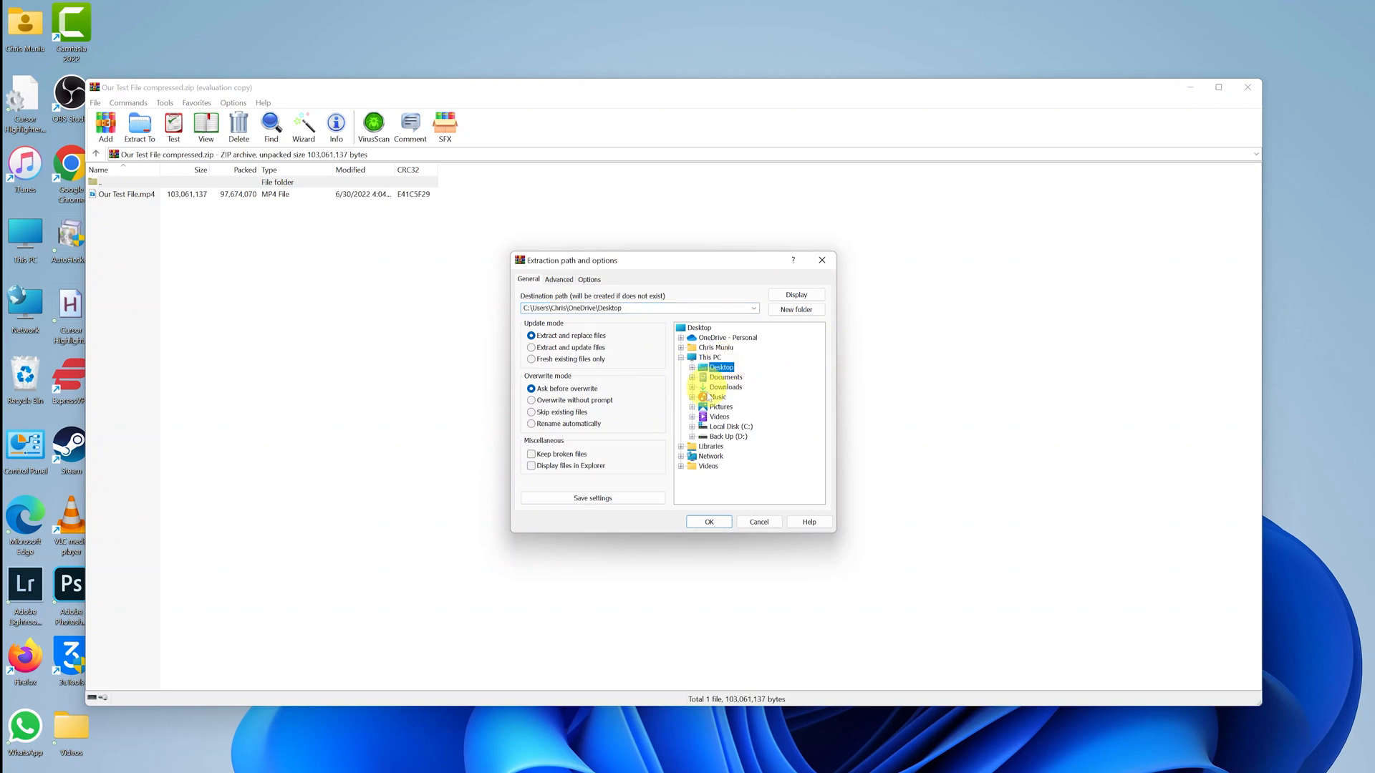
left_click(709, 521)
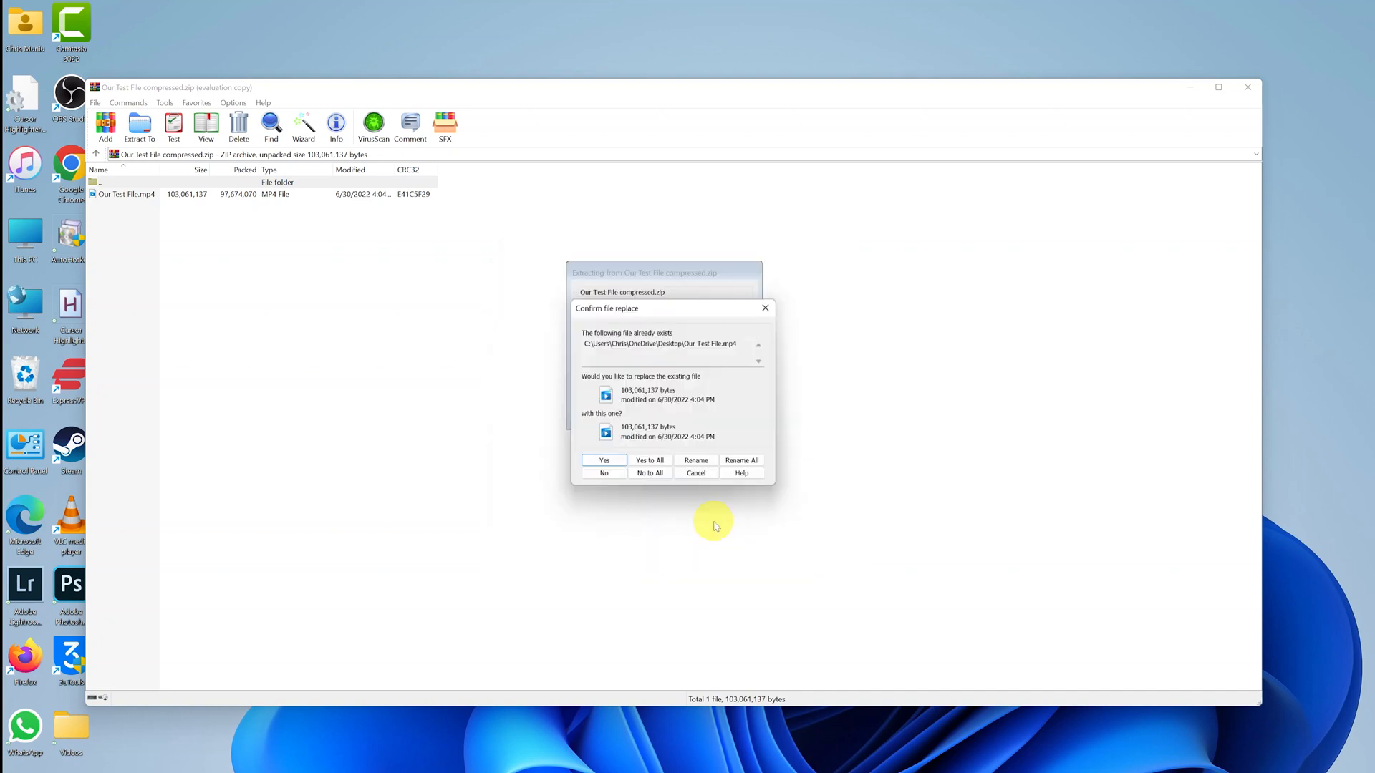